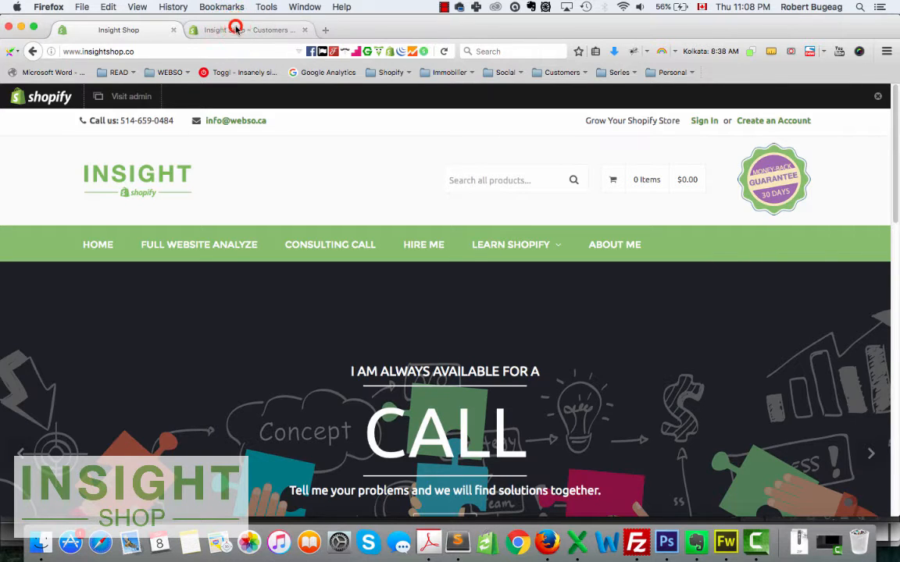
Step: Switch to the customer's admin record, glance at its actions menu, and review recent orders
{"action": "left_click", "coordinate": [234, 30]}
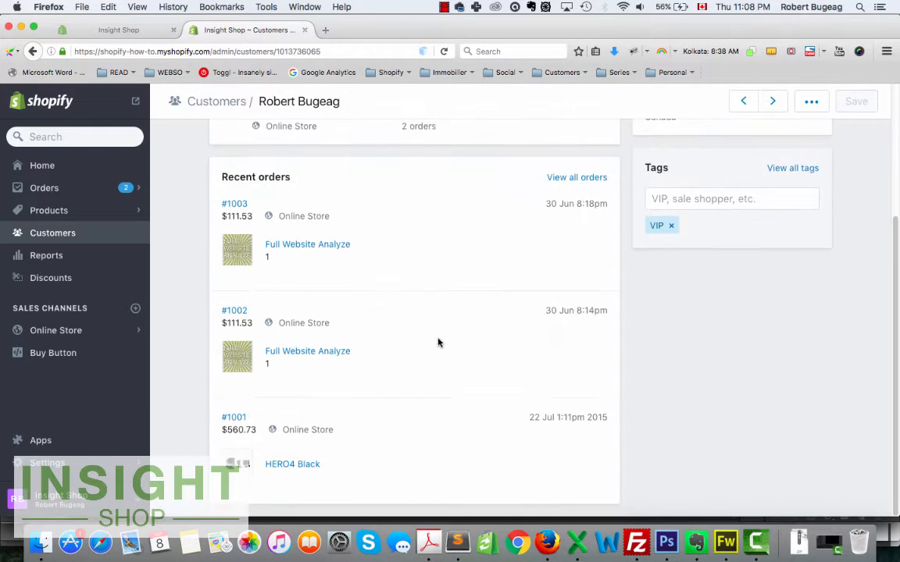
{"action": "left_click", "coordinate": [811, 100]}
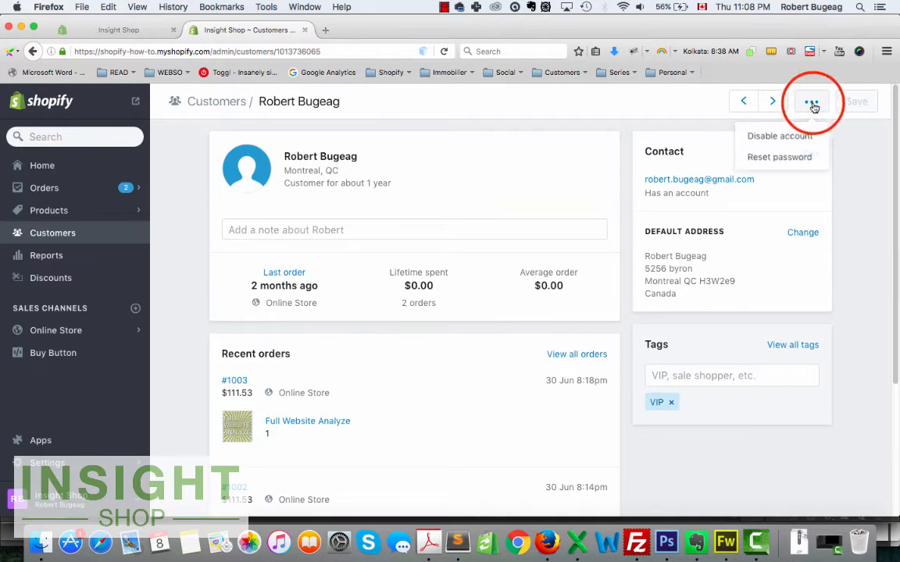
{"action": "mouse_move", "coordinate": [618, 129]}
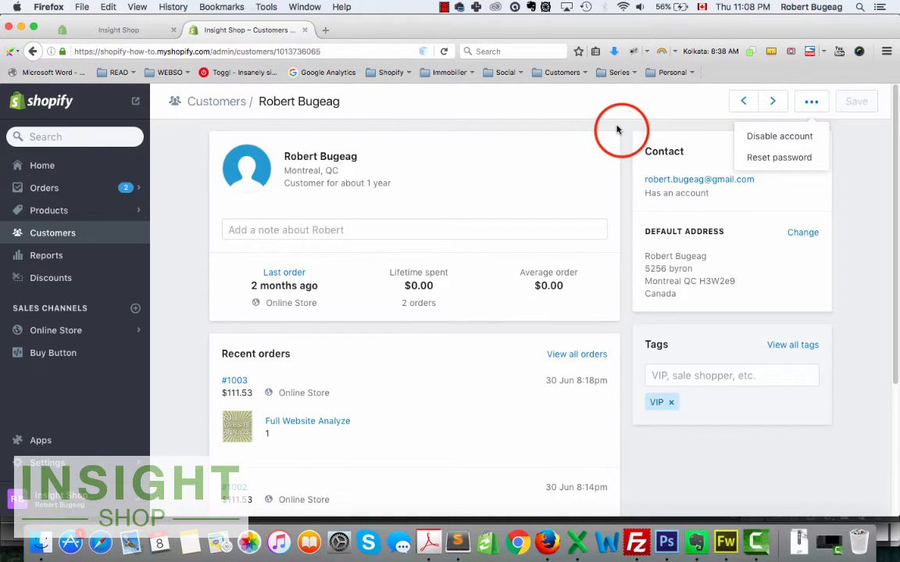
{"action": "scroll", "scroll_direction": "down", "scroll_amount": 3}
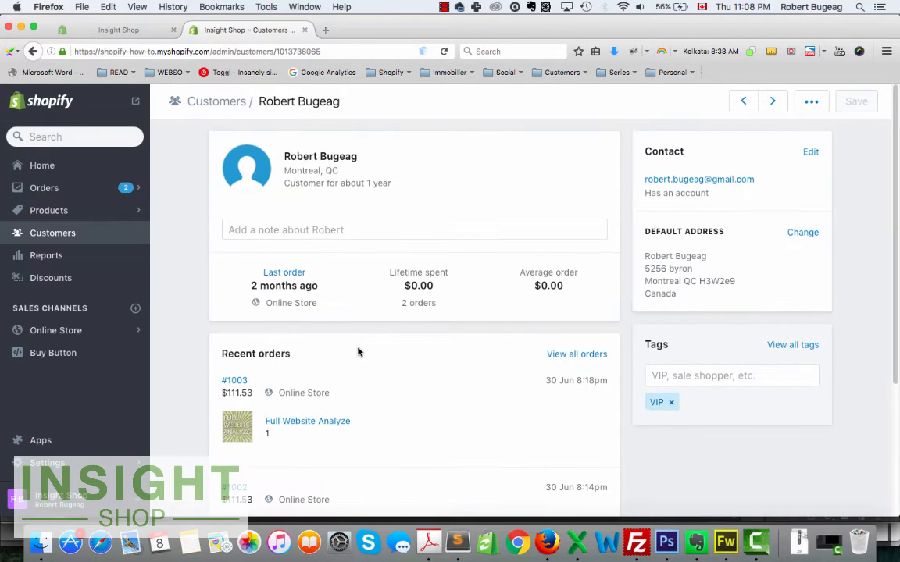
{"action": "scroll", "scroll_direction": "down", "scroll_amount": 3}
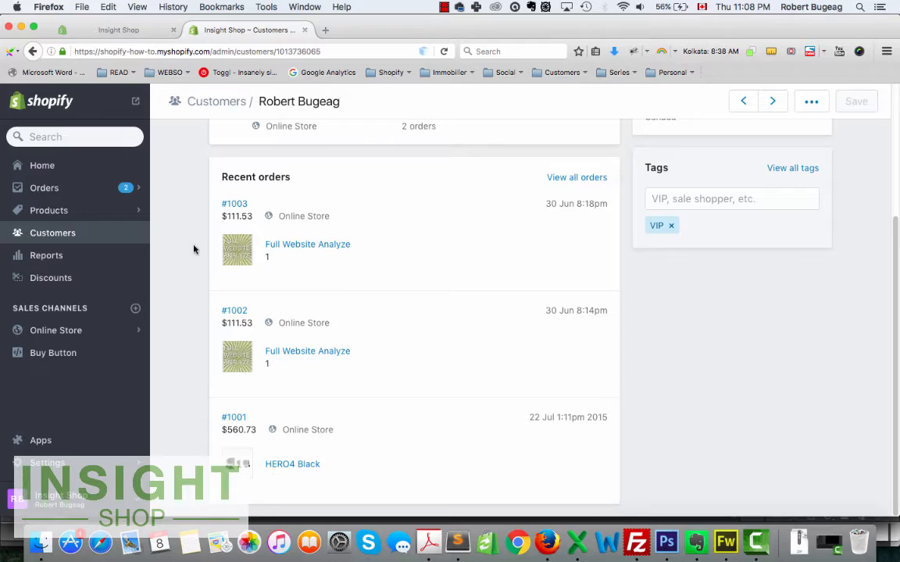
{"action": "mouse_move", "coordinate": [446, 245]}
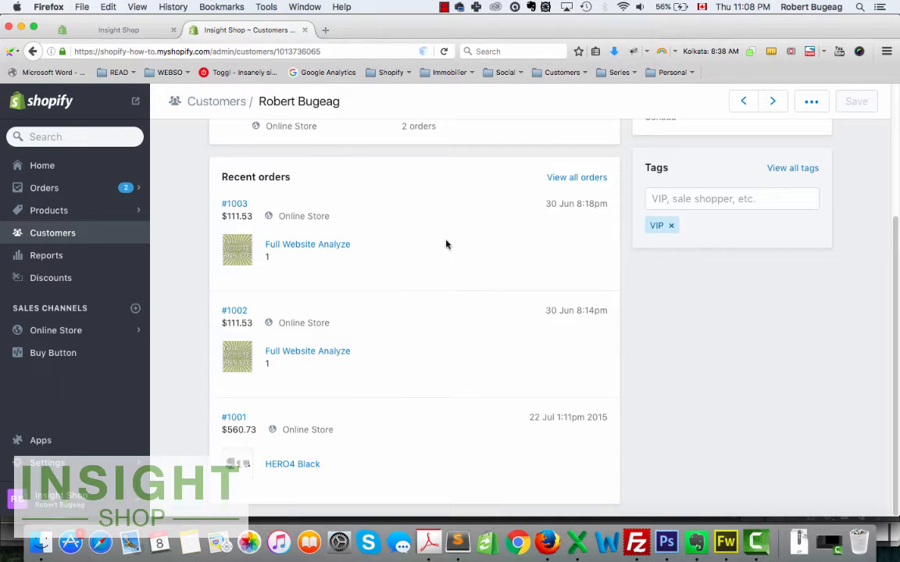
{"action": "mouse_move", "coordinate": [436, 297]}
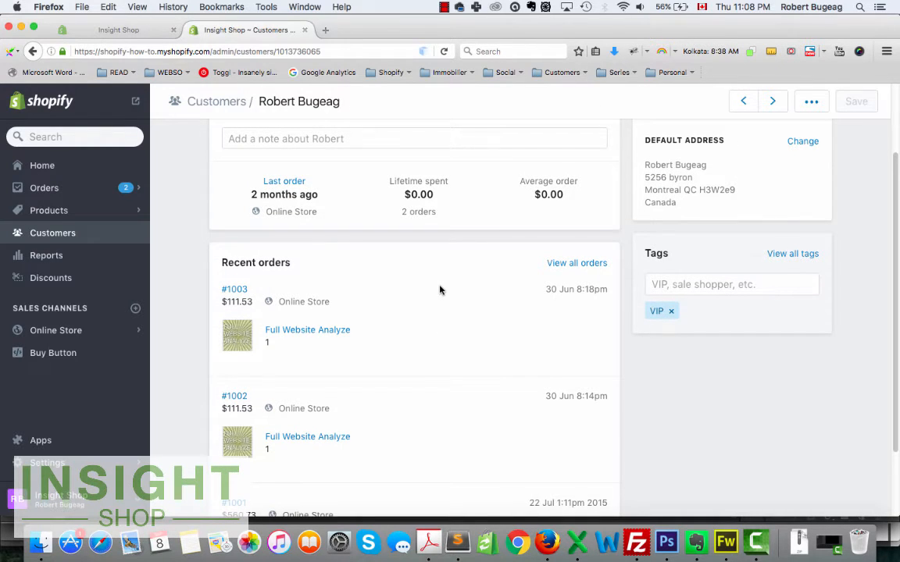
{"action": "mouse_move", "coordinate": [49, 210]}
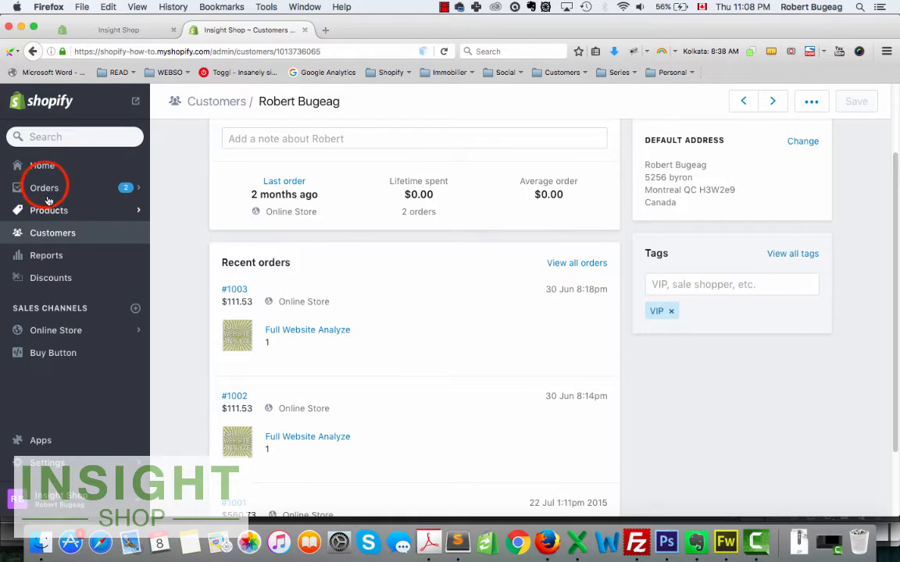
Step: Go to Orders and then its Drafts list
{"action": "left_click", "coordinate": [43, 188]}
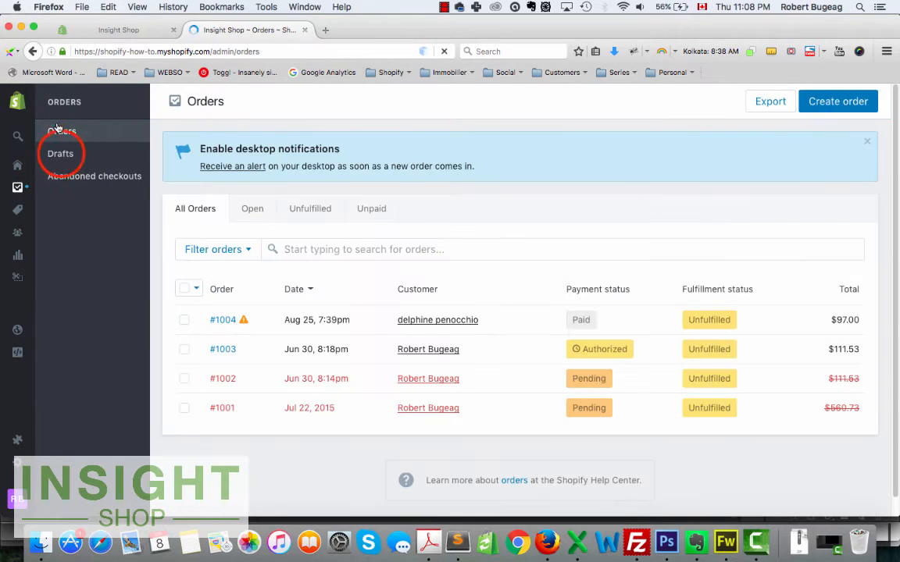
{"action": "left_click", "coordinate": [60, 153]}
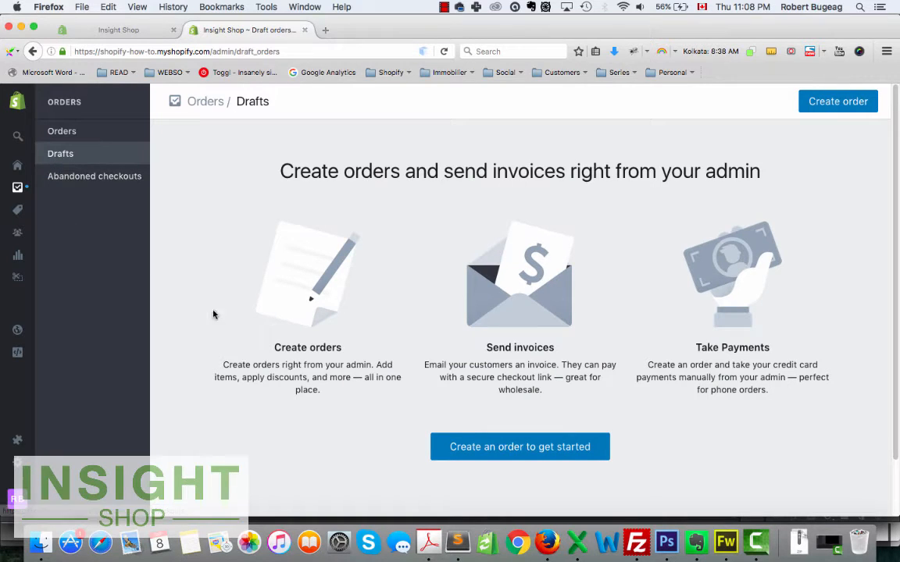
{"action": "mouse_move", "coordinate": [384, 376]}
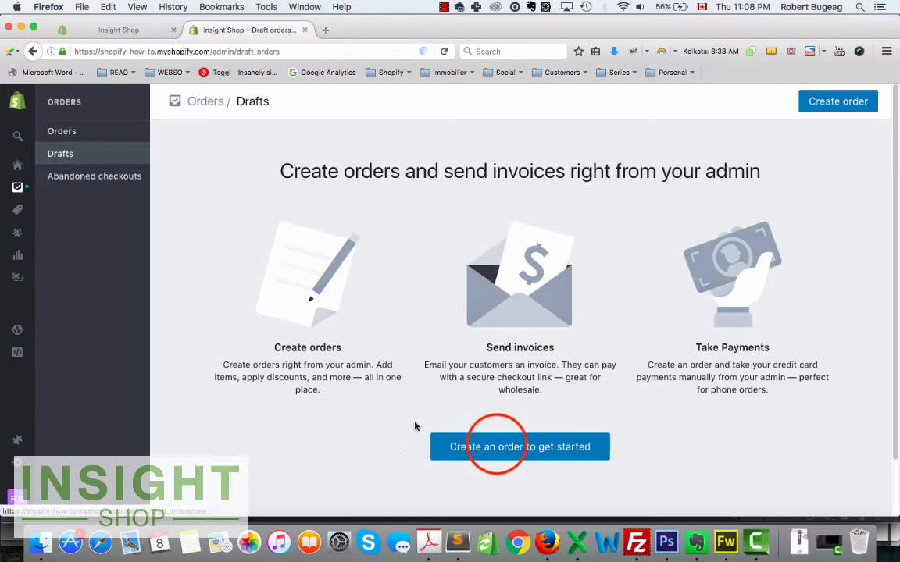
Step: Create a draft order with one Black Copy 2 of HERO4 Black at $479.00, searching 'hero'
{"action": "left_click", "coordinate": [519, 447]}
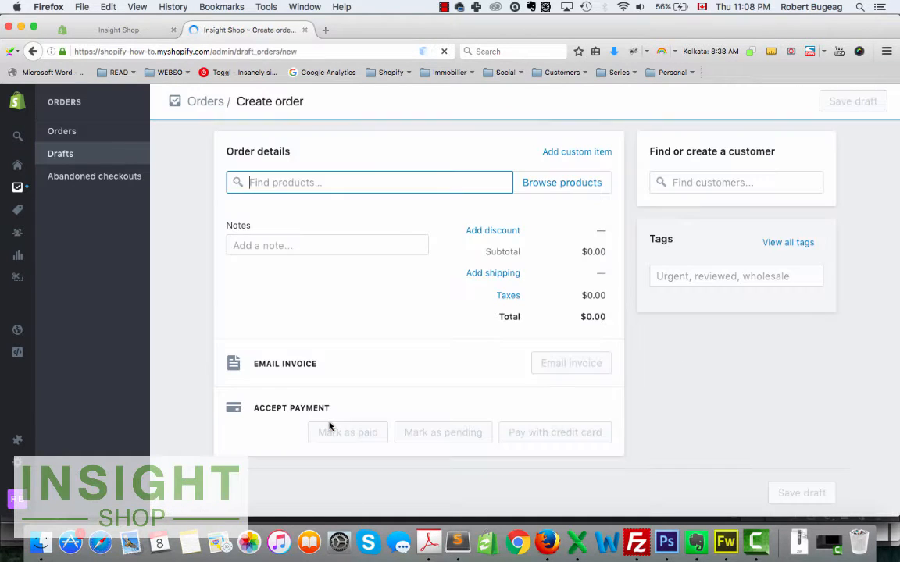
{"action": "left_click", "coordinate": [368, 182]}
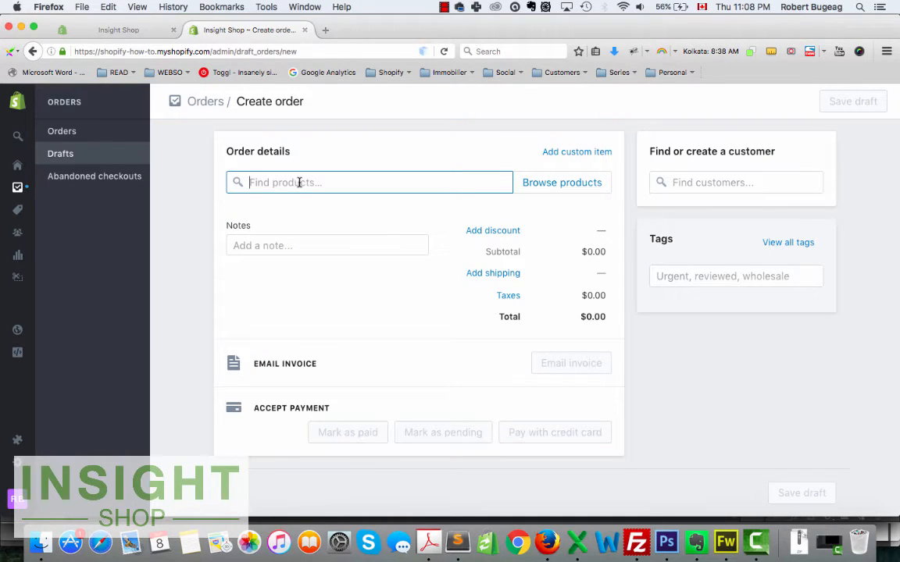
{"action": "mouse_move", "coordinate": [293, 185]}
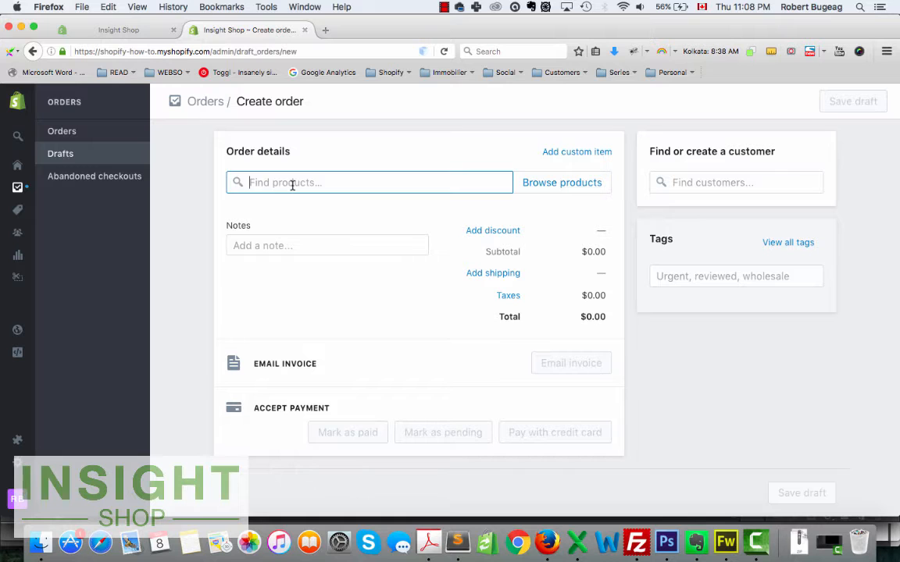
{"action": "type", "text": "h"}
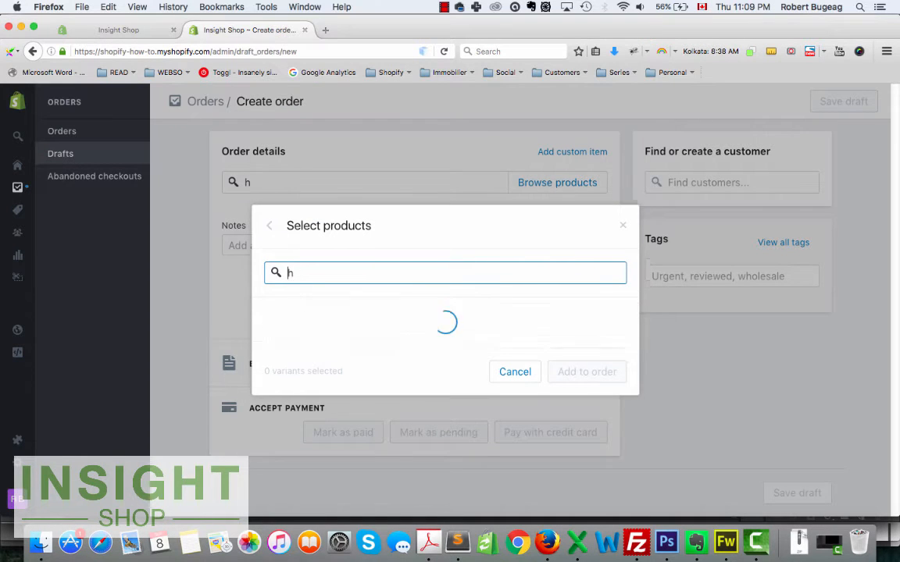
{"action": "type", "text": "ero"}
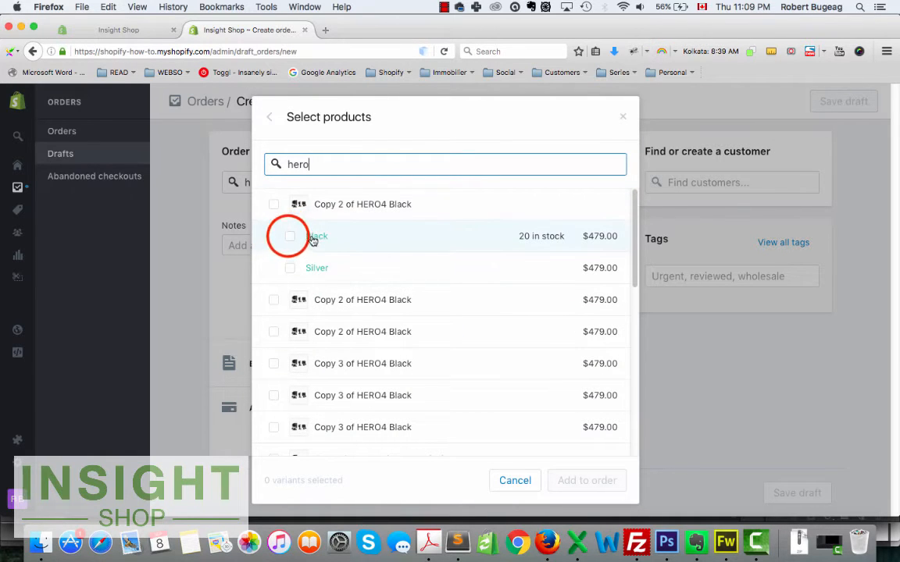
{"action": "left_click", "coordinate": [290, 236]}
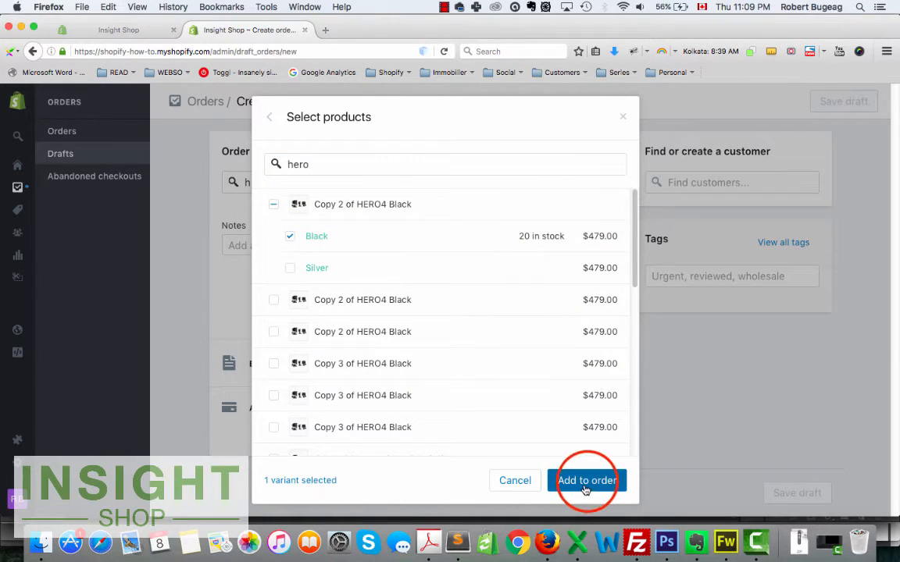
{"action": "left_click", "coordinate": [586, 480]}
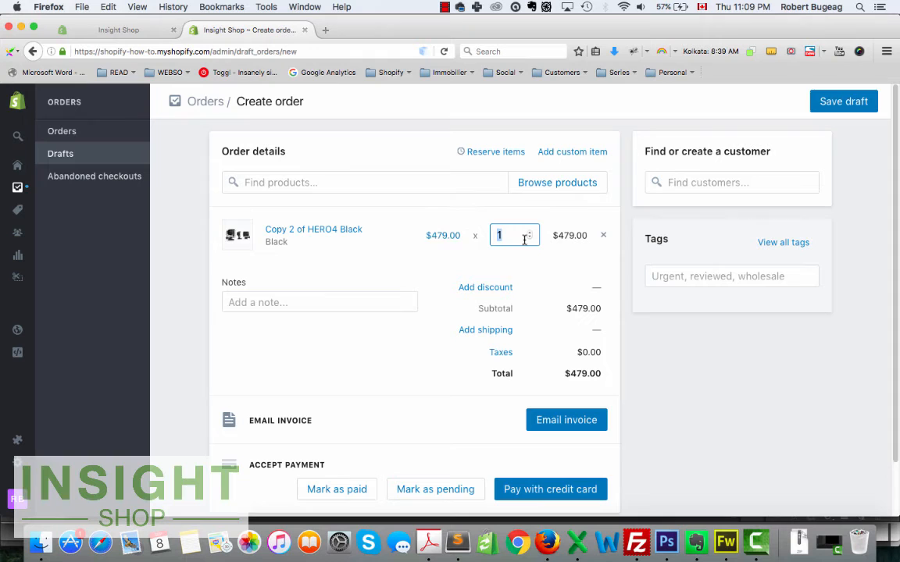
Step: Increase the HERO4 Black quantity from 1 to 2, totalling $958.00
{"action": "left_click", "coordinate": [529, 235]}
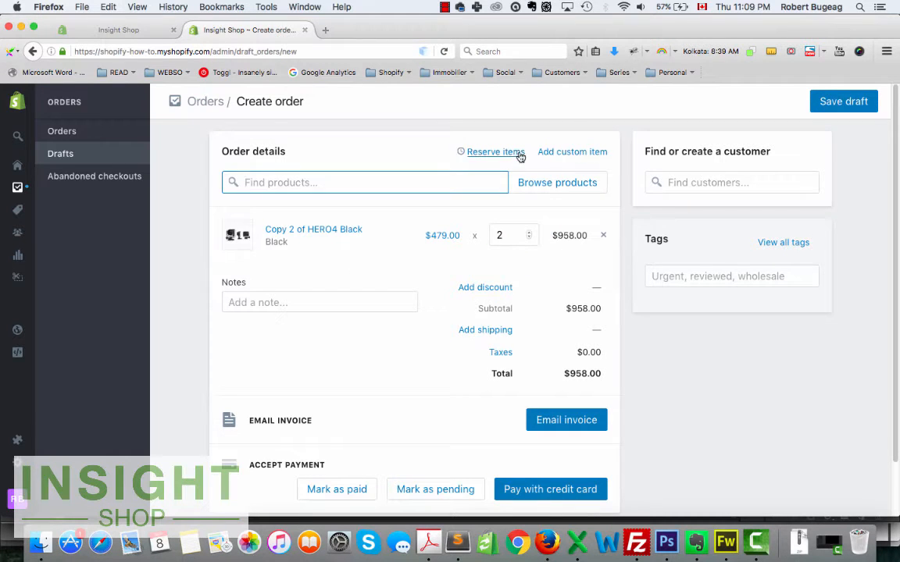
Step: Add a custom item 'This is custom color' priced $99, quantity 1
{"action": "left_click", "coordinate": [572, 151]}
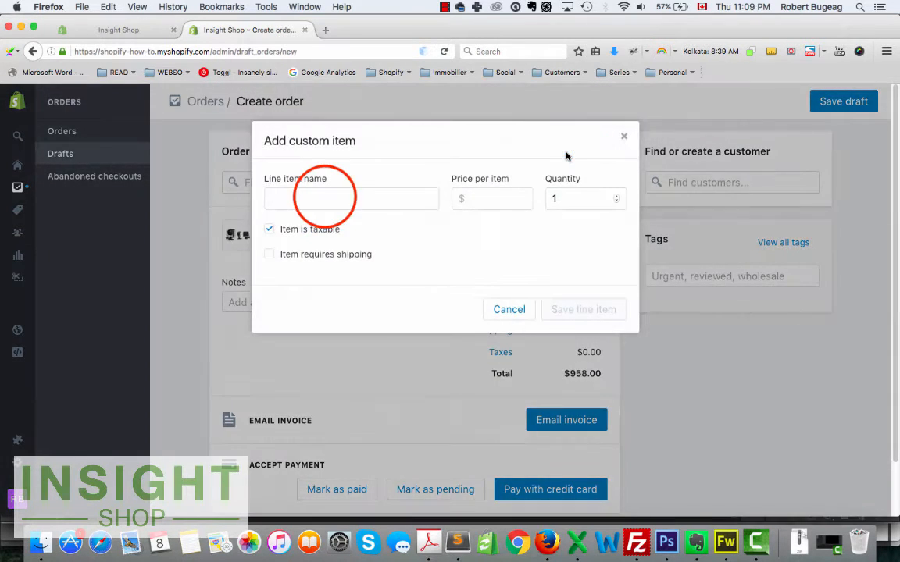
{"action": "left_click", "coordinate": [351, 198]}
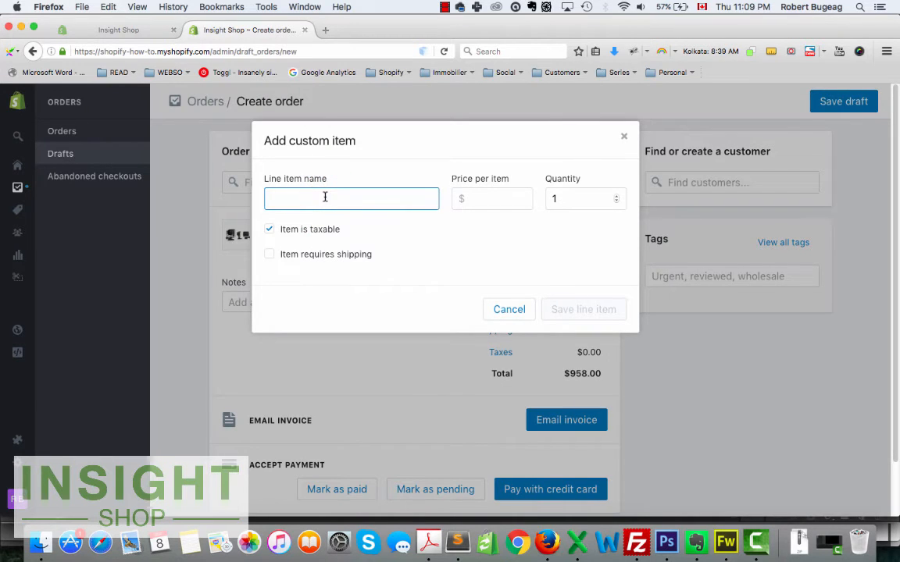
{"action": "type", "text": "This is"}
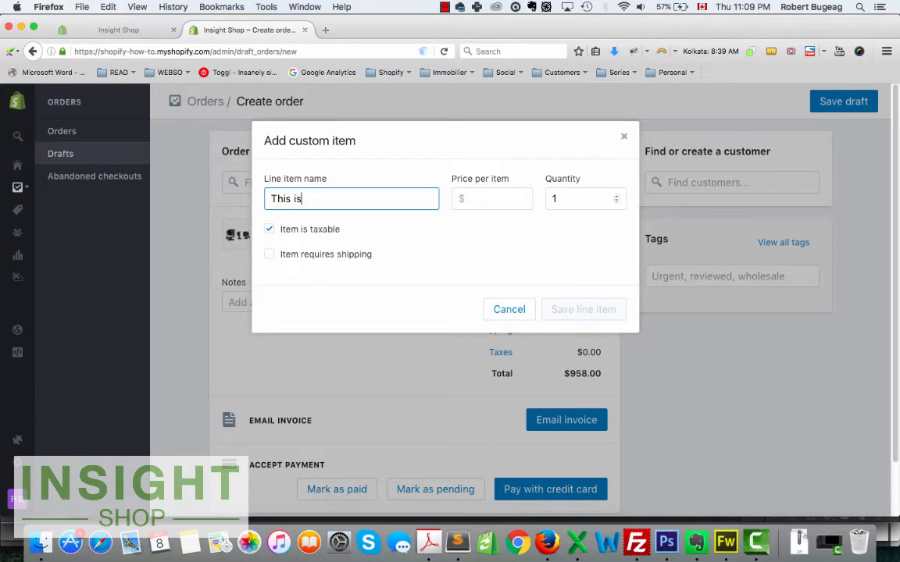
{"action": "type", "text": "custome"}
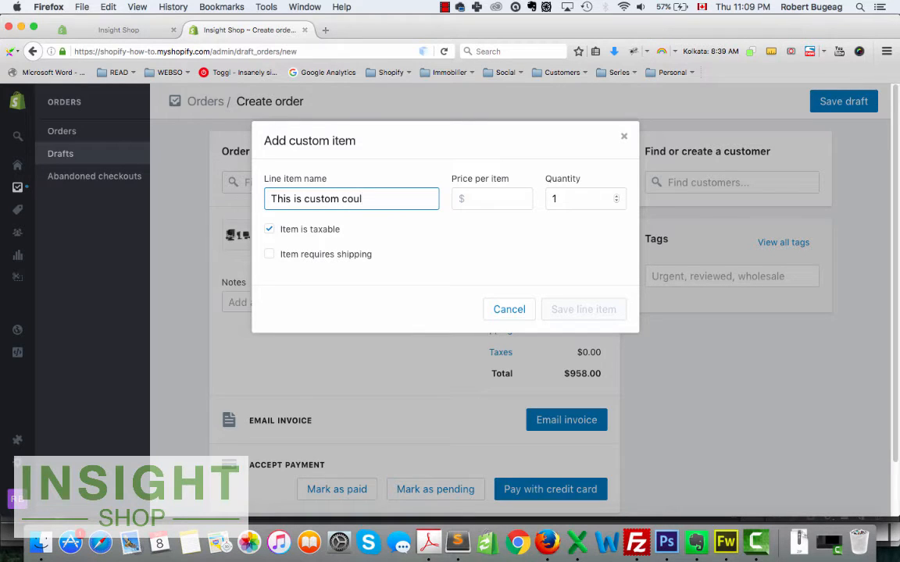
{"action": "key", "text": "Backspace"}
{"action": "type", "text": "or"}
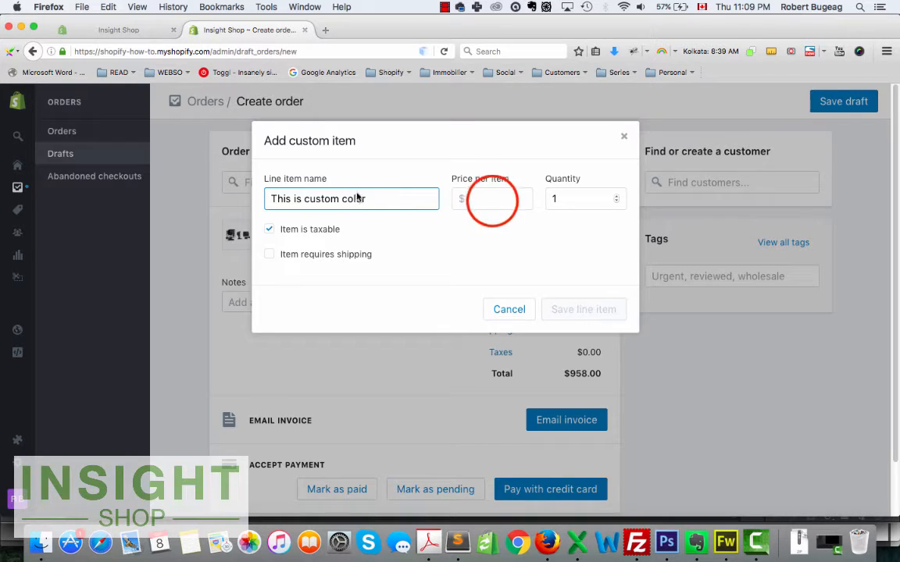
{"action": "type", "text": "99"}
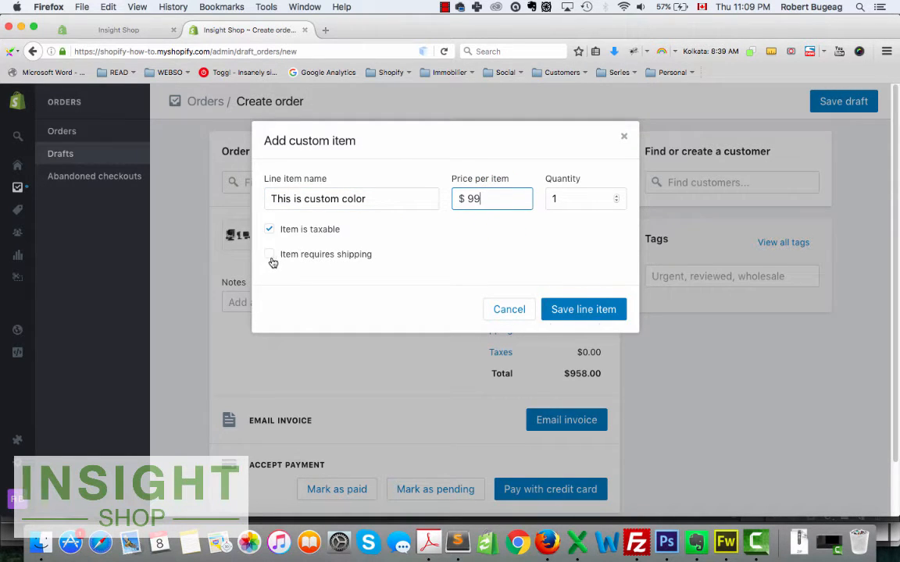
{"action": "left_click", "coordinate": [583, 309]}
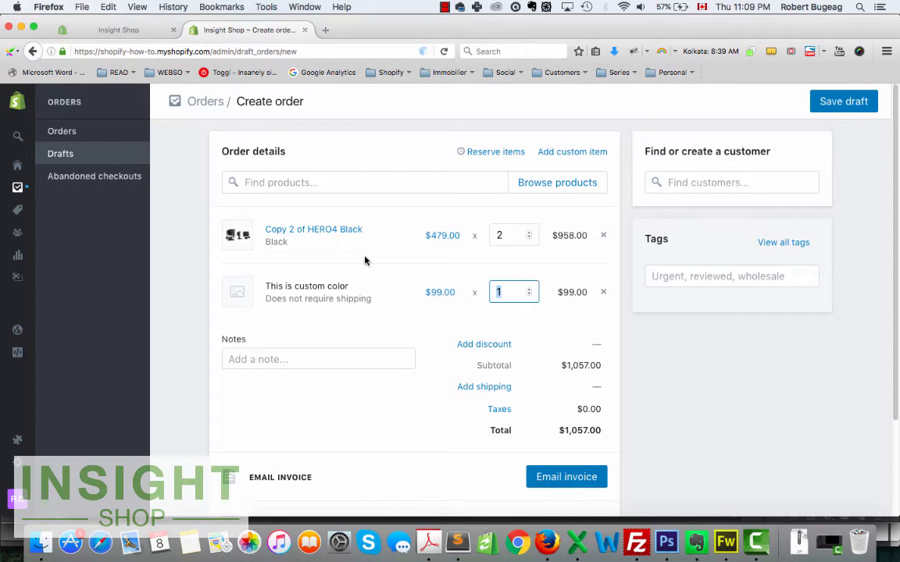
{"action": "mouse_move", "coordinate": [382, 320]}
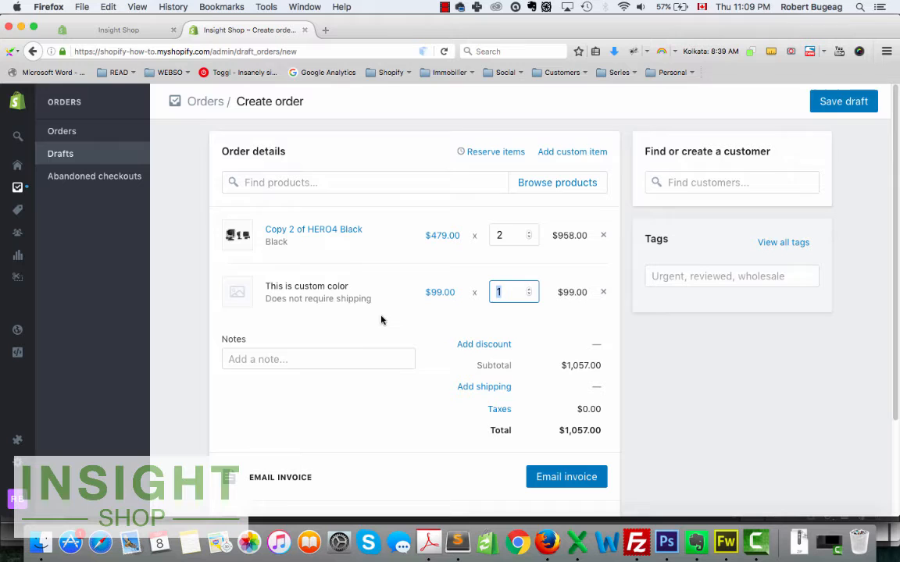
{"action": "mouse_move", "coordinate": [405, 283]}
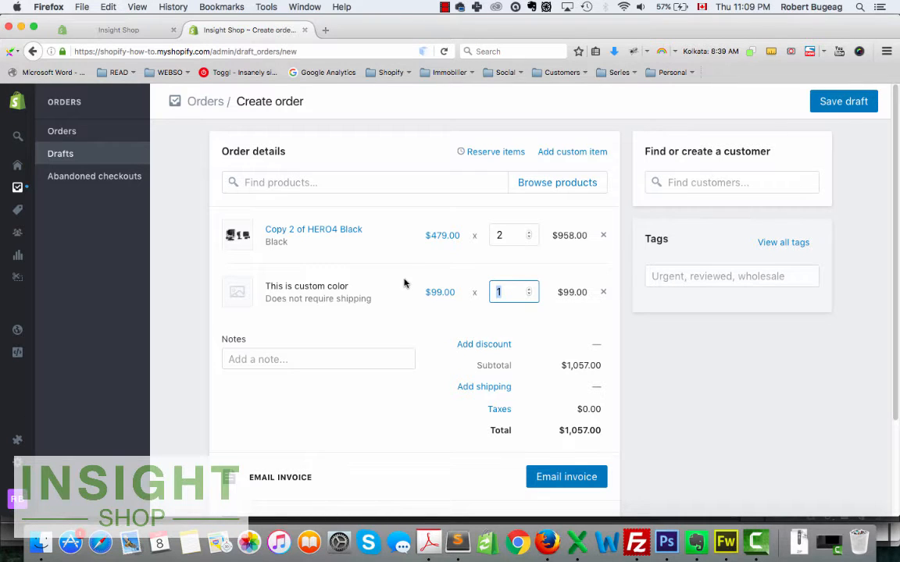
Step: Apply a $10 'friend' discount to each HERO4 Black, making it $469.00
{"action": "scroll", "scroll_direction": "down", "scroll_amount": 3}
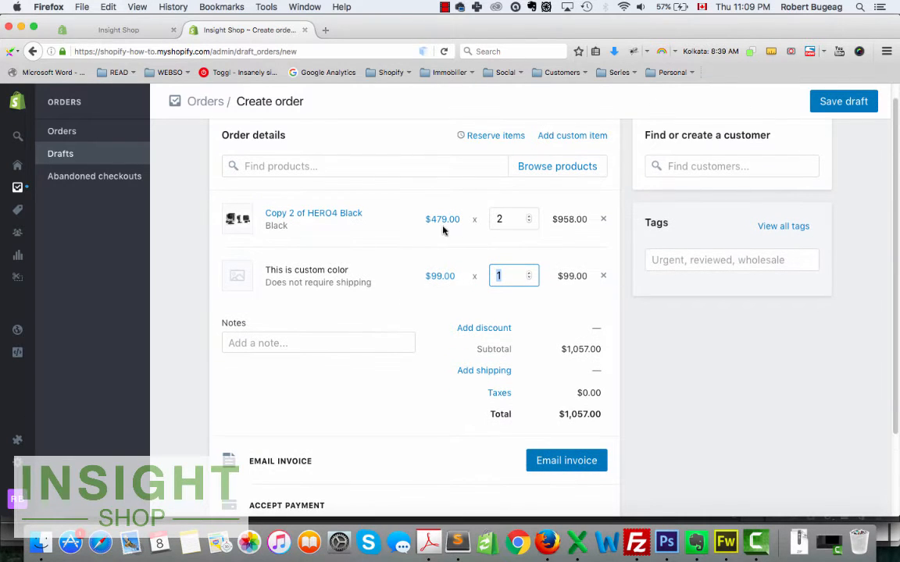
{"action": "mouse_move", "coordinate": [438, 278]}
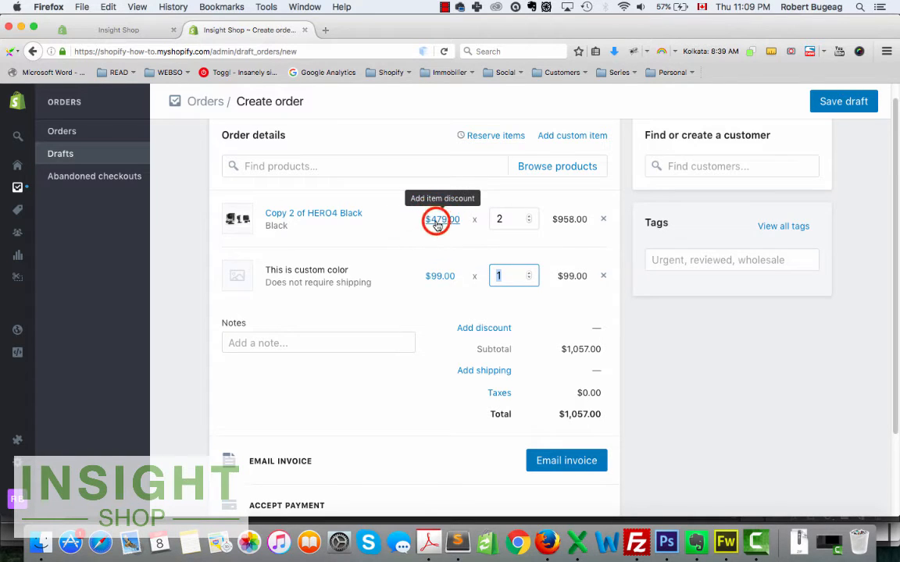
{"action": "left_click", "coordinate": [440, 220]}
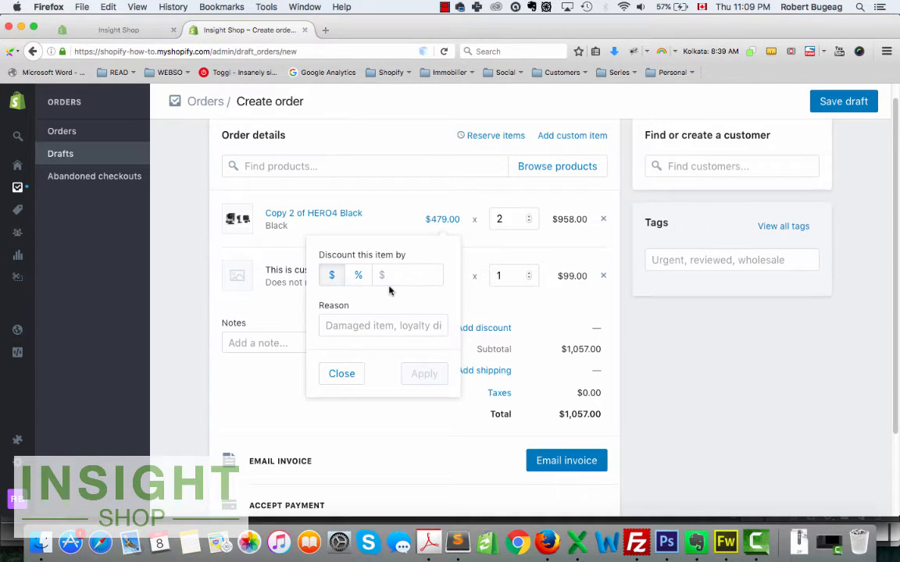
{"action": "left_click", "coordinate": [407, 275]}
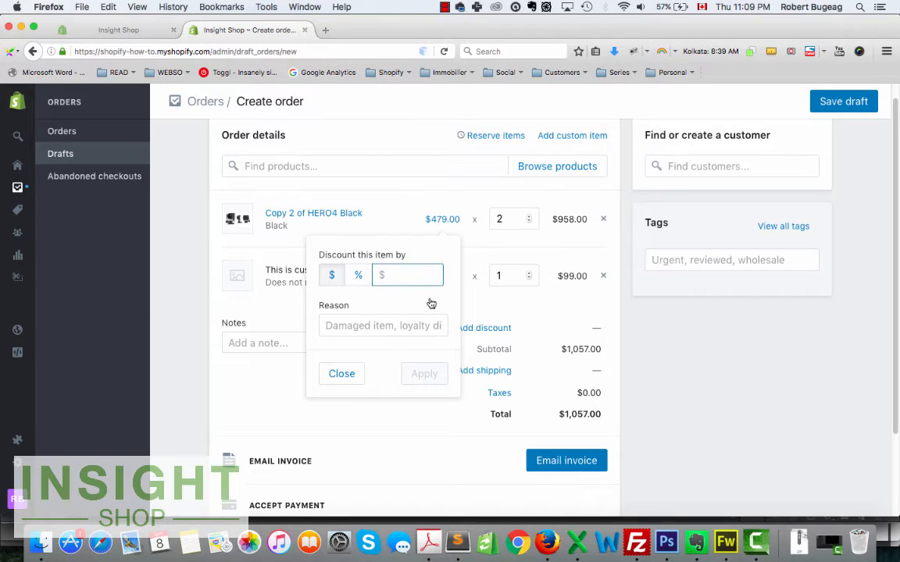
{"action": "type", "text": "10"}
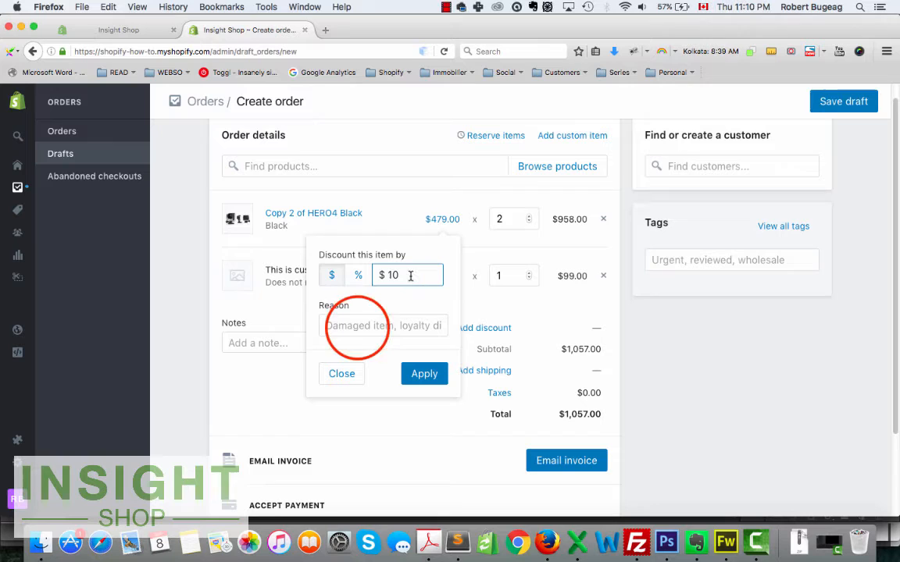
{"action": "type", "text": "f"}
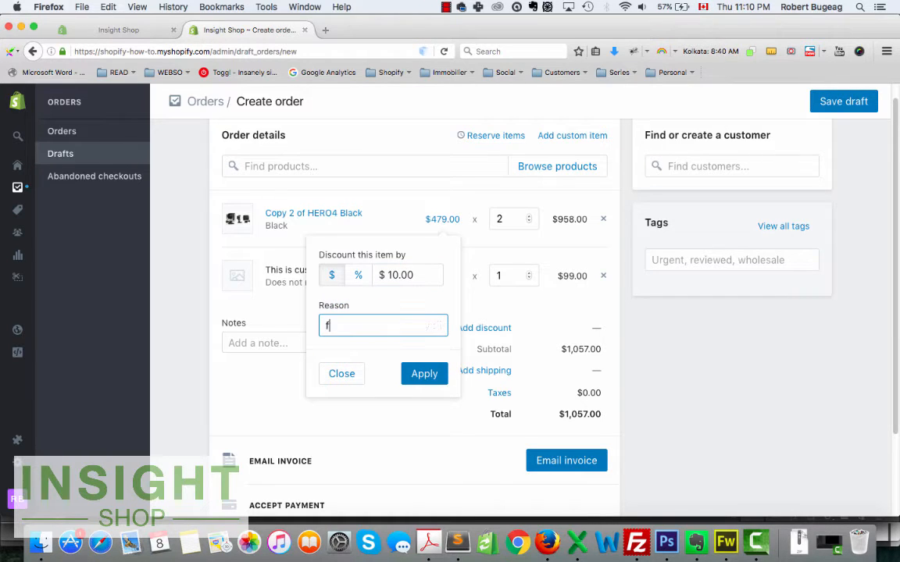
{"action": "type", "text": "riens"}
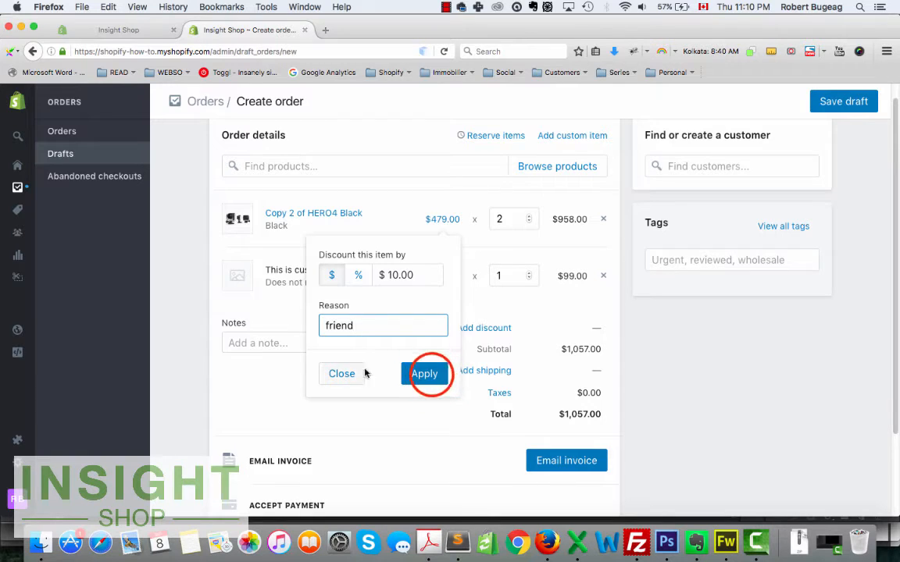
{"action": "left_click", "coordinate": [424, 373]}
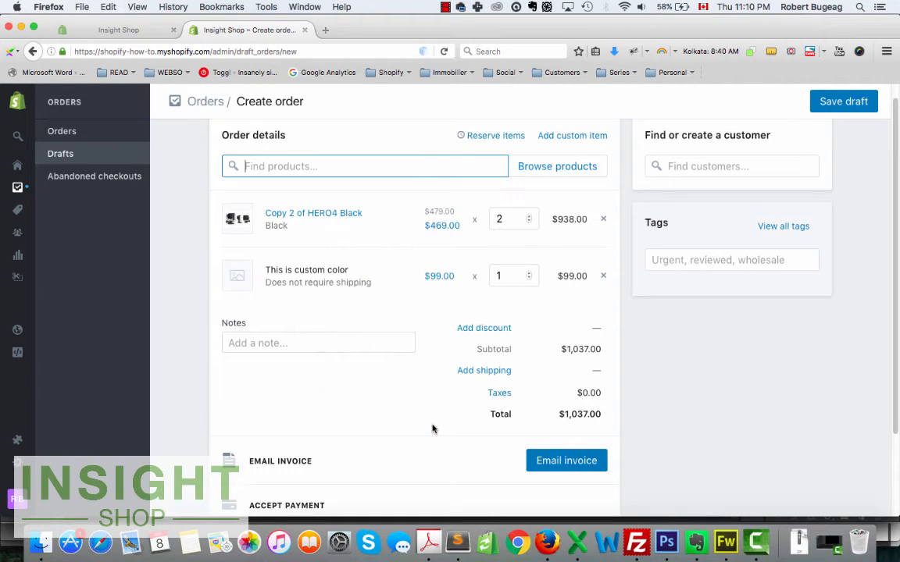
{"action": "mouse_move", "coordinate": [355, 366]}
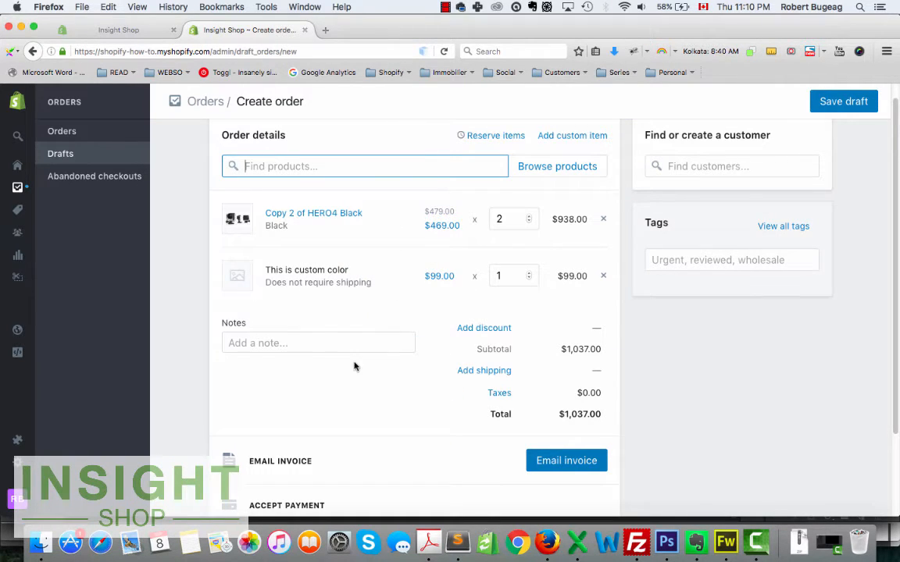
Step: Add the note 'this is a test' to the draft order
{"action": "left_click", "coordinate": [318, 343]}
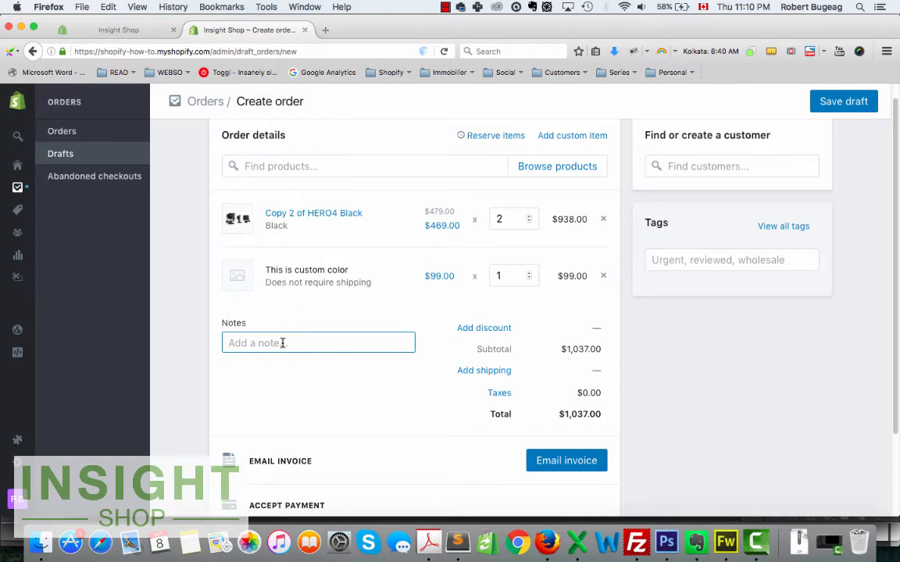
{"action": "type", "text": "this is a"}
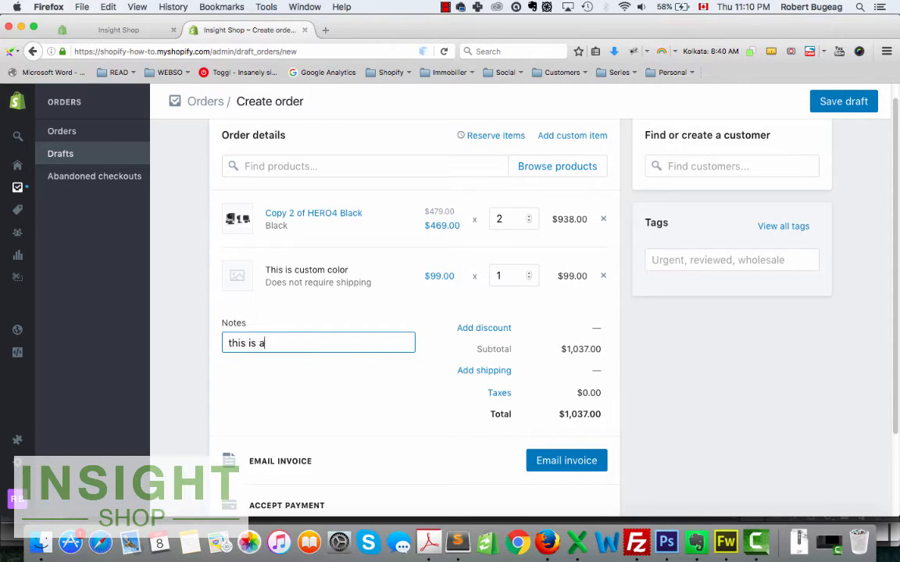
{"action": "type", "text": "test"}
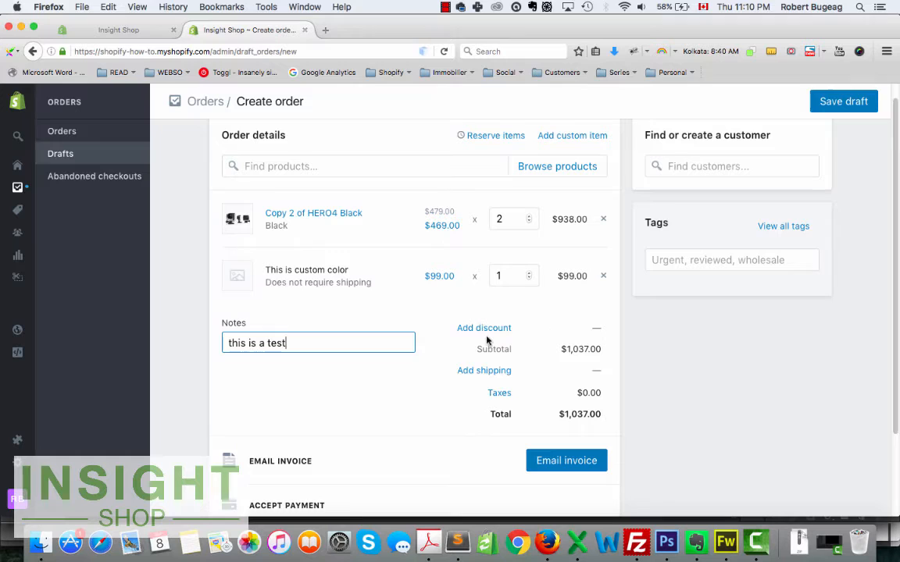
{"action": "mouse_move", "coordinate": [484, 333]}
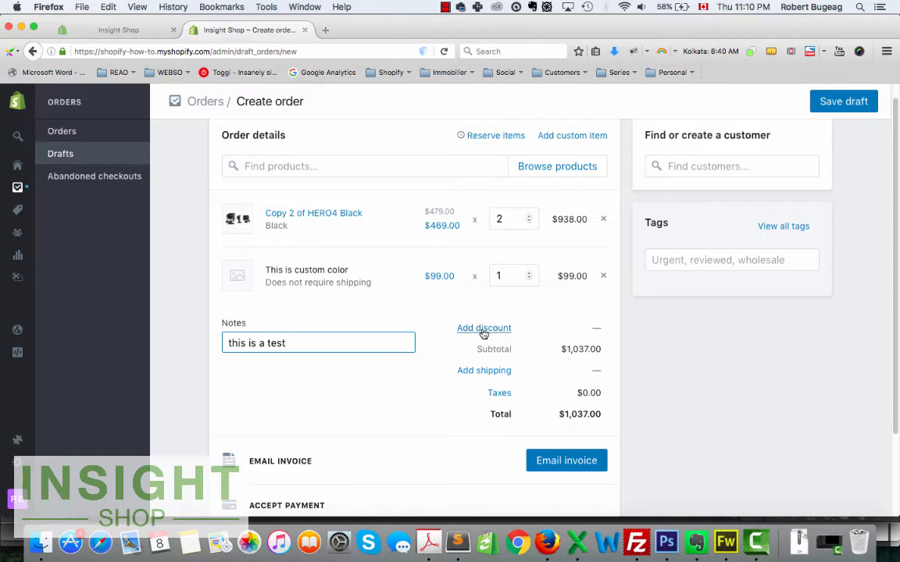
Step: Apply a 15% order discount of $155.55, bringing the total to $881.45
{"action": "left_click", "coordinate": [483, 328]}
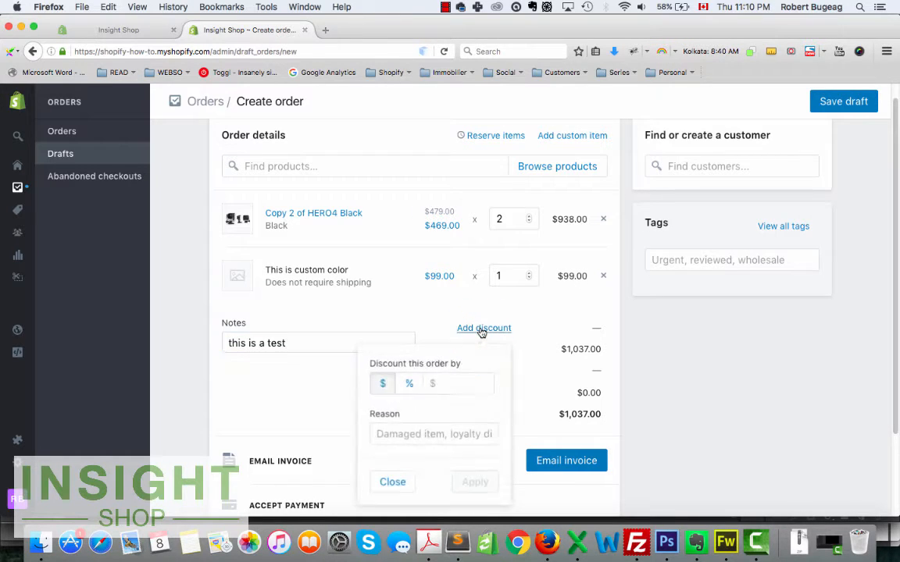
{"action": "left_click", "coordinate": [409, 383]}
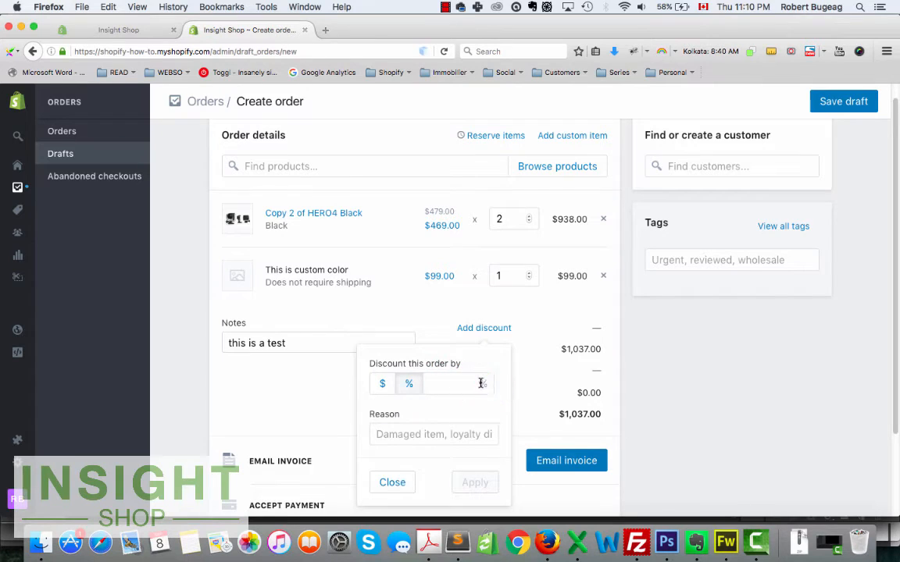
{"action": "type", "text": "15"}
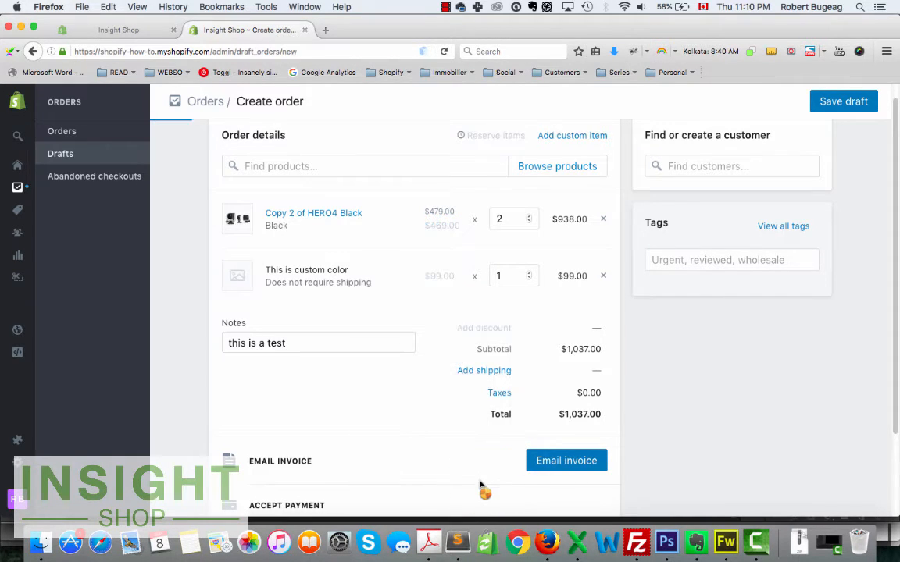
{"action": "left_click", "coordinate": [483, 328]}
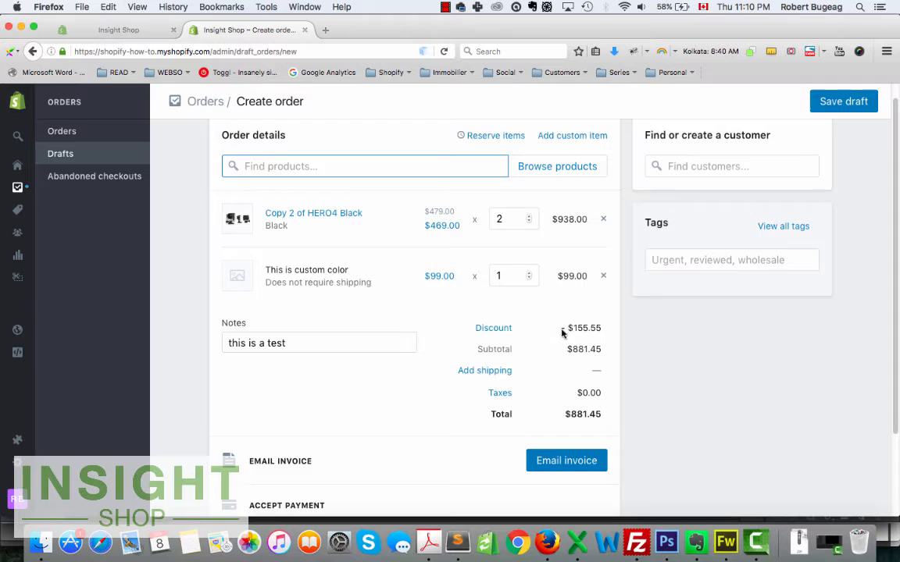
{"action": "left_click", "coordinate": [484, 371]}
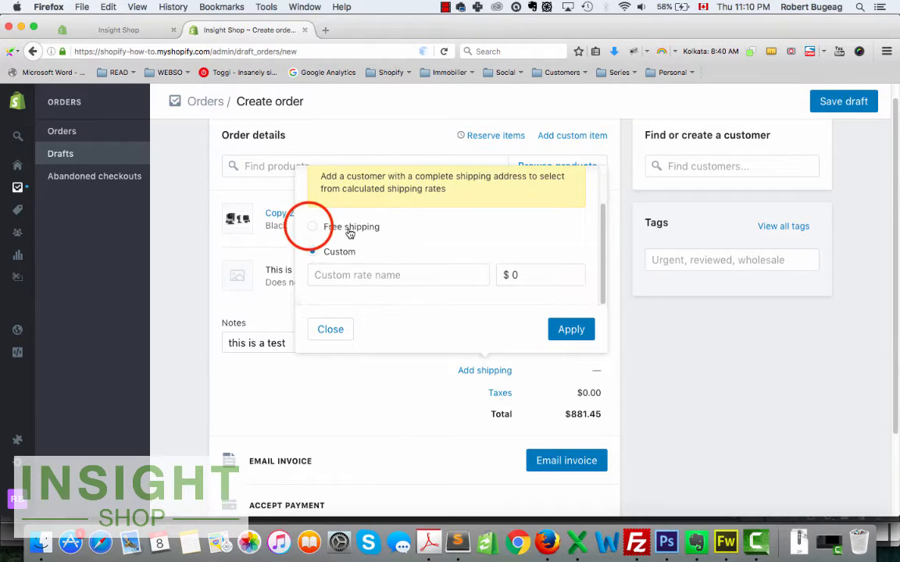
Step: Set shipping to Free ($0.00) after briefly trying a custom rate
{"action": "left_click", "coordinate": [311, 226]}
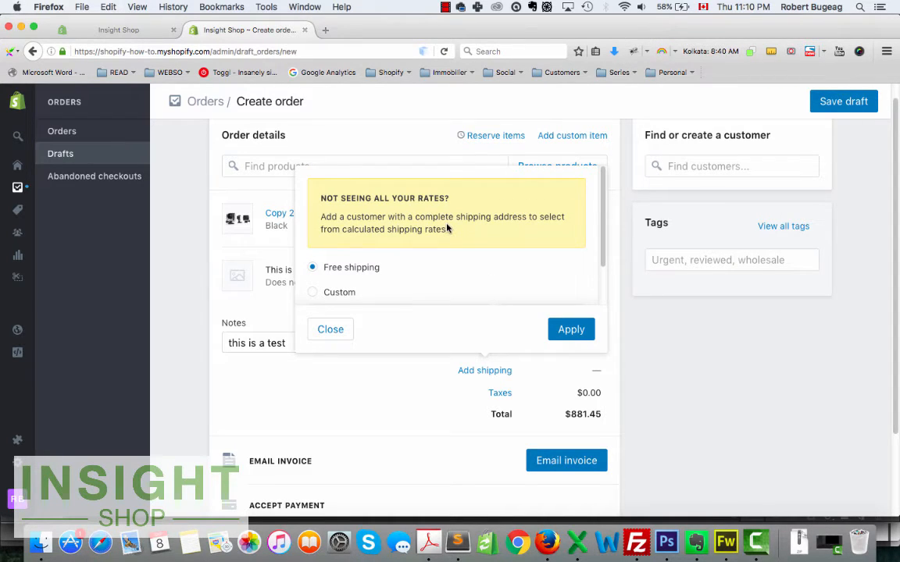
{"action": "mouse_move", "coordinate": [375, 251]}
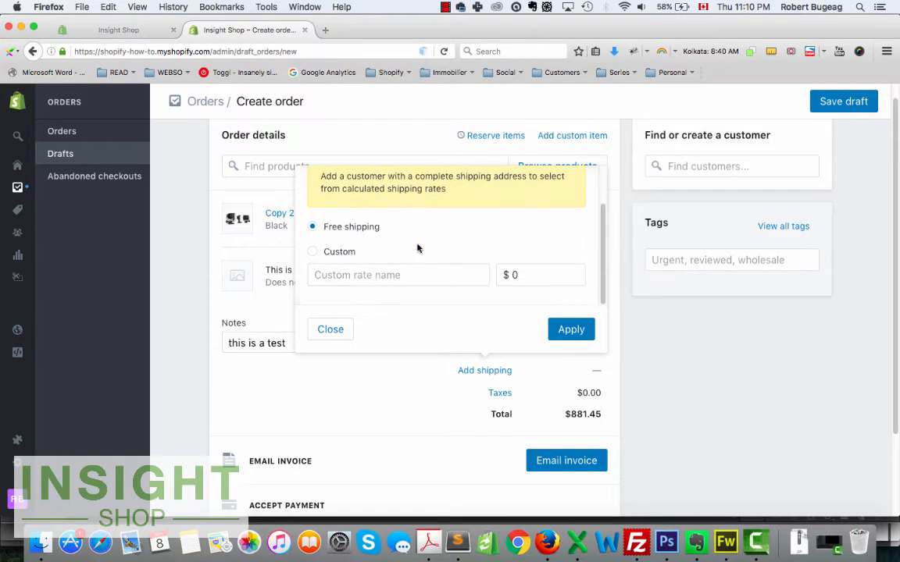
{"action": "left_click", "coordinate": [312, 251]}
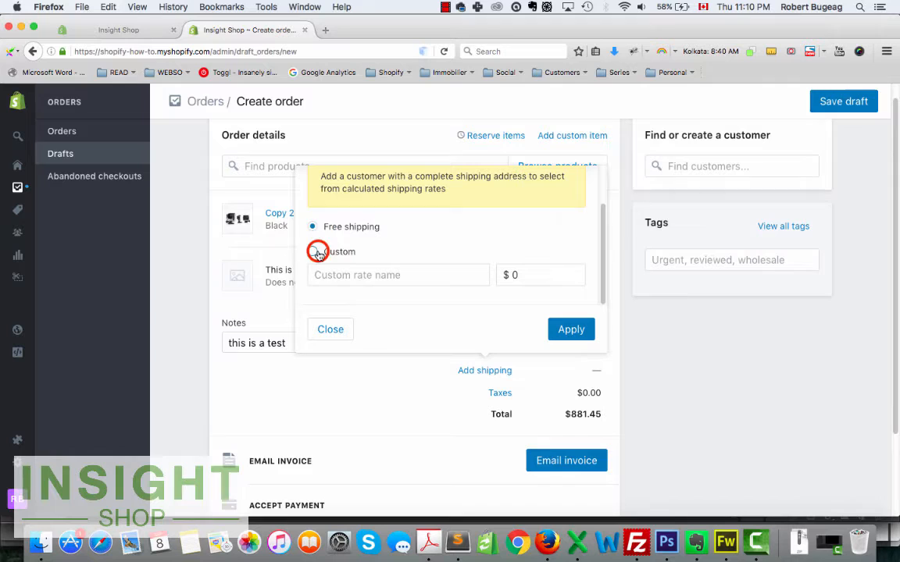
{"action": "left_click", "coordinate": [312, 251]}
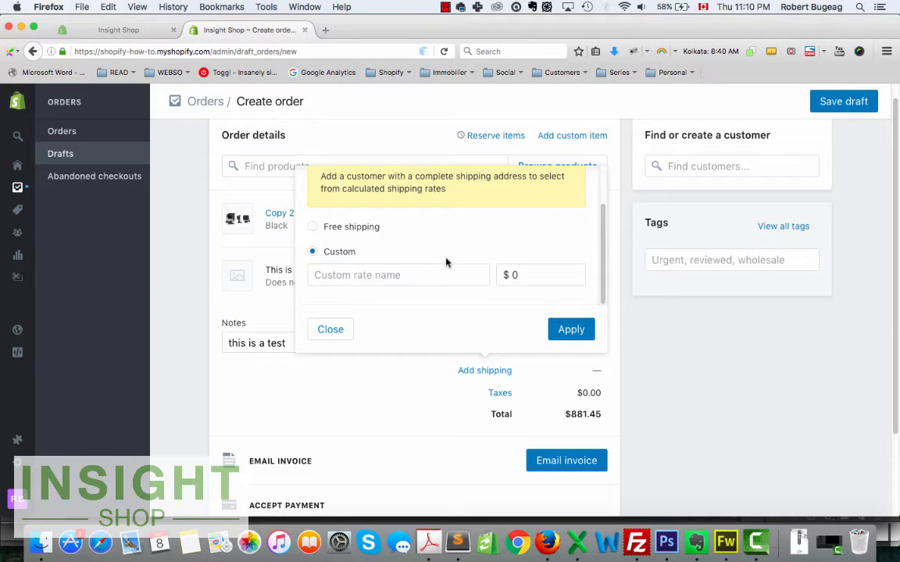
{"action": "left_click", "coordinate": [367, 274]}
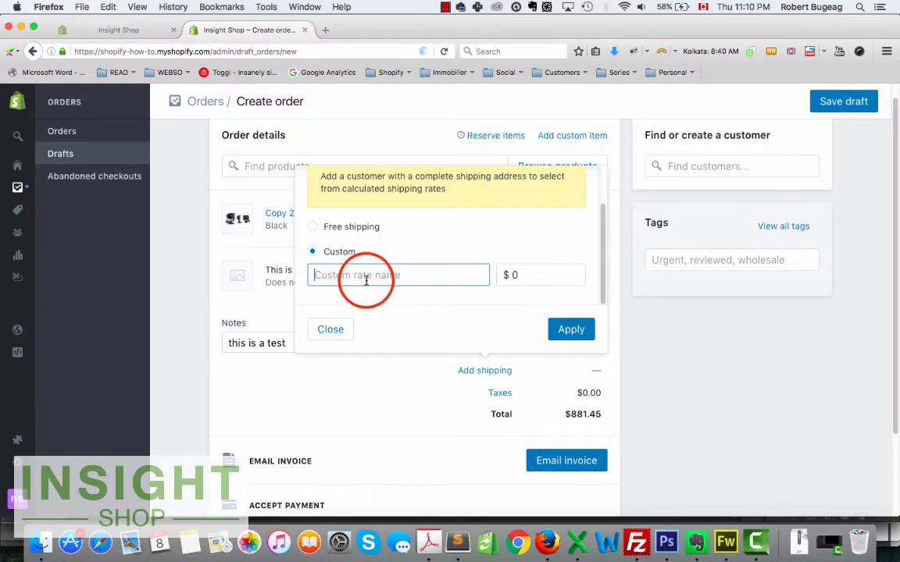
{"action": "left_click", "coordinate": [312, 226]}
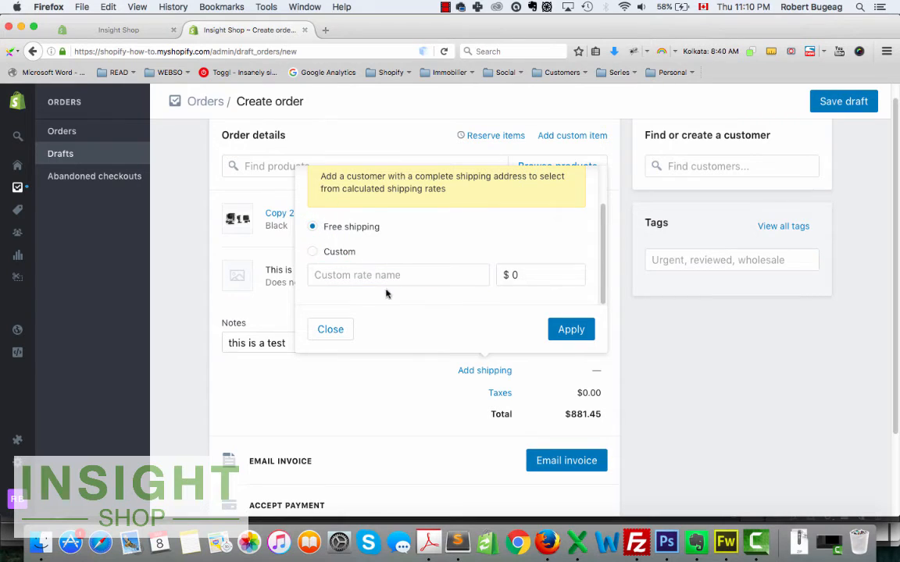
{"action": "left_click", "coordinate": [330, 329]}
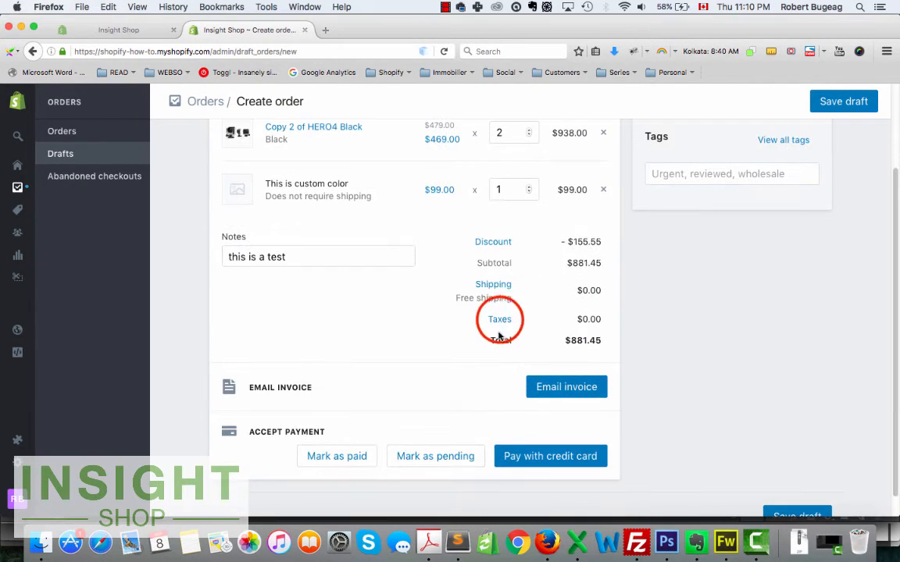
{"action": "left_click", "coordinate": [499, 319]}
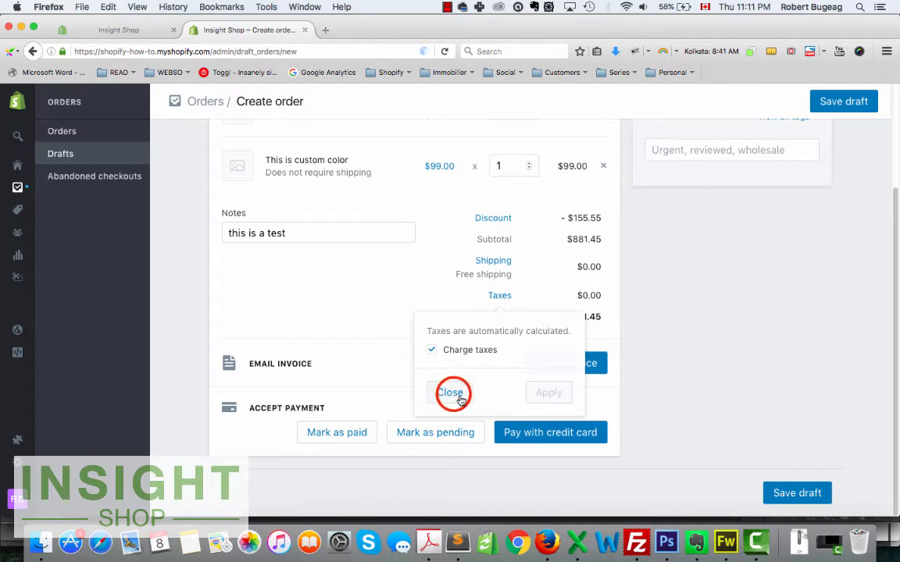
{"action": "left_click", "coordinate": [451, 392]}
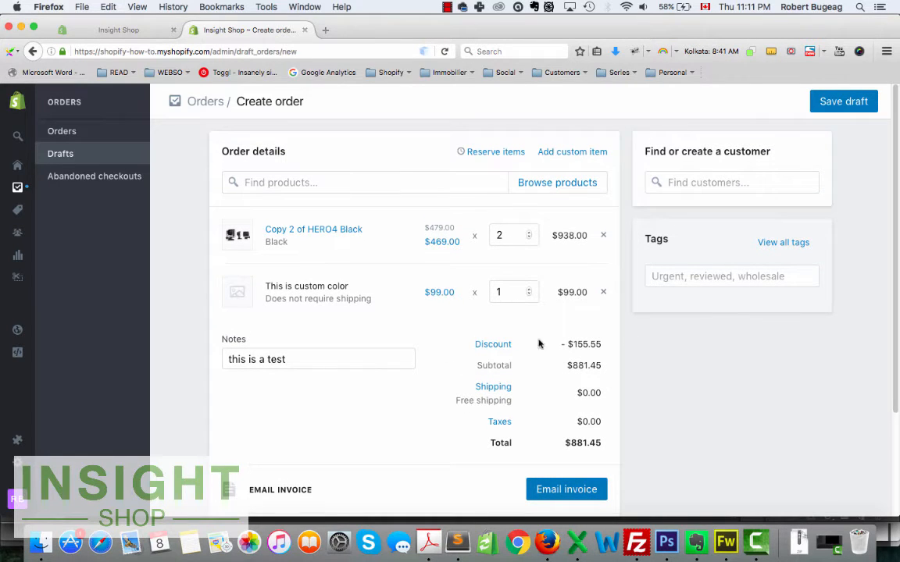
{"action": "mouse_move", "coordinate": [484, 320]}
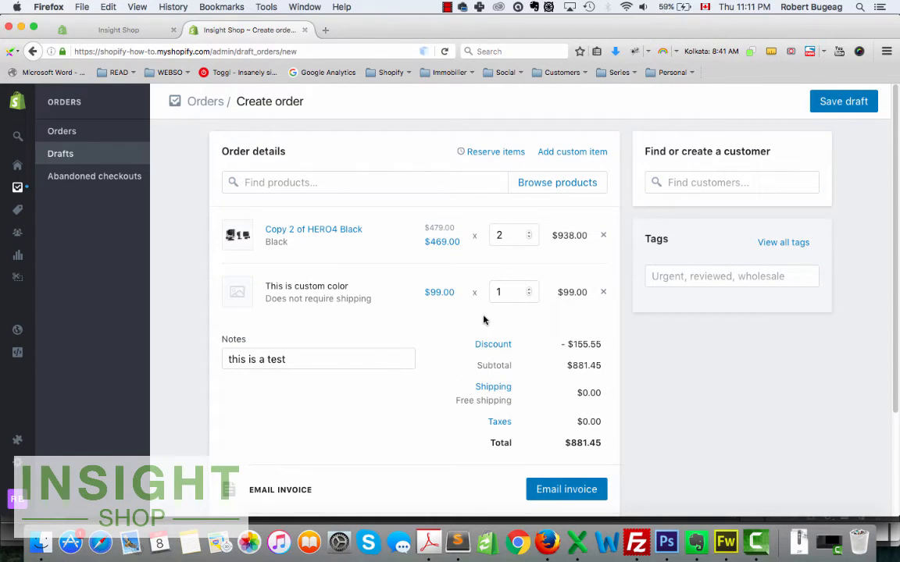
Step: Attach an existing customer, adding GST and QST for a $1,013.44 total
{"action": "left_click", "coordinate": [713, 182]}
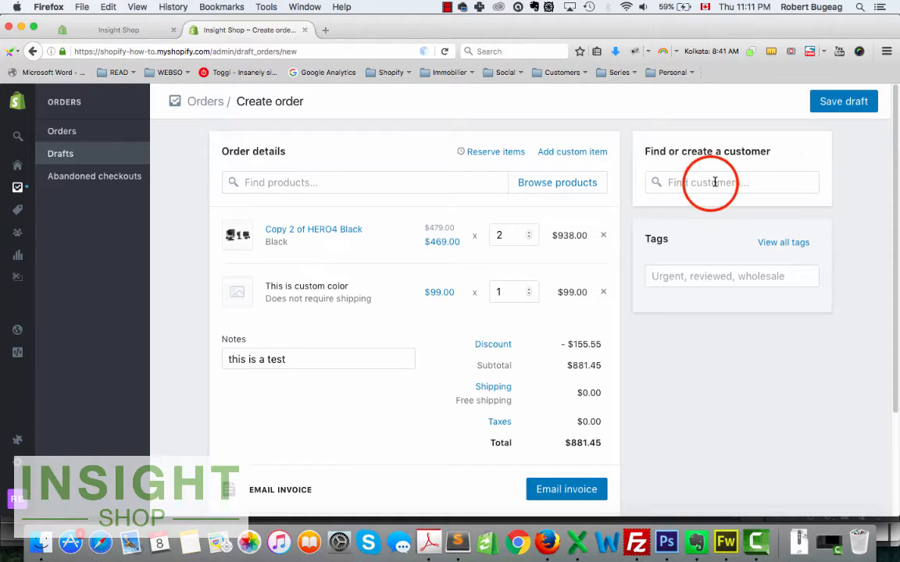
{"action": "left_click", "coordinate": [731, 182]}
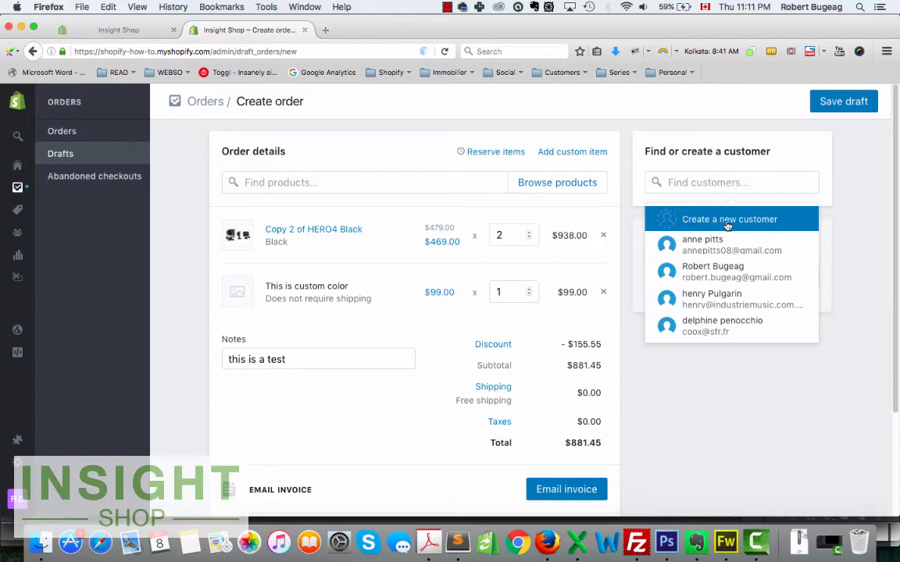
{"action": "mouse_move", "coordinate": [705, 278]}
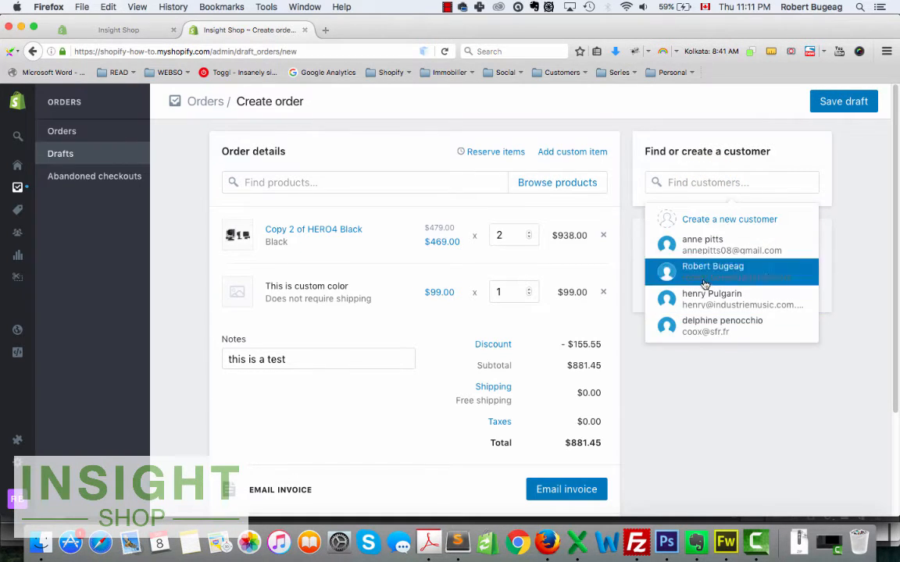
{"action": "mouse_move", "coordinate": [744, 357]}
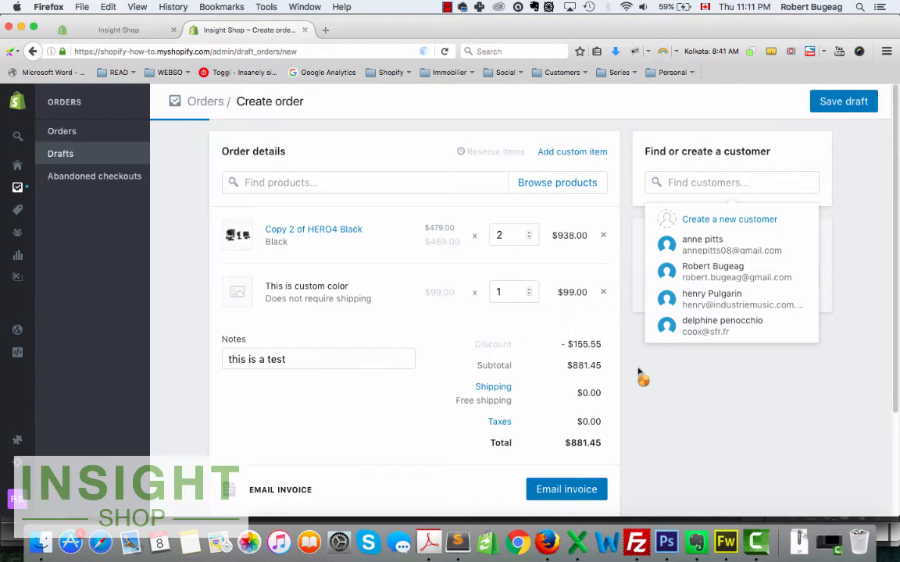
{"action": "left_click", "coordinate": [713, 271]}
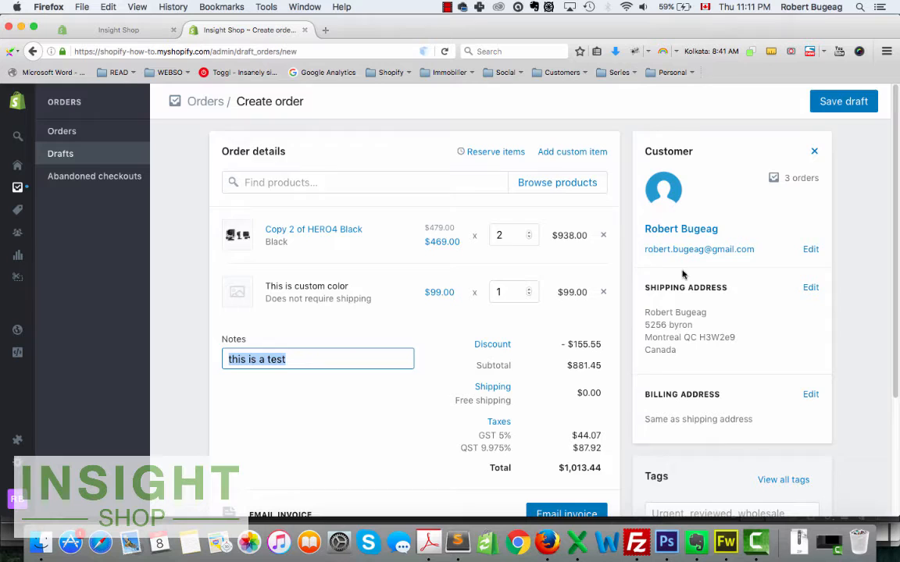
{"action": "scroll", "scroll_direction": "down", "scroll_amount": 3}
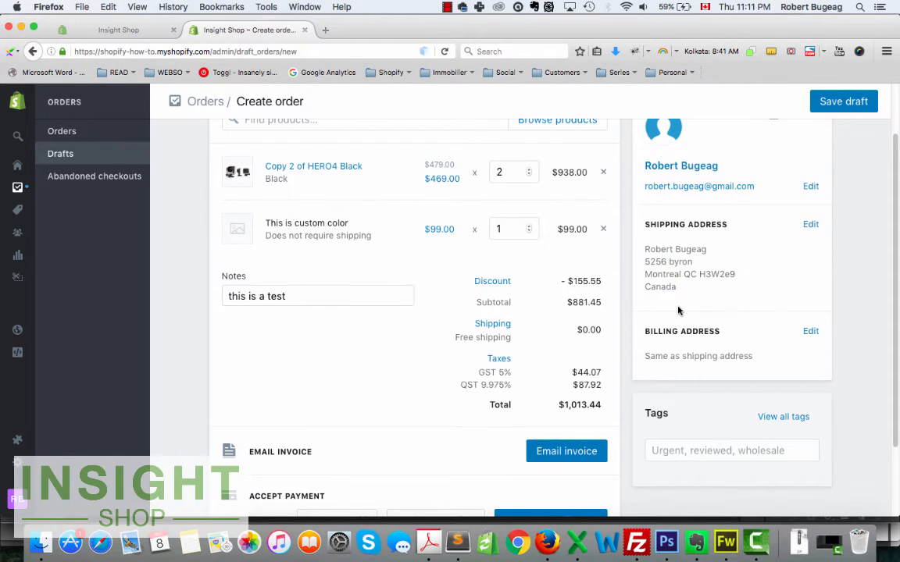
{"action": "scroll", "scroll_direction": "down", "scroll_amount": 3}
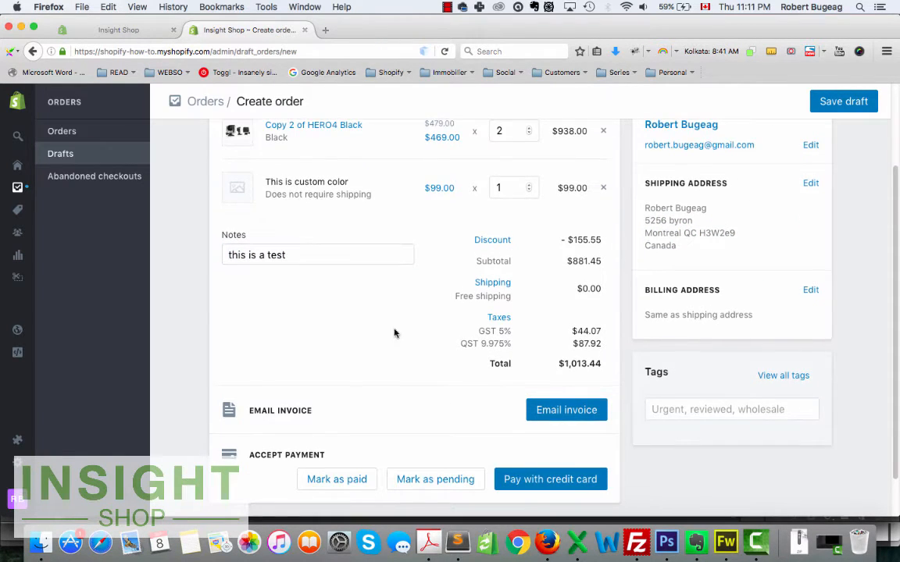
{"action": "scroll", "scroll_direction": "down", "scroll_amount": 3}
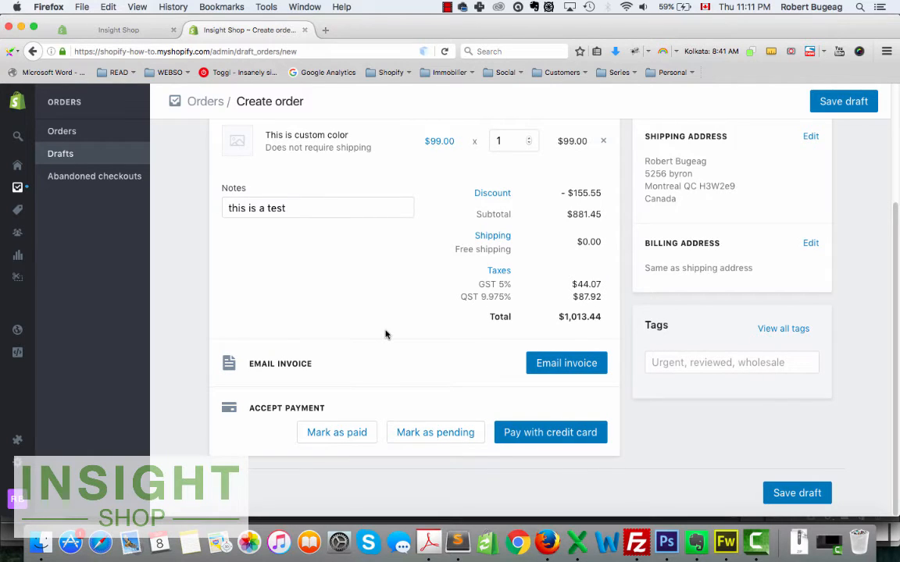
{"action": "mouse_move", "coordinate": [403, 330]}
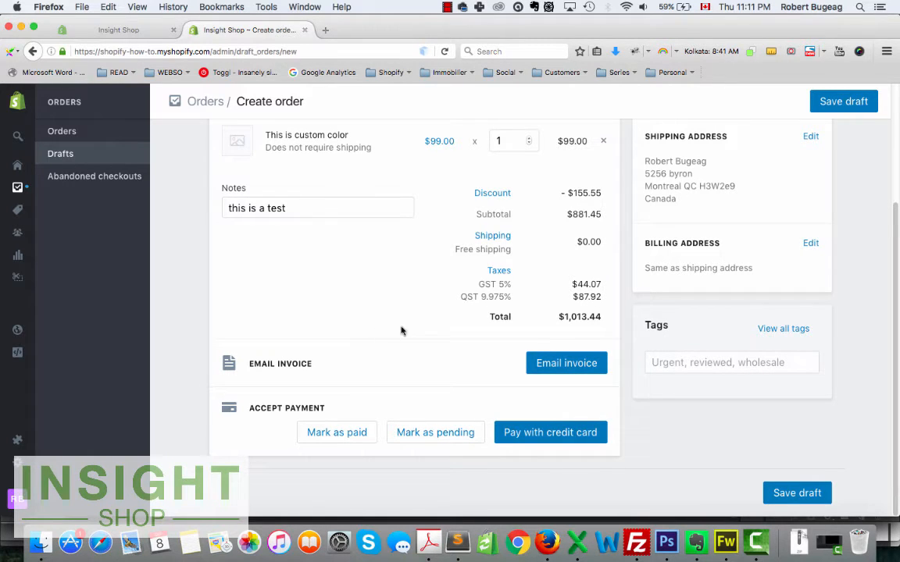
{"action": "mouse_move", "coordinate": [793, 499]}
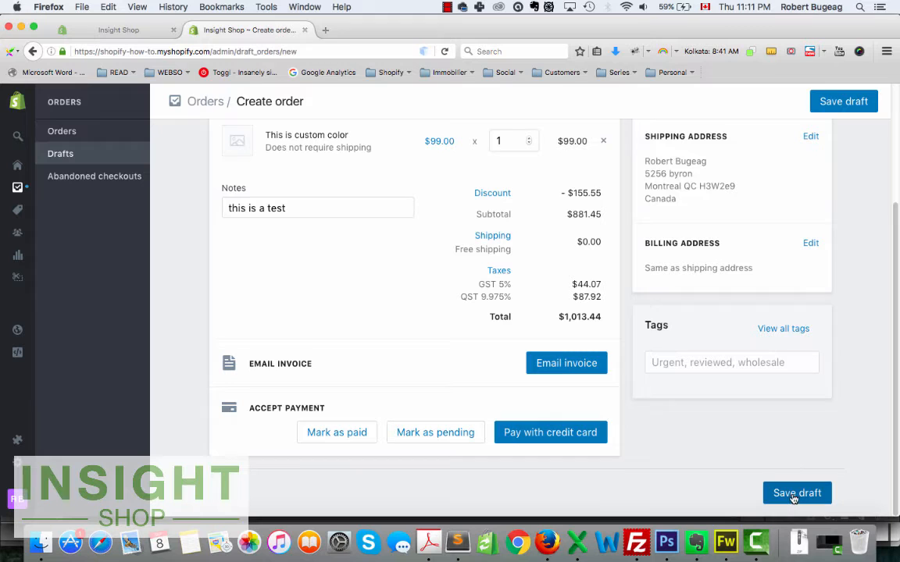
Step: Save the $1,013.44 order as draft #D1 and reopen it from the Drafts list
{"action": "left_click", "coordinate": [797, 493]}
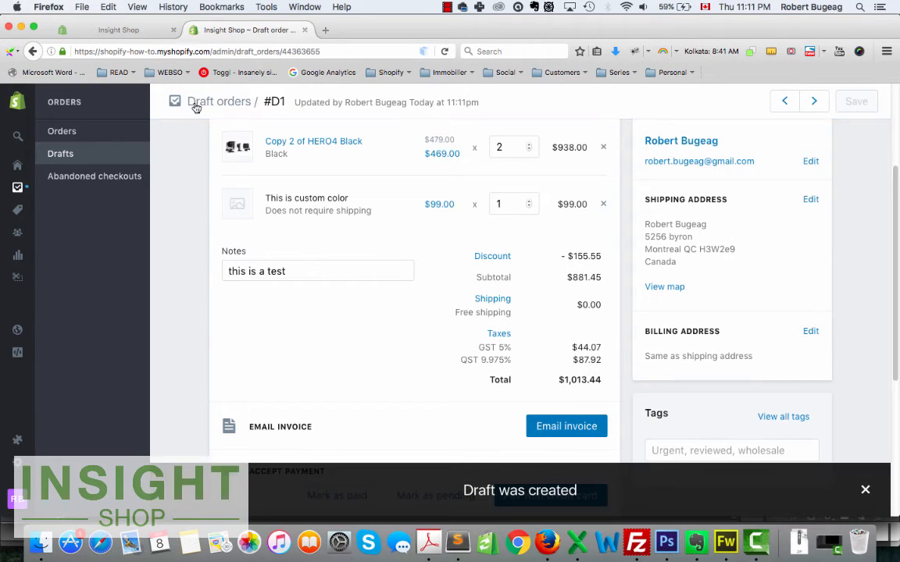
{"action": "left_click", "coordinate": [62, 130]}
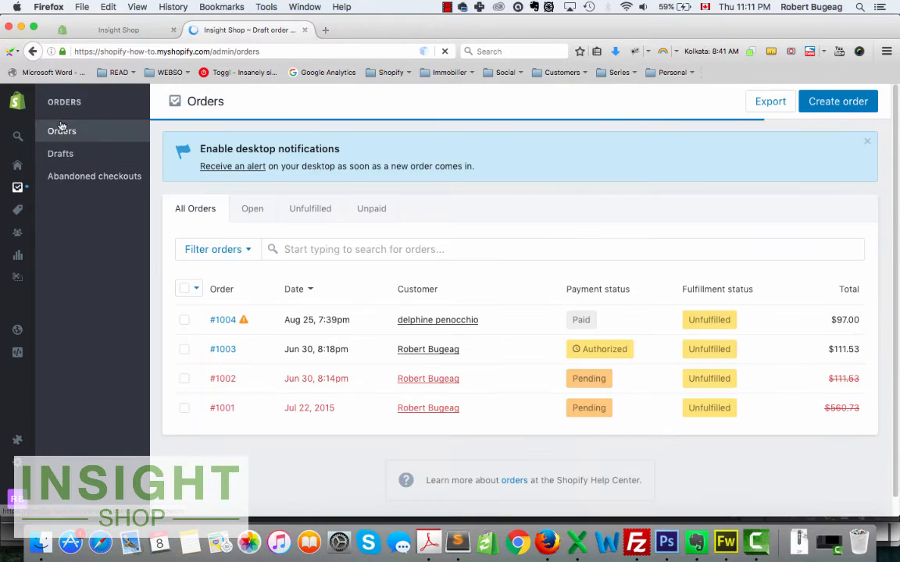
{"action": "left_click", "coordinate": [60, 153]}
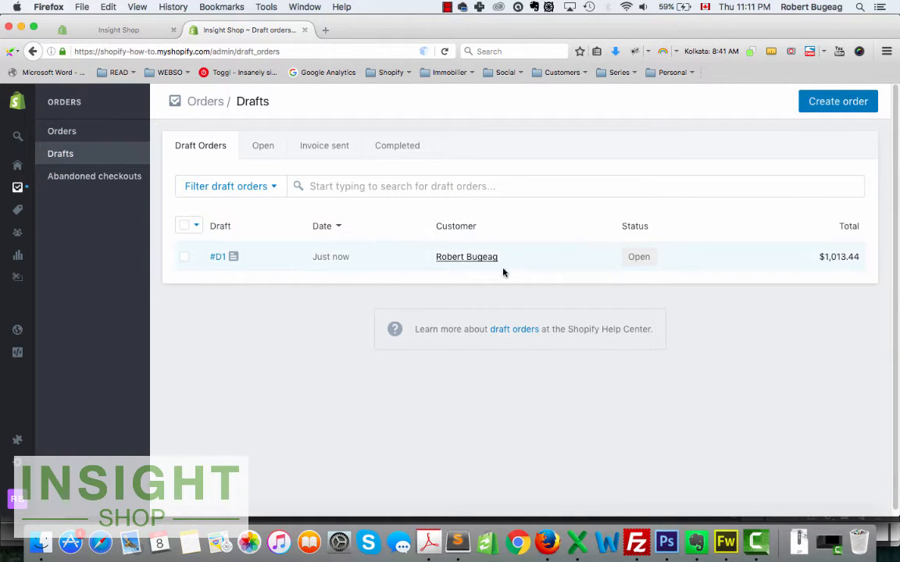
{"action": "left_click", "coordinate": [218, 256]}
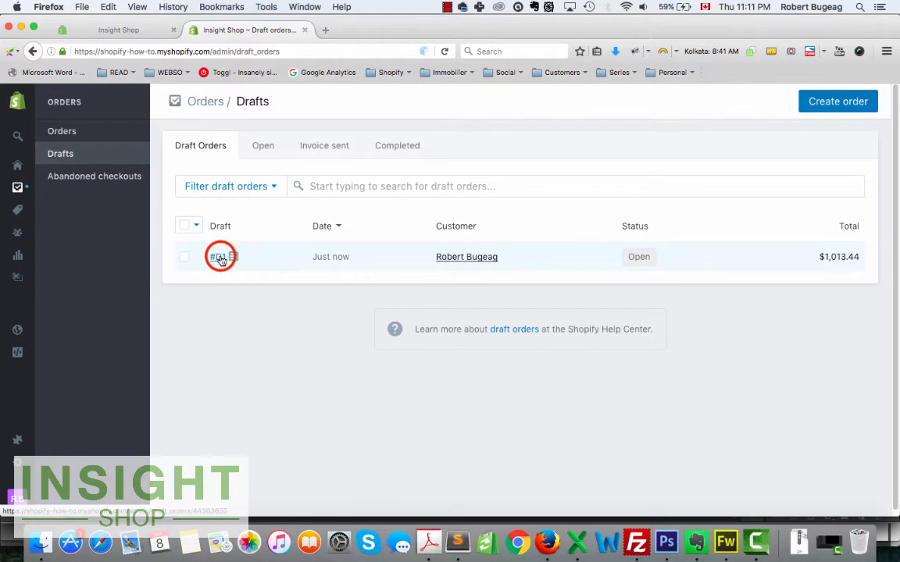
{"action": "left_click", "coordinate": [220, 256]}
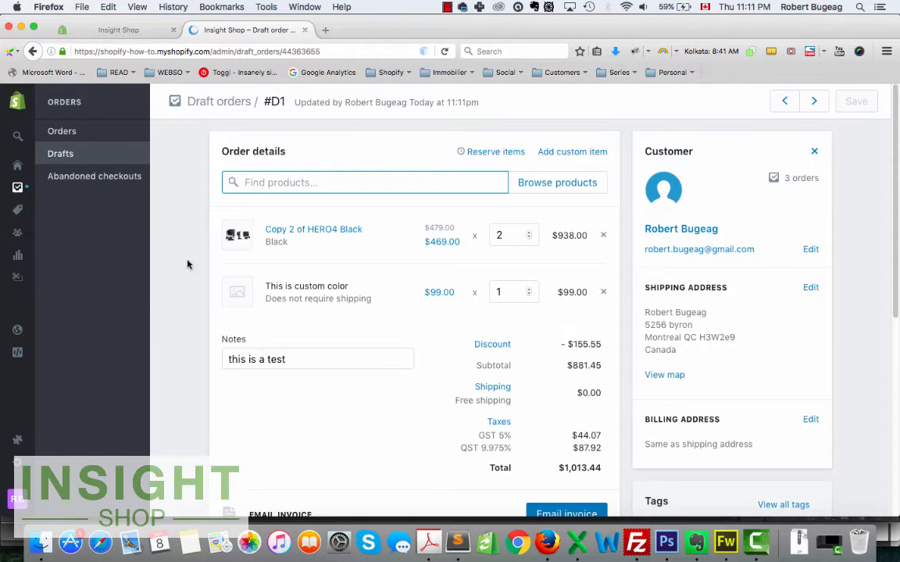
{"action": "scroll", "scroll_direction": "down", "scroll_amount": 3}
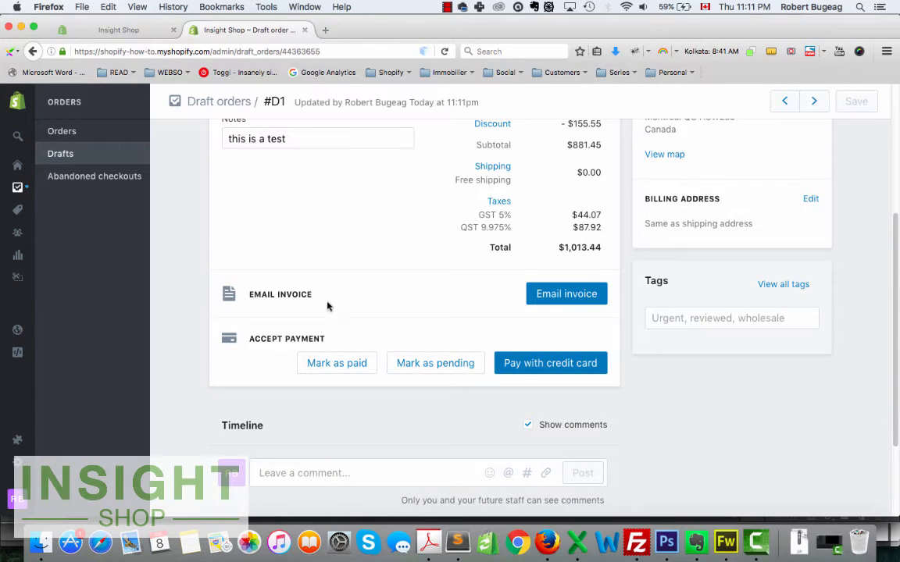
{"action": "left_click", "coordinate": [567, 293]}
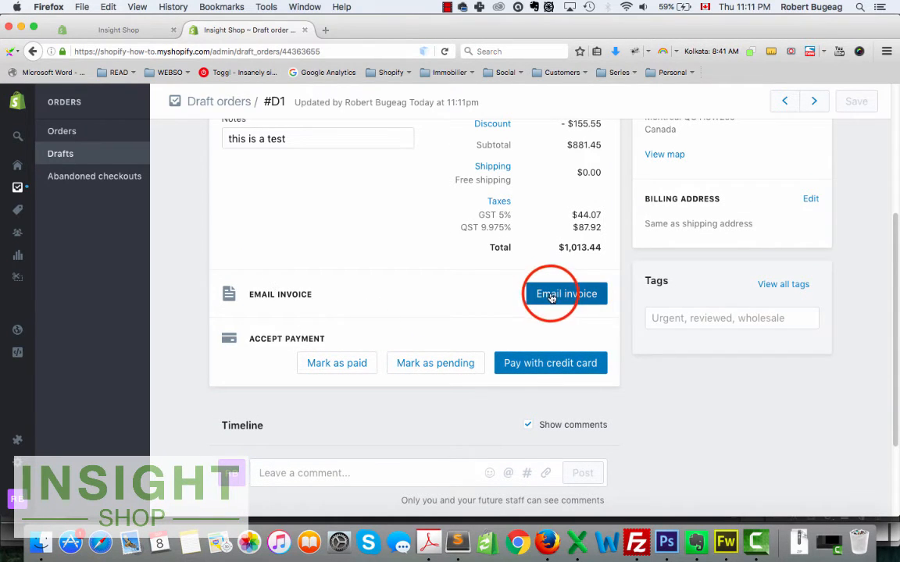
{"action": "left_click", "coordinate": [564, 293]}
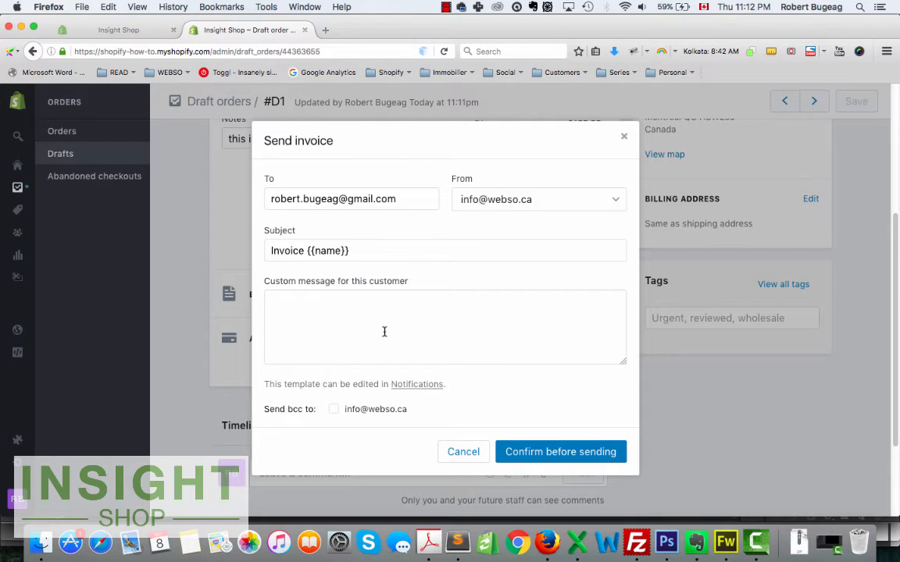
{"action": "left_click", "coordinate": [332, 317]}
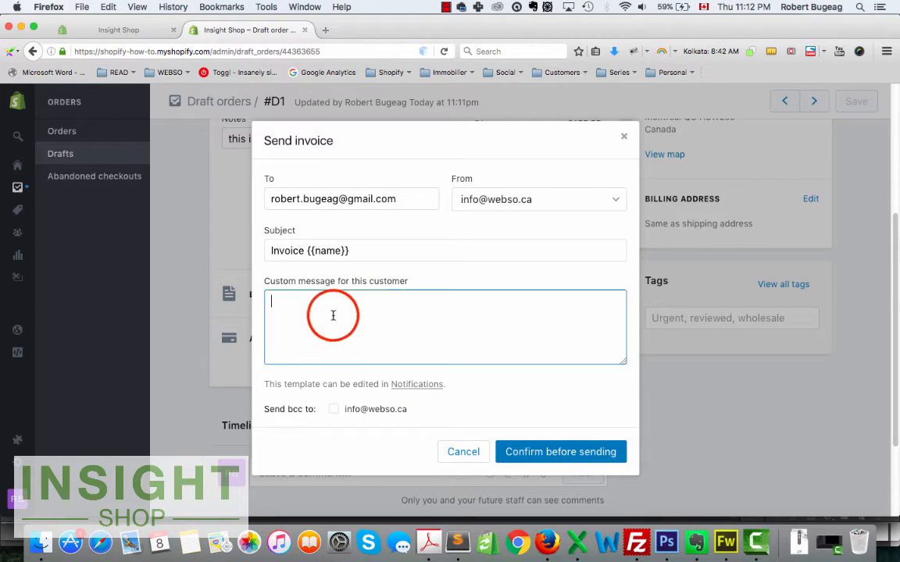
{"action": "left_click", "coordinate": [462, 452]}
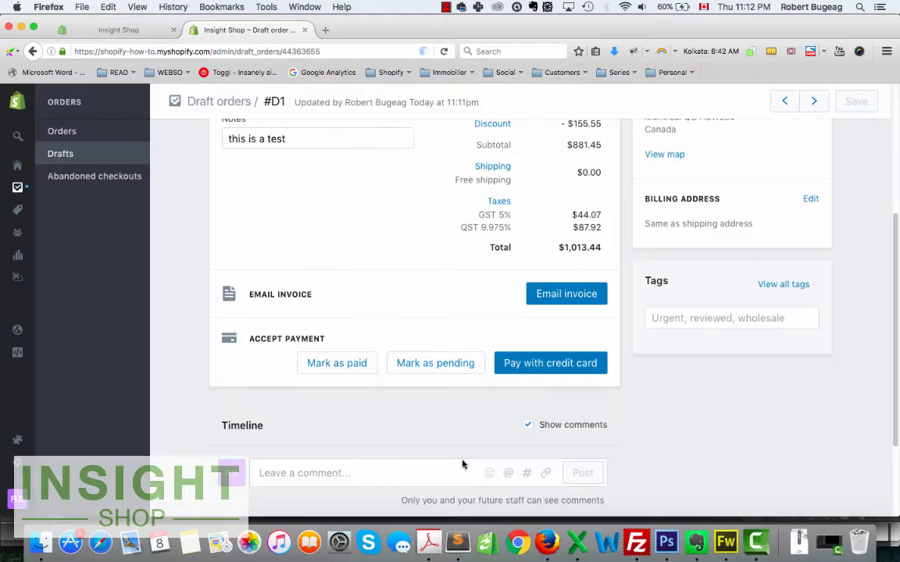
{"action": "scroll", "scroll_direction": "down", "scroll_amount": 3}
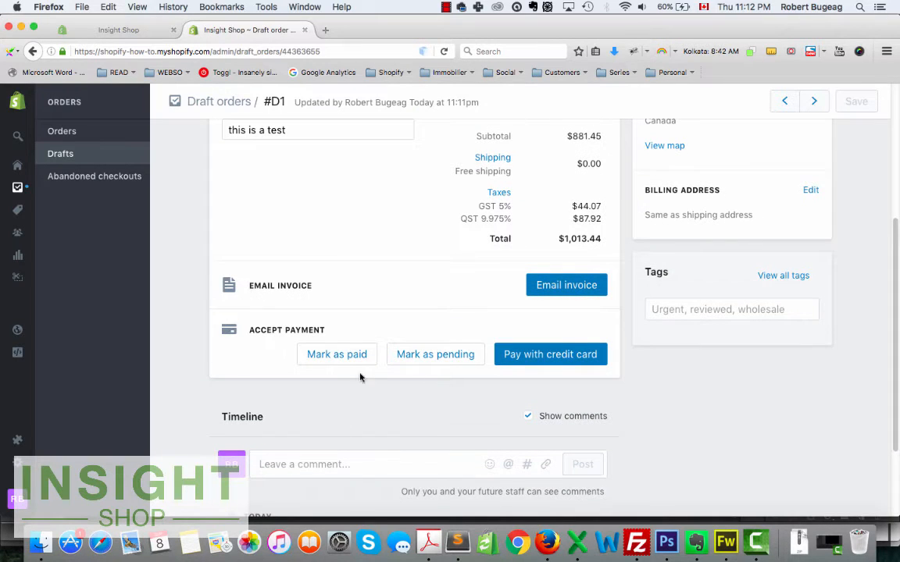
{"action": "mouse_move", "coordinate": [347, 354]}
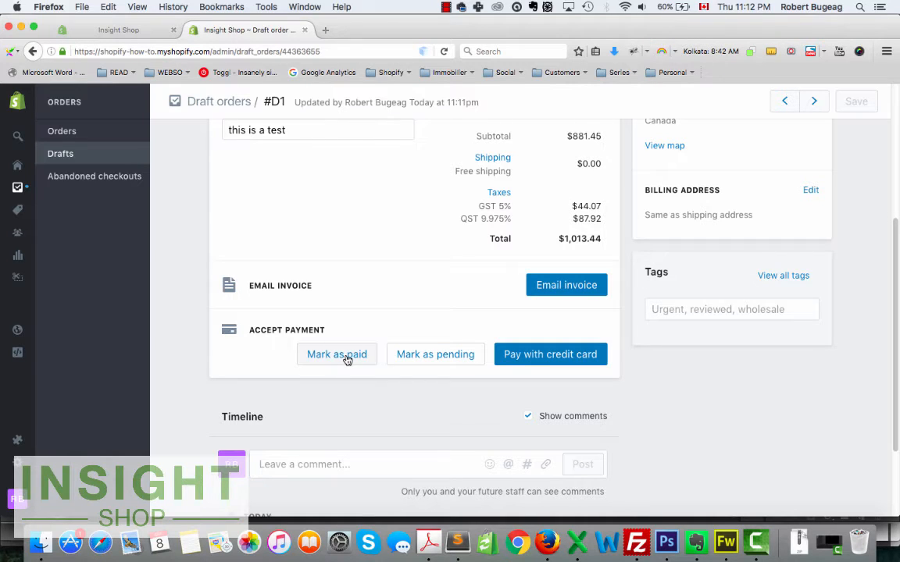
{"action": "mouse_move", "coordinate": [380, 403]}
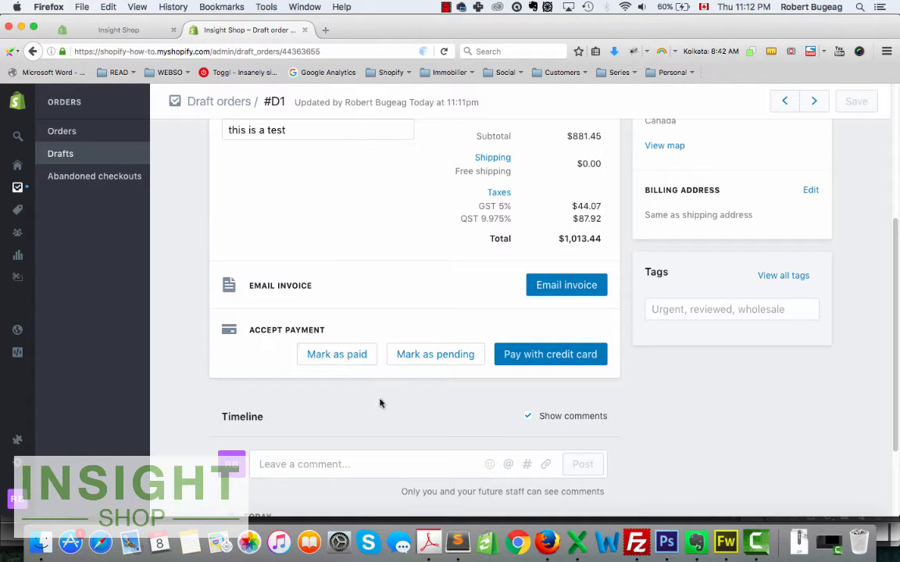
{"action": "mouse_move", "coordinate": [381, 394]}
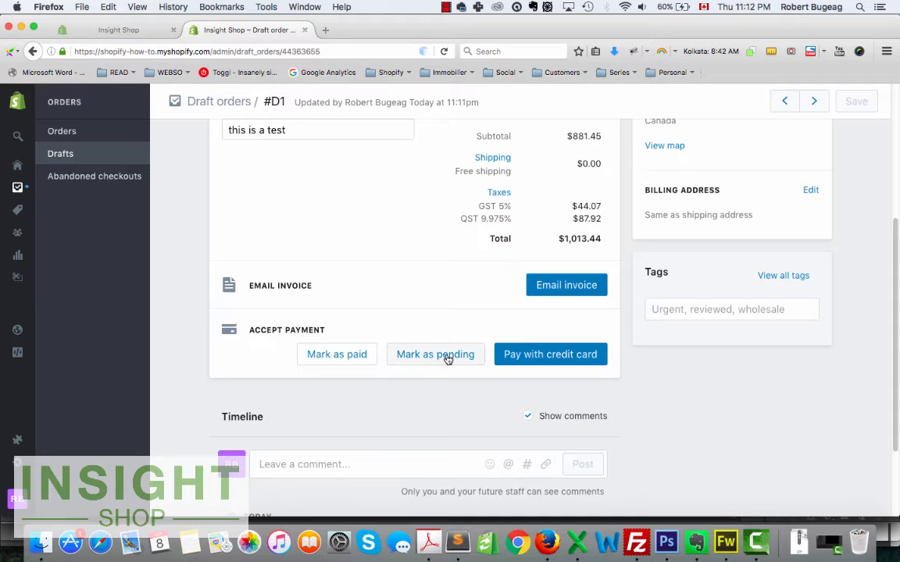
{"action": "left_click", "coordinate": [543, 354]}
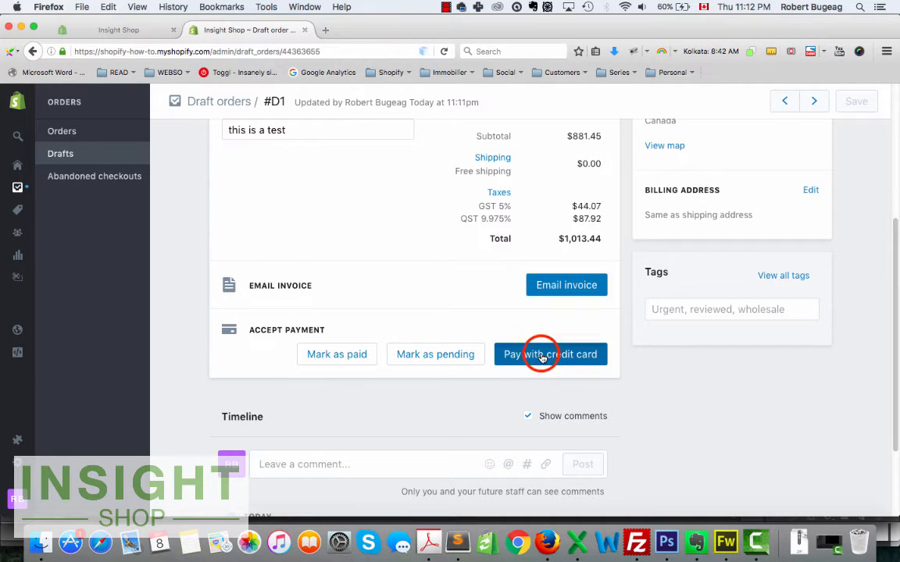
{"action": "left_click", "coordinate": [541, 354]}
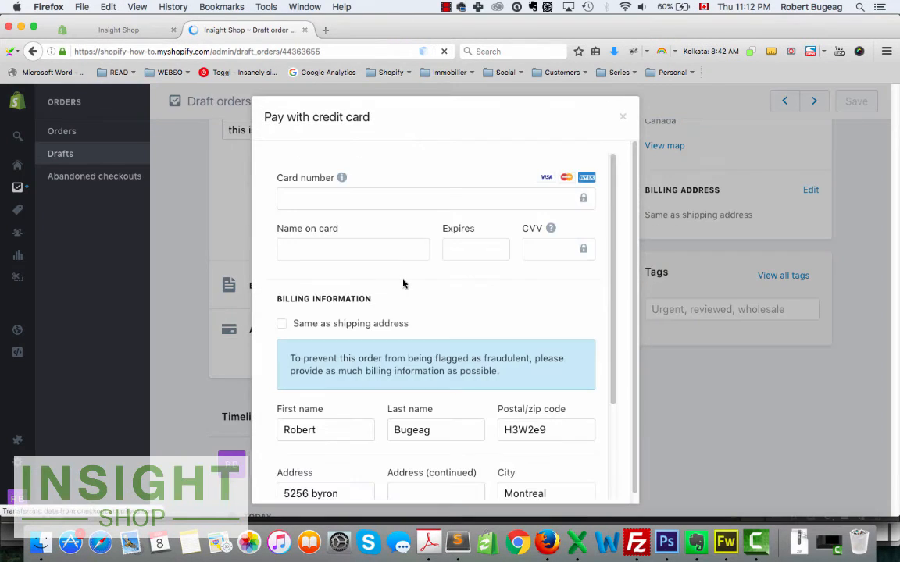
{"action": "left_click", "coordinate": [474, 249]}
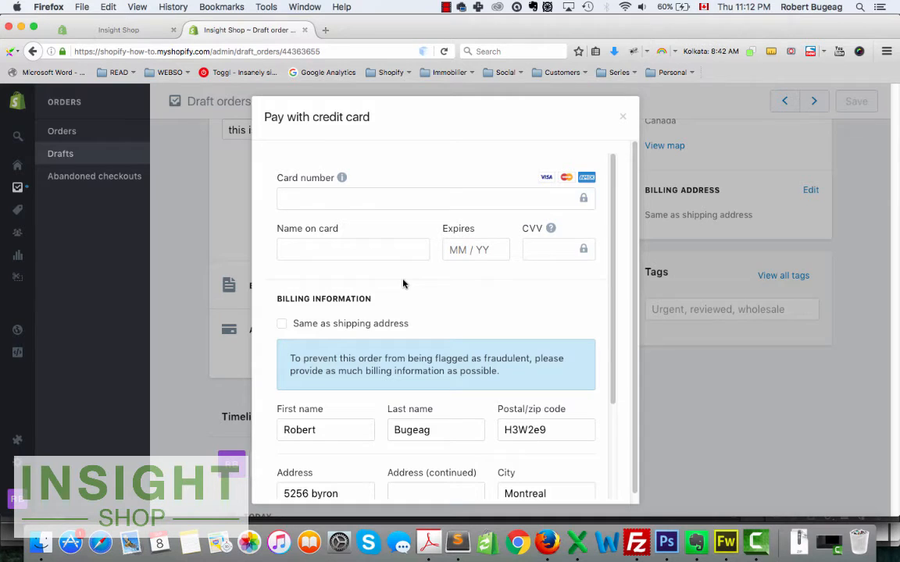
{"action": "scroll", "scroll_direction": "down", "scroll_amount": 3}
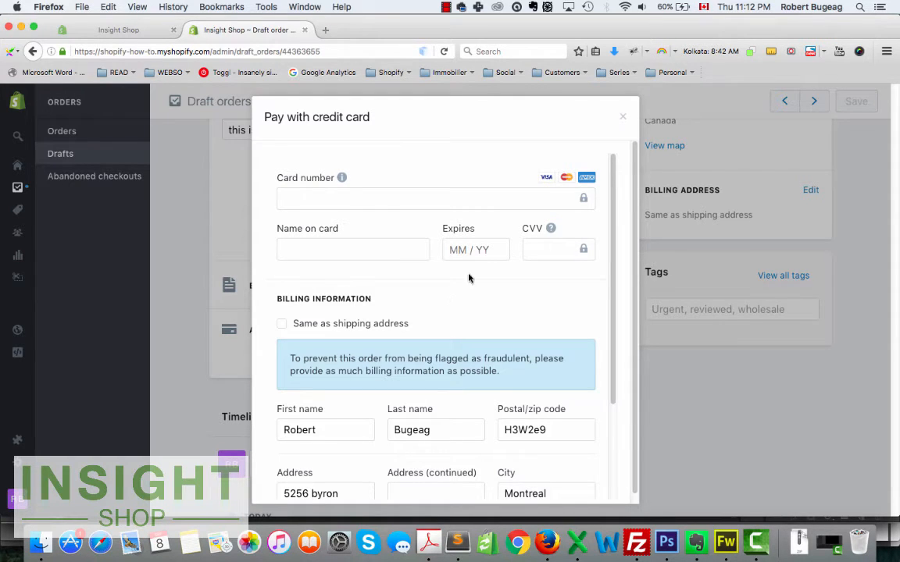
{"action": "left_click", "coordinate": [623, 116]}
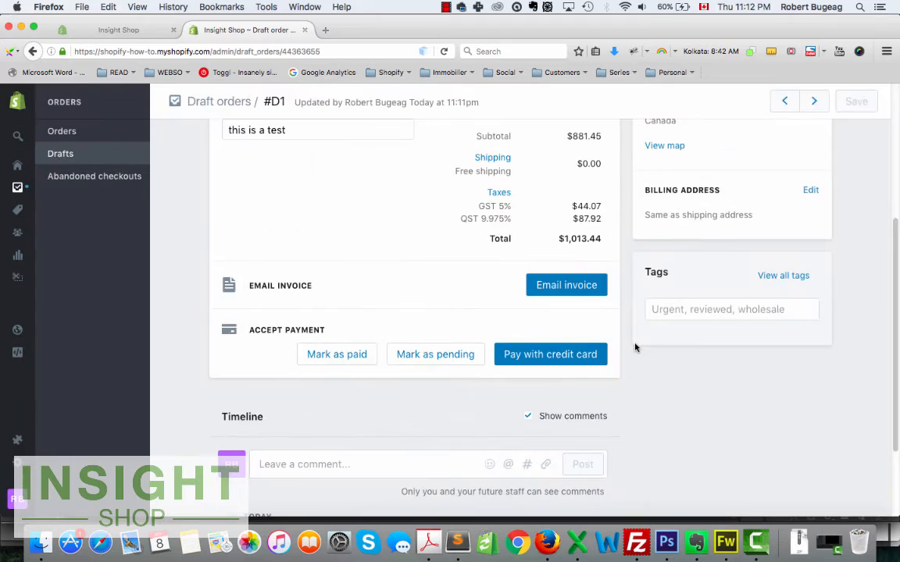
{"action": "scroll", "scroll_direction": "down", "scroll_amount": 3}
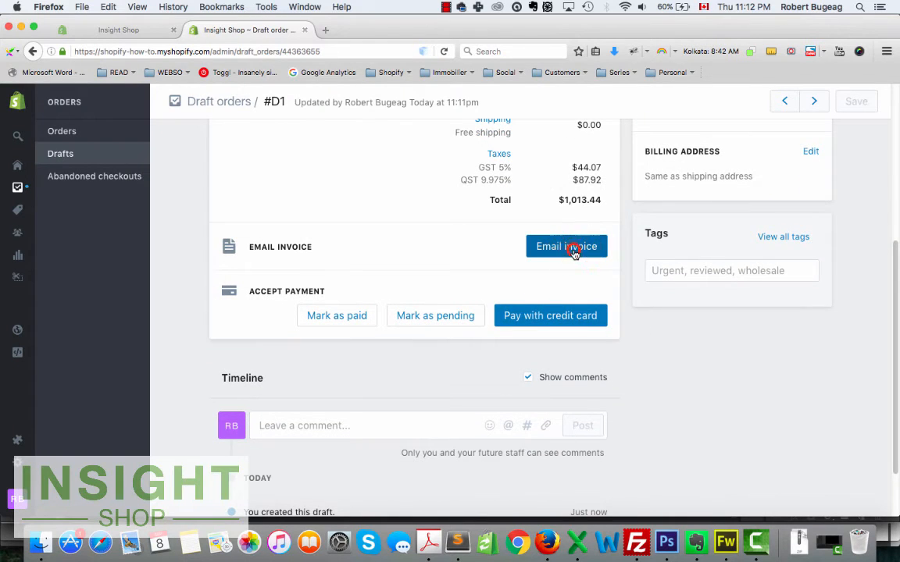
Step: Preview the invoice email for draft #D1, then send it to the customer
{"action": "left_click", "coordinate": [566, 246]}
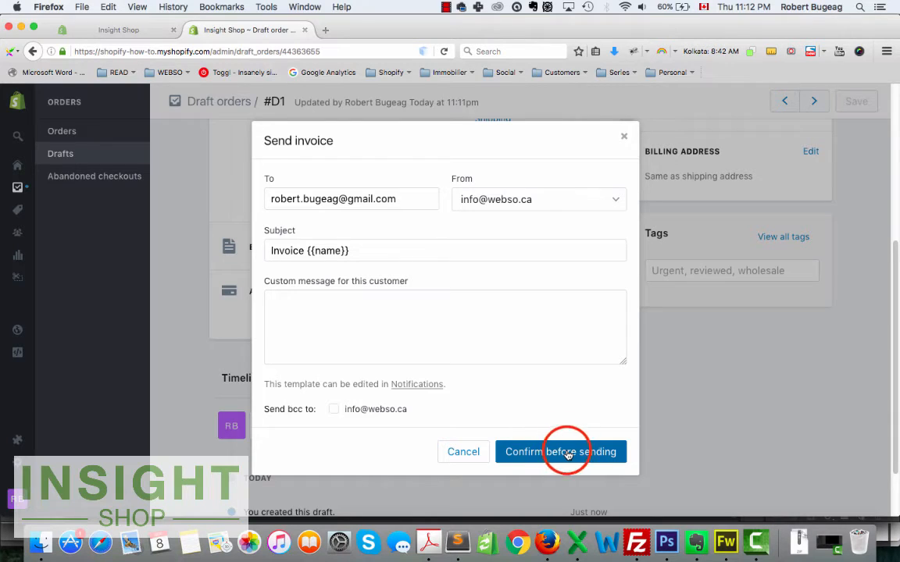
{"action": "left_click", "coordinate": [560, 451]}
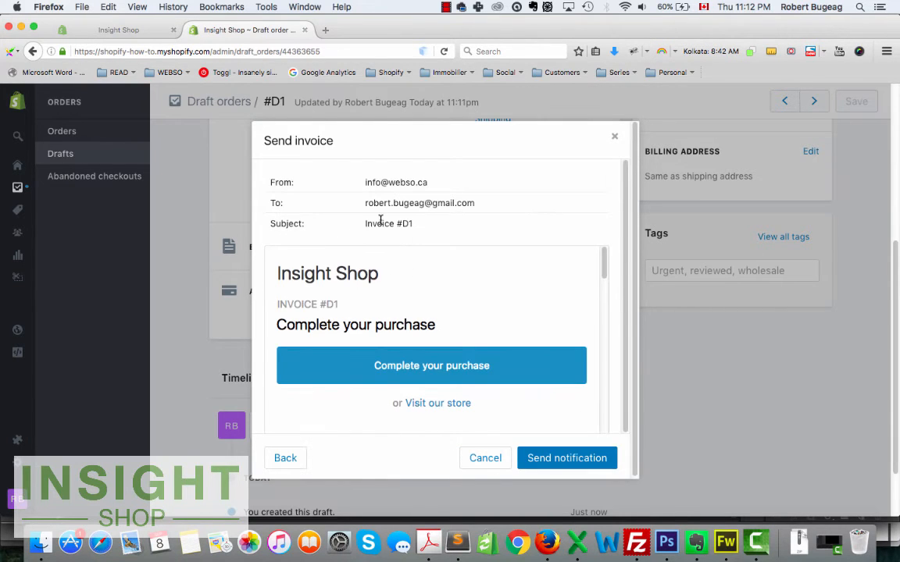
{"action": "mouse_move", "coordinate": [323, 255]}
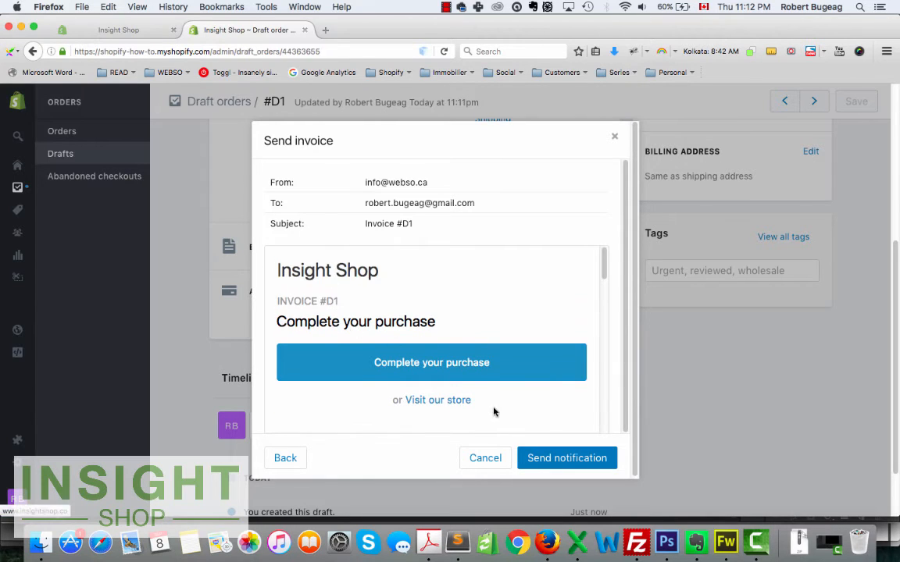
{"action": "scroll", "scroll_direction": "down", "scroll_amount": 3}
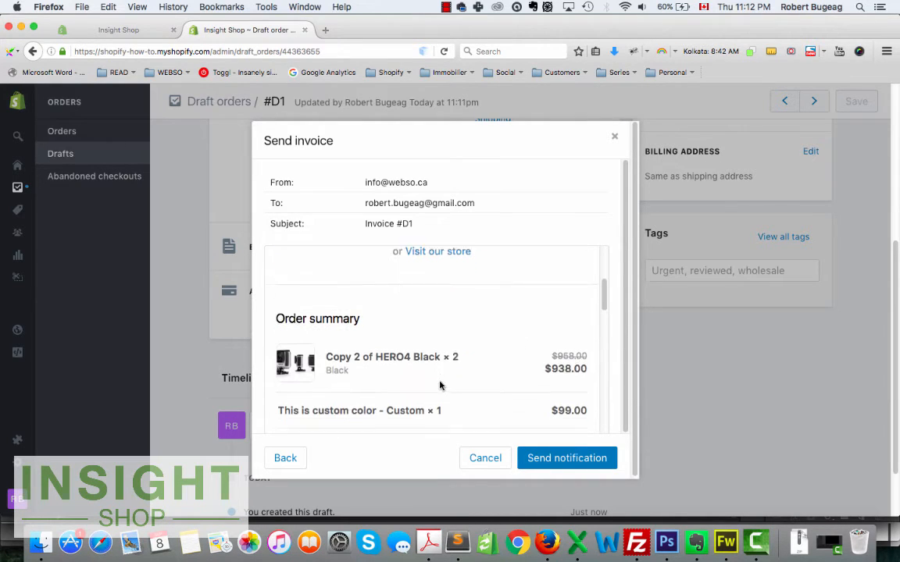
{"action": "scroll", "scroll_direction": "down", "scroll_amount": 3}
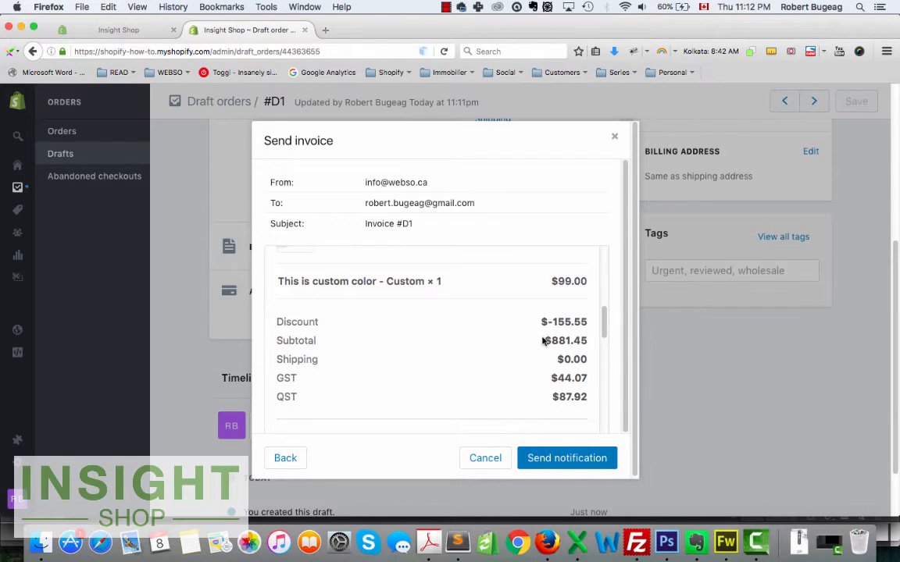
{"action": "scroll", "scroll_direction": "down", "scroll_amount": 3}
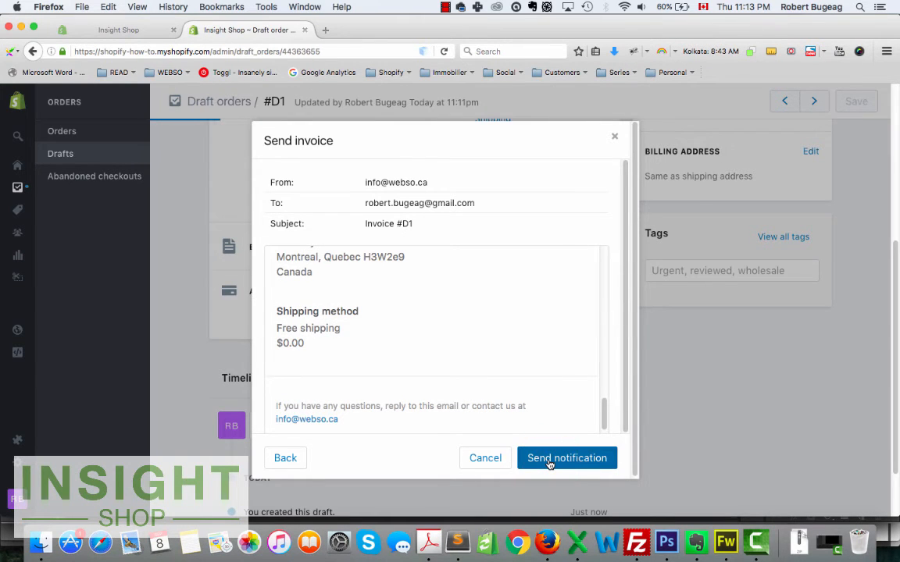
{"action": "left_click", "coordinate": [566, 457]}
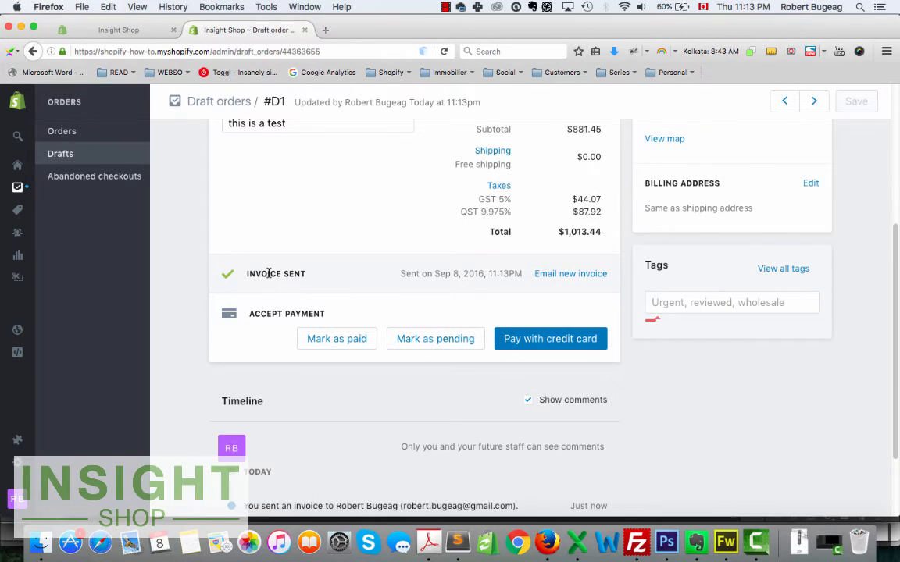
{"action": "mouse_move", "coordinate": [284, 273]}
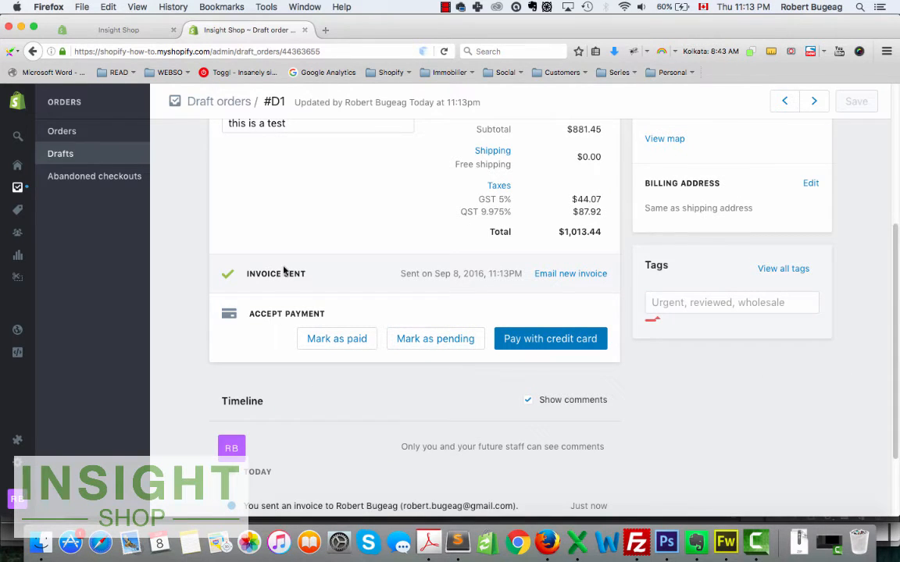
{"action": "scroll", "scroll_direction": "down", "scroll_amount": 3}
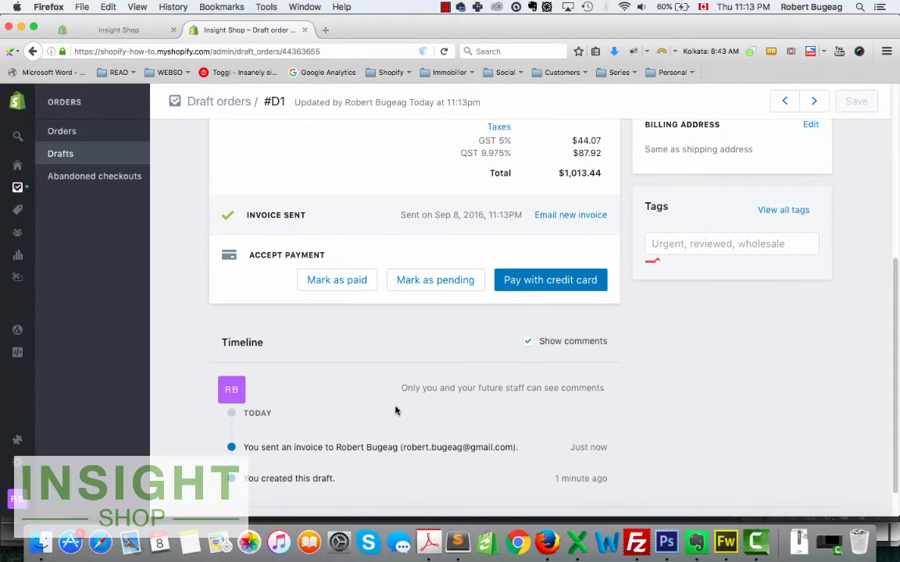
{"action": "mouse_move", "coordinate": [424, 383]}
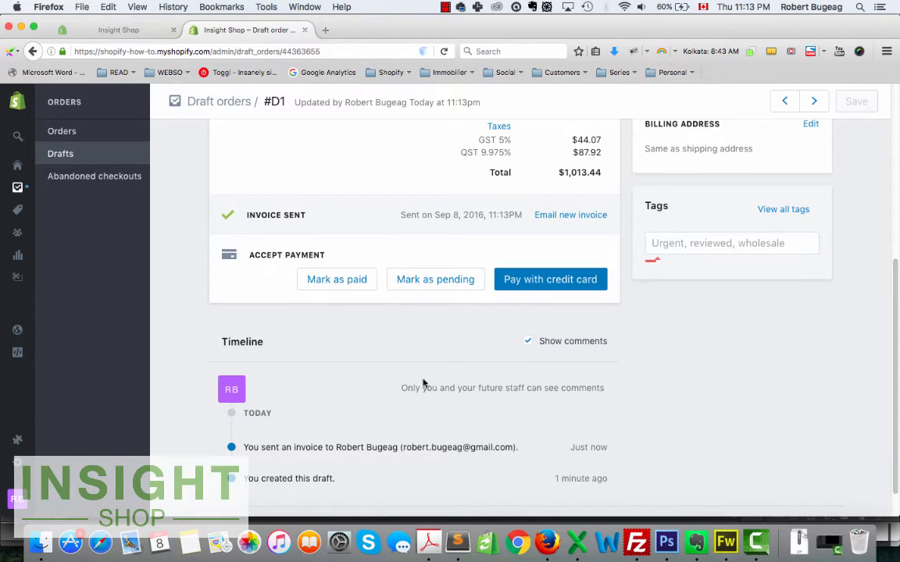
{"action": "mouse_move", "coordinate": [637, 335]}
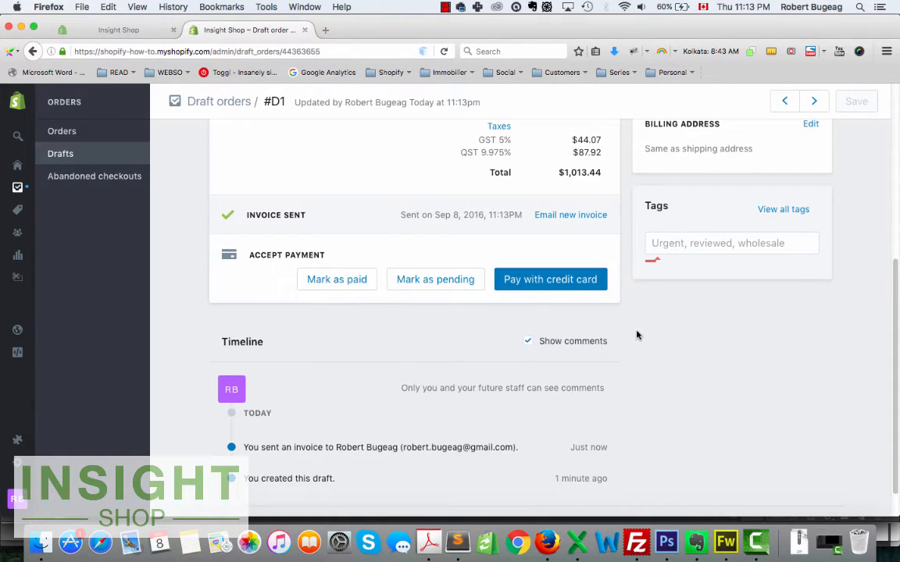
{"action": "scroll", "scroll_direction": "up", "scroll_amount": 3}
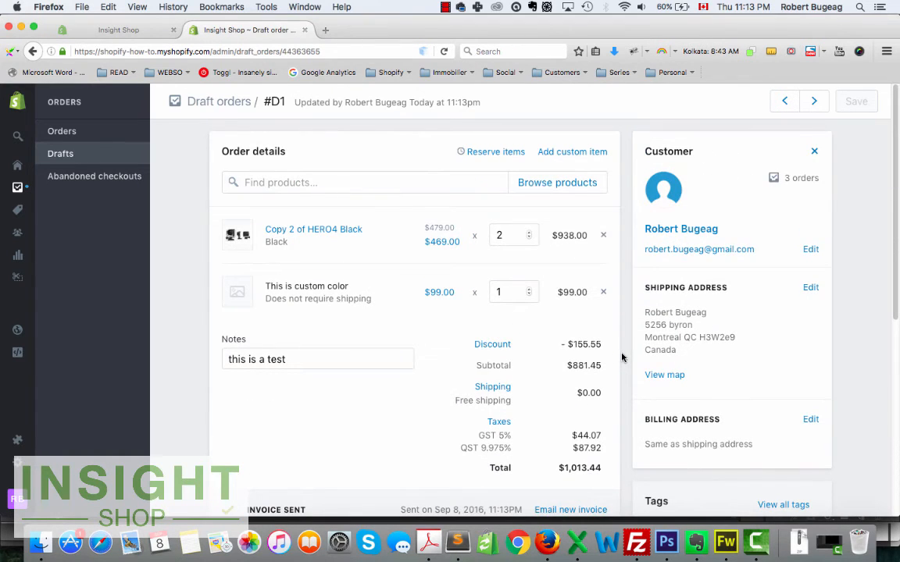
{"action": "mouse_move", "coordinate": [608, 357]}
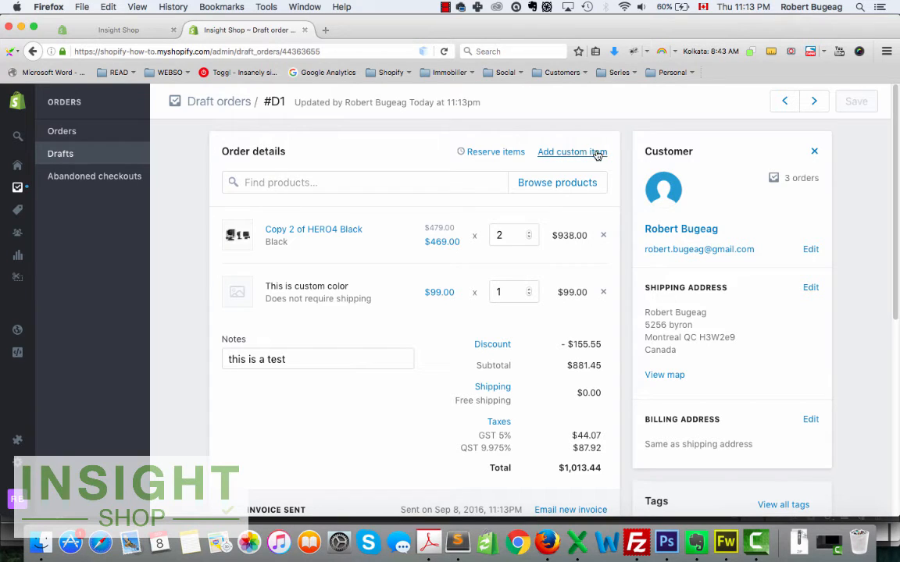
{"action": "mouse_move", "coordinate": [420, 222]}
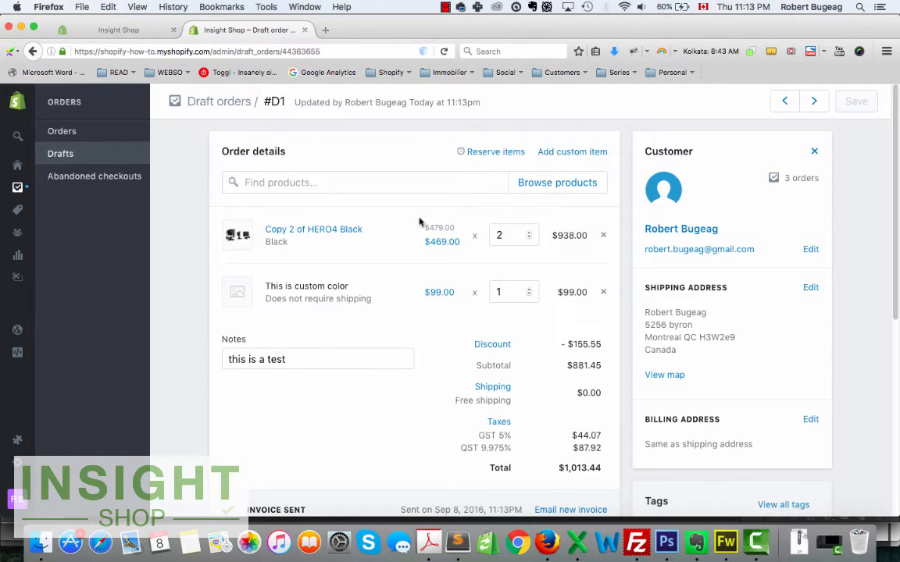
{"action": "mouse_move", "coordinate": [564, 235]}
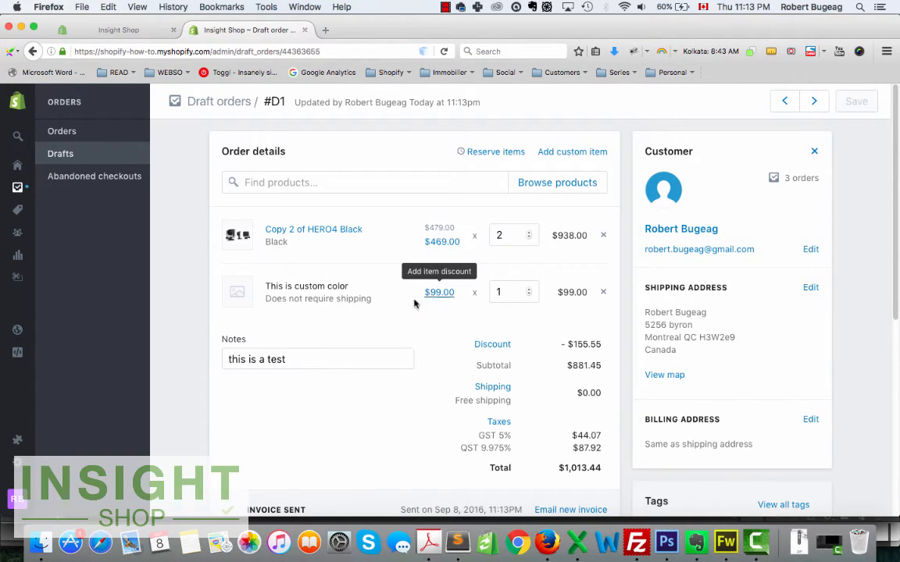
{"action": "left_click", "coordinate": [492, 344]}
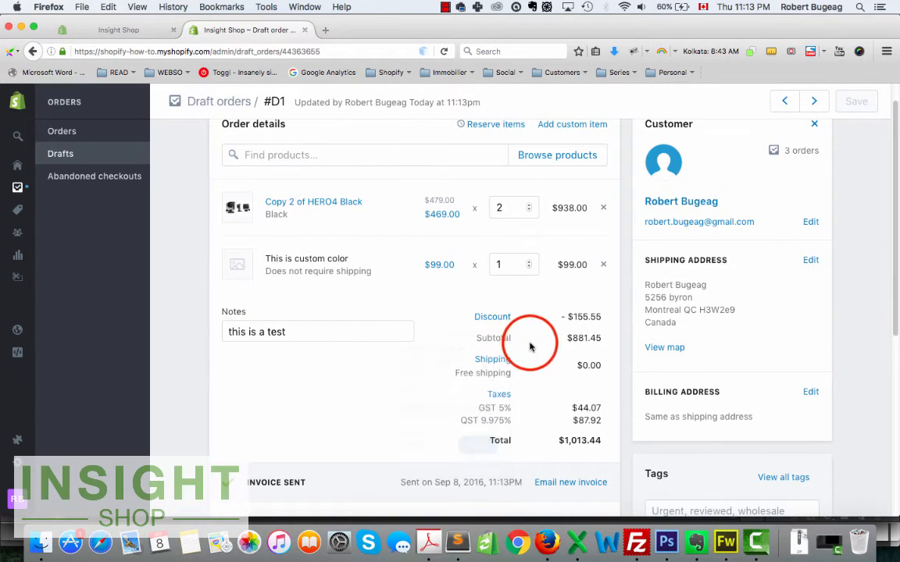
{"action": "scroll", "scroll_direction": "down", "scroll_amount": 3}
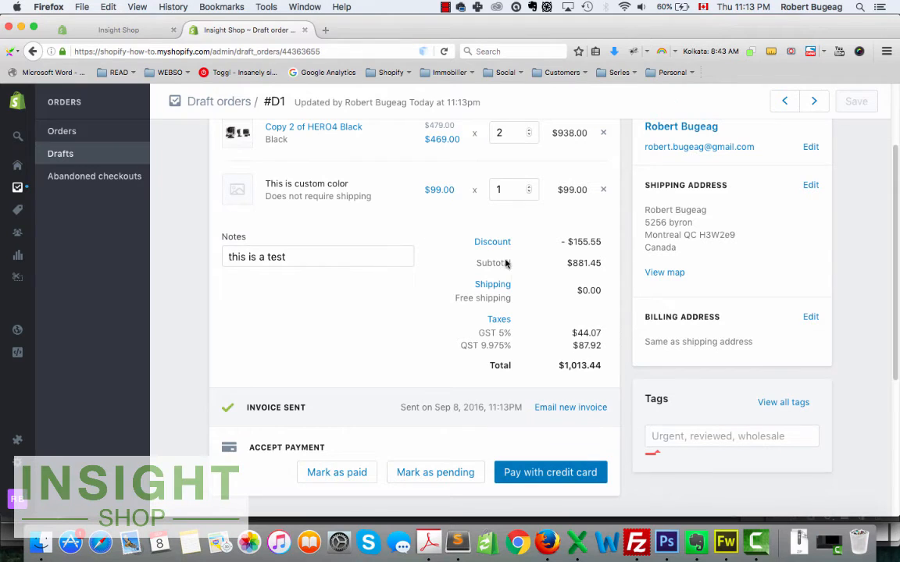
{"action": "mouse_move", "coordinate": [493, 287]}
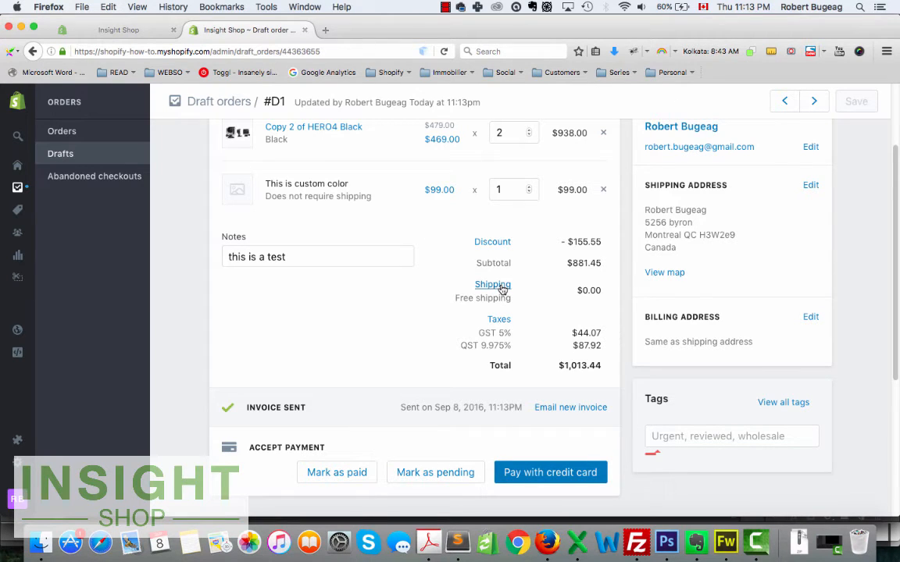
{"action": "mouse_move", "coordinate": [515, 313]}
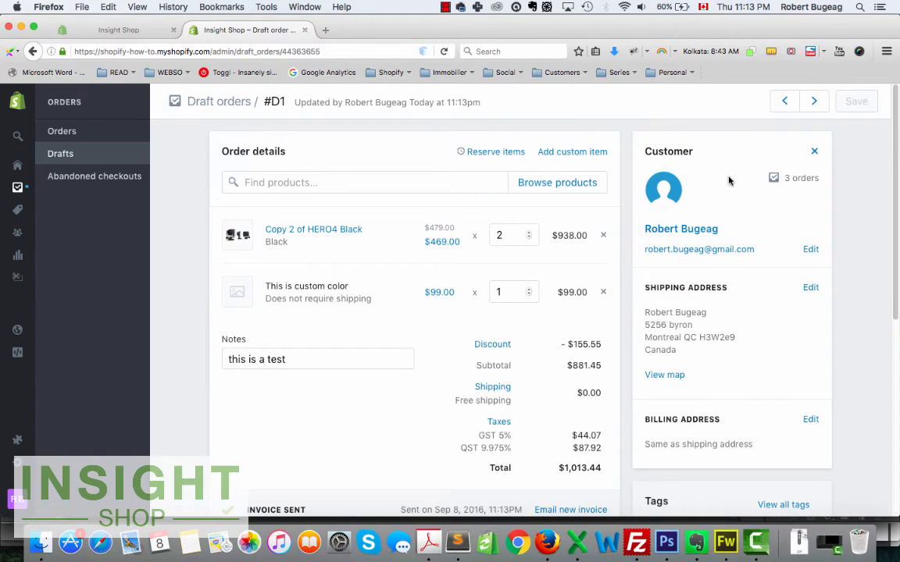
{"action": "scroll", "scroll_direction": "down", "scroll_amount": 3}
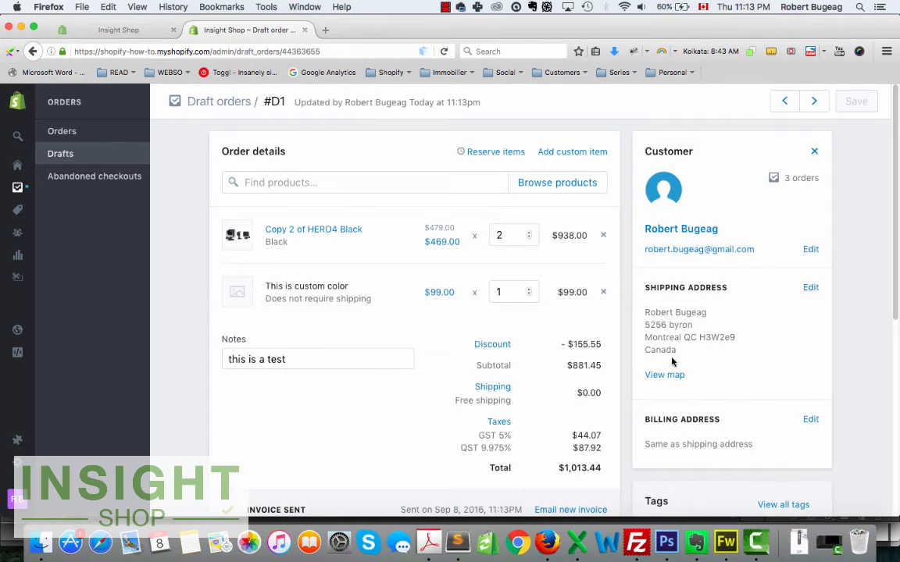
{"action": "scroll", "scroll_direction": "down", "scroll_amount": 3}
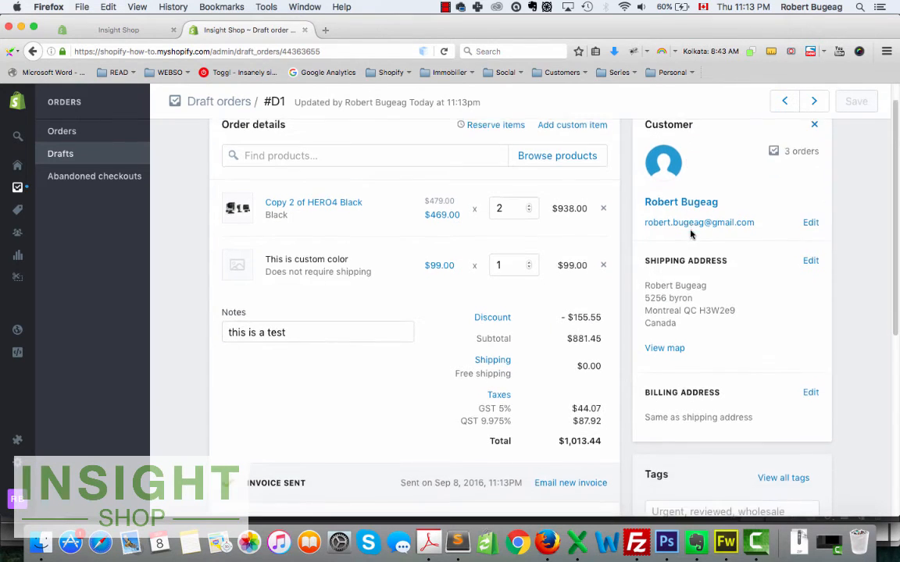
{"action": "scroll", "scroll_direction": "down", "scroll_amount": 3}
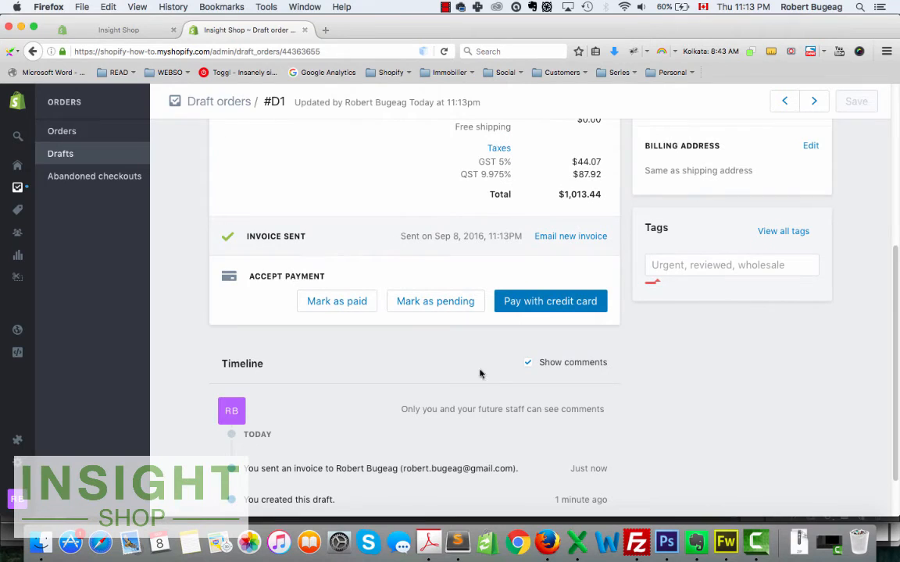
{"action": "mouse_move", "coordinate": [311, 311]}
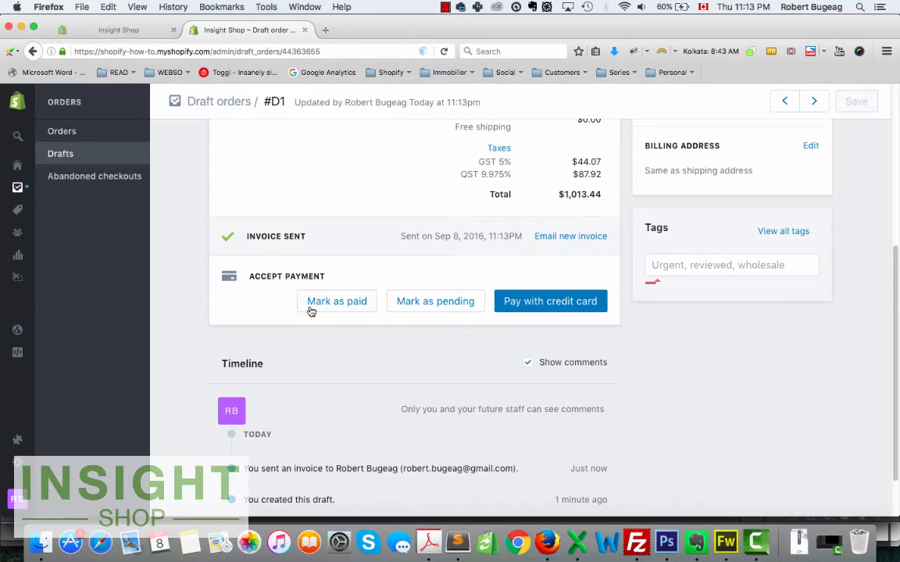
{"action": "mouse_move", "coordinate": [550, 301]}
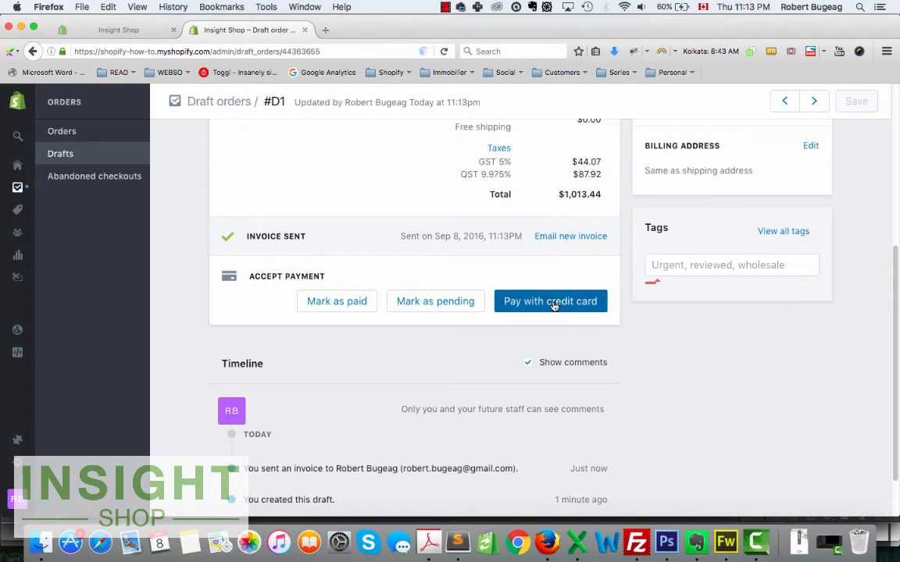
{"action": "mouse_move", "coordinate": [447, 390]}
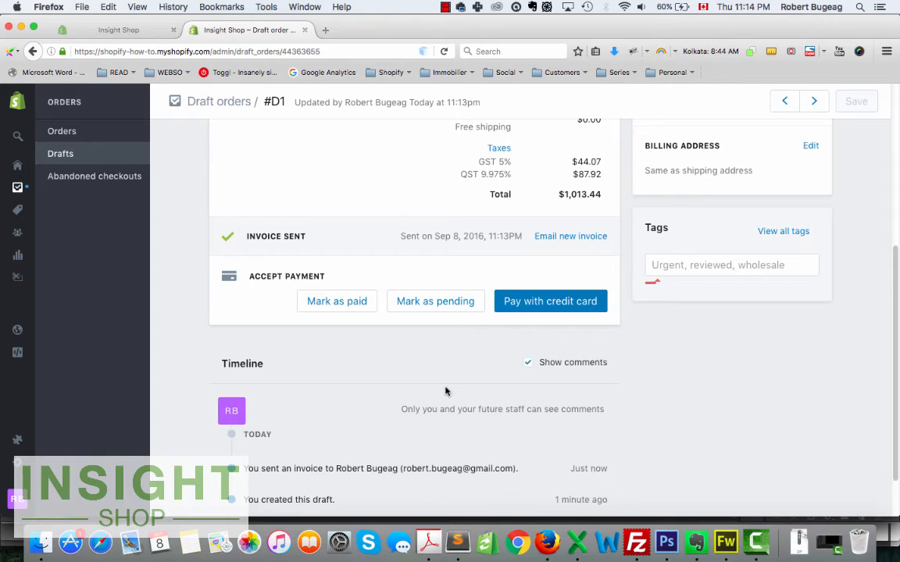
{"action": "mouse_move", "coordinate": [385, 402]}
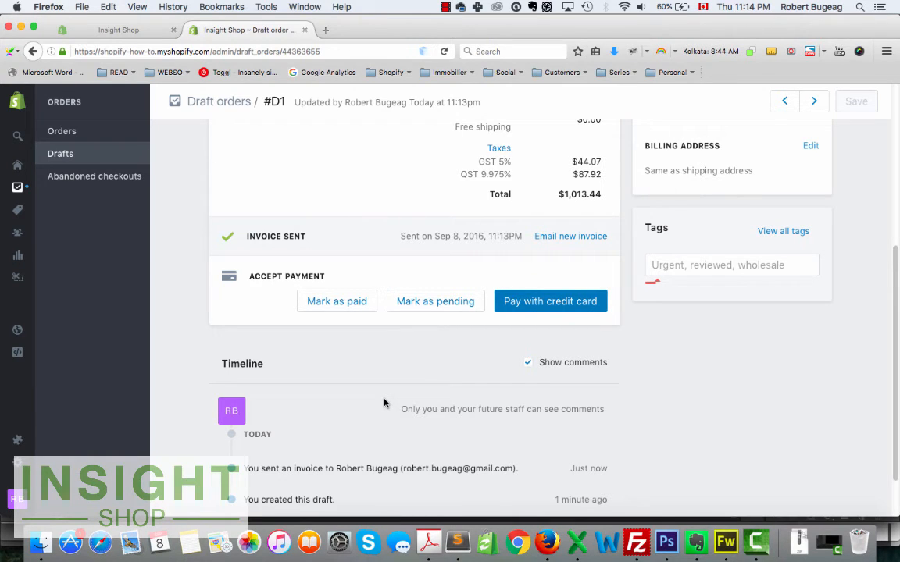
{"action": "mouse_move", "coordinate": [440, 372]}
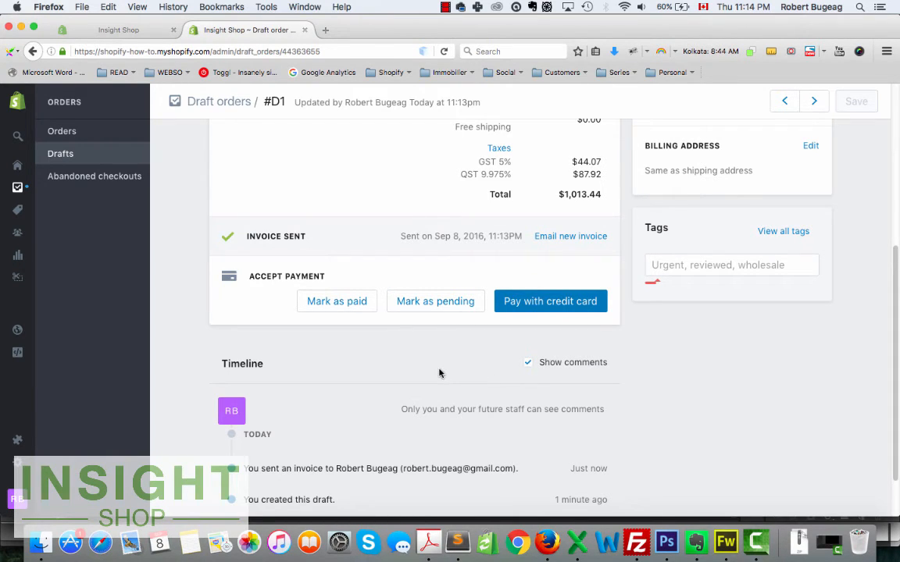
{"action": "scroll", "scroll_direction": "down", "scroll_amount": 3}
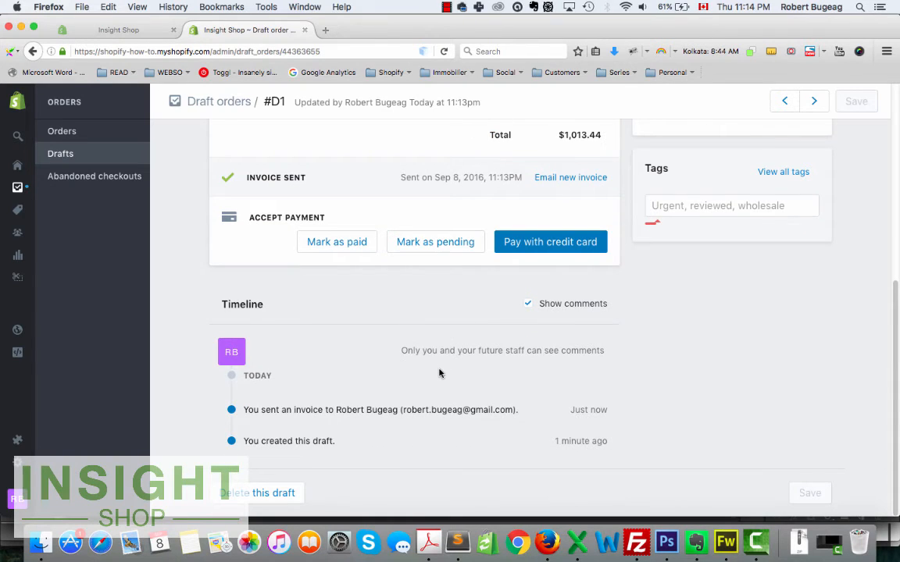
{"action": "scroll", "scroll_direction": "up", "scroll_amount": 3}
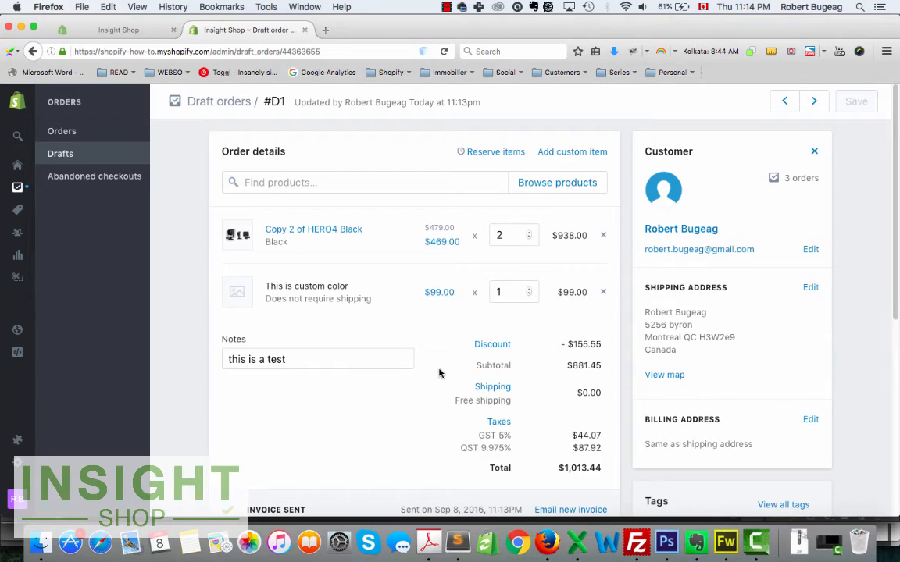
{"action": "scroll", "scroll_direction": "down", "scroll_amount": 3}
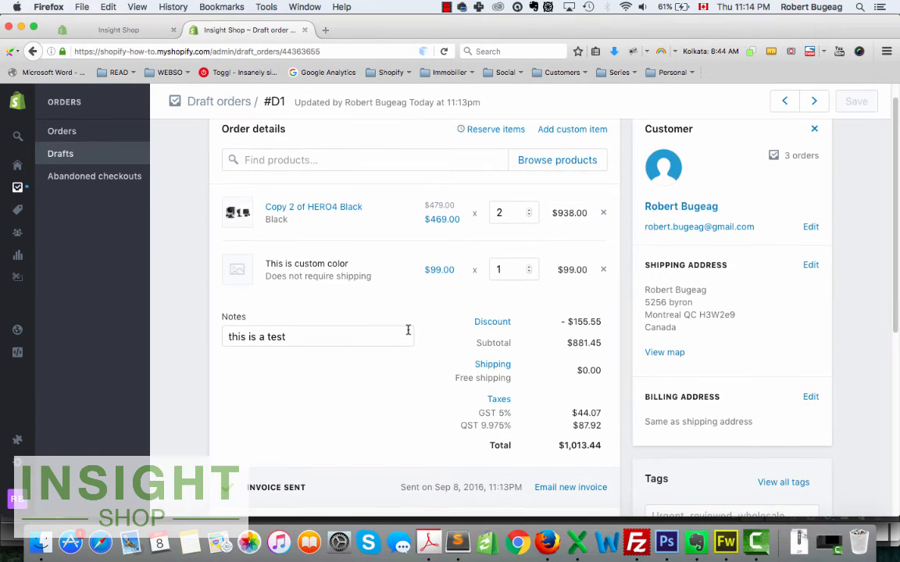
{"action": "scroll", "scroll_direction": "down", "scroll_amount": 3}
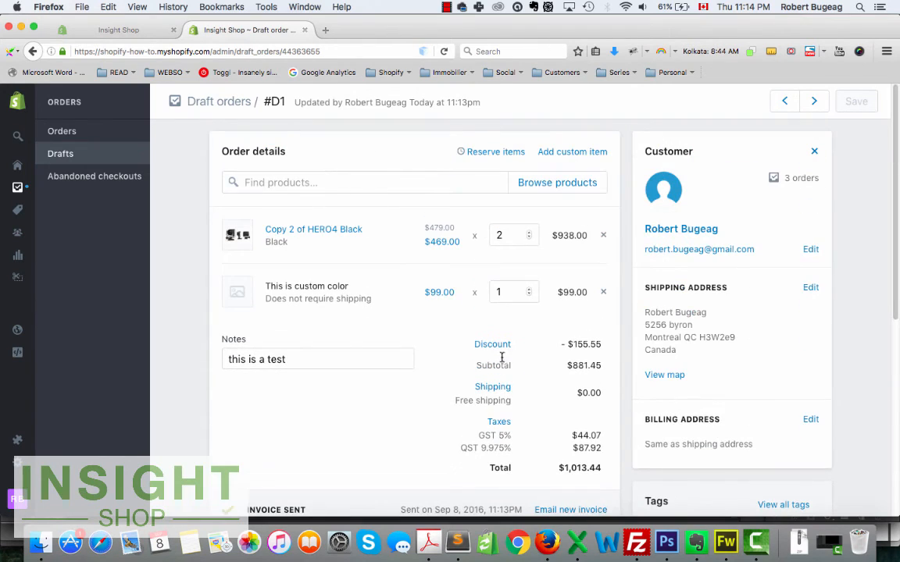
{"action": "mouse_move", "coordinate": [501, 219]}
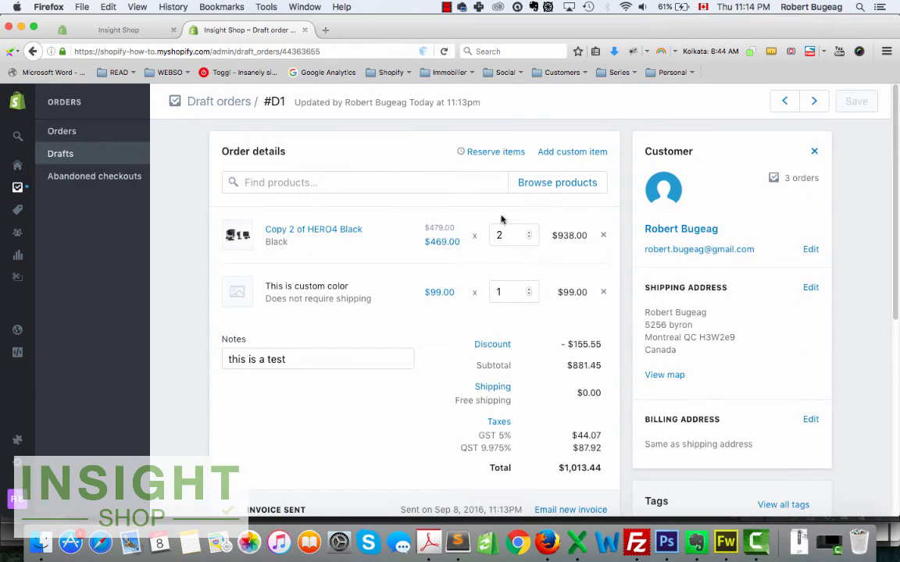
{"action": "mouse_move", "coordinate": [332, 315]}
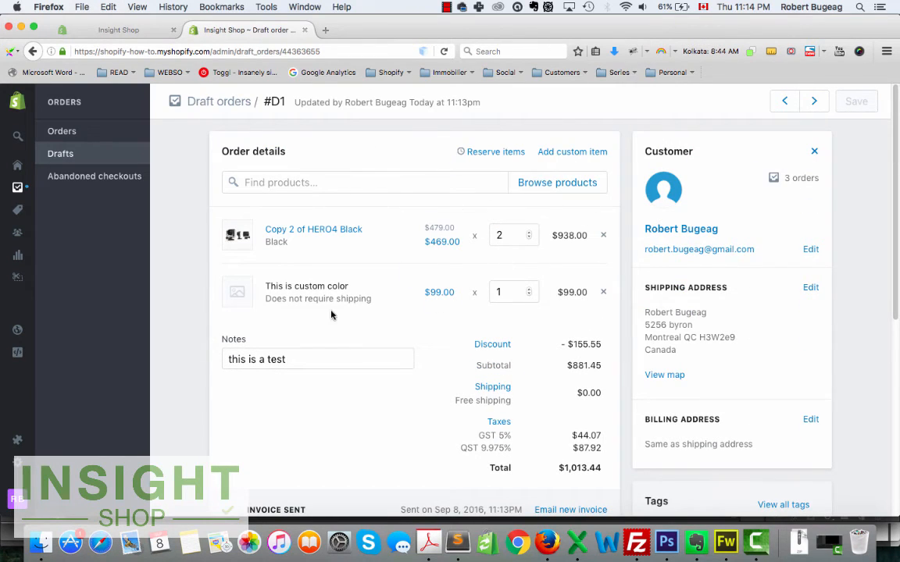
{"action": "mouse_move", "coordinate": [473, 341]}
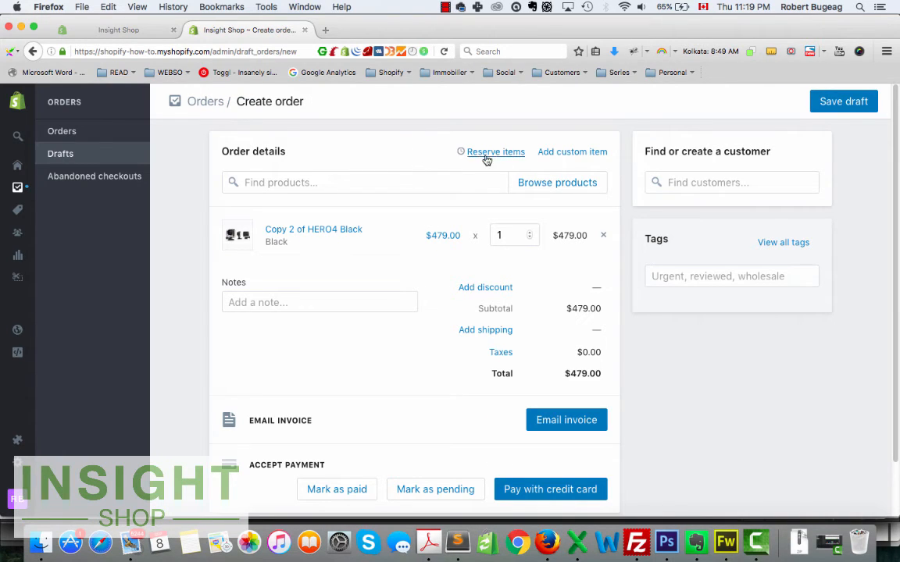
{"action": "mouse_move", "coordinate": [498, 159]}
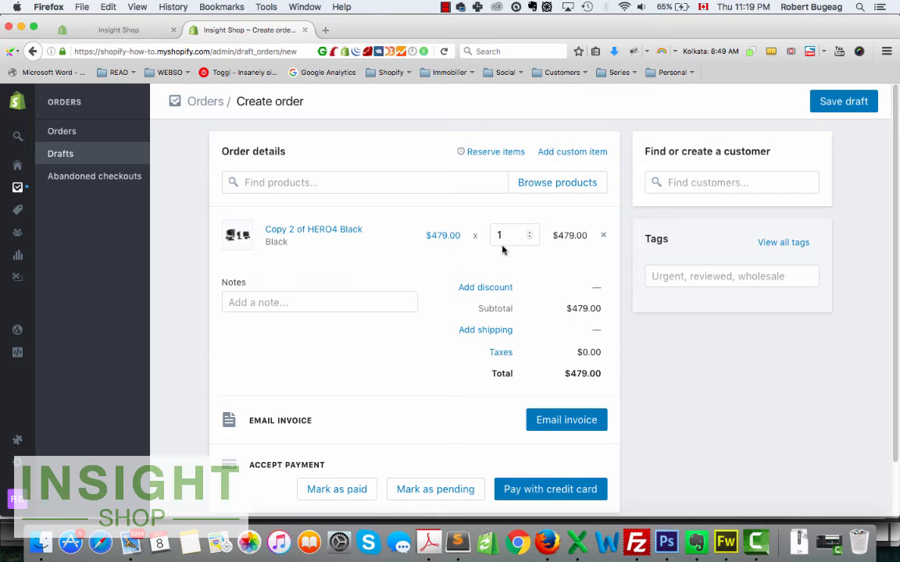
Step: Reserve the HERO4 Black on draft #D2 until September 10, 2016 at 11:30pm
{"action": "left_click", "coordinate": [508, 235]}
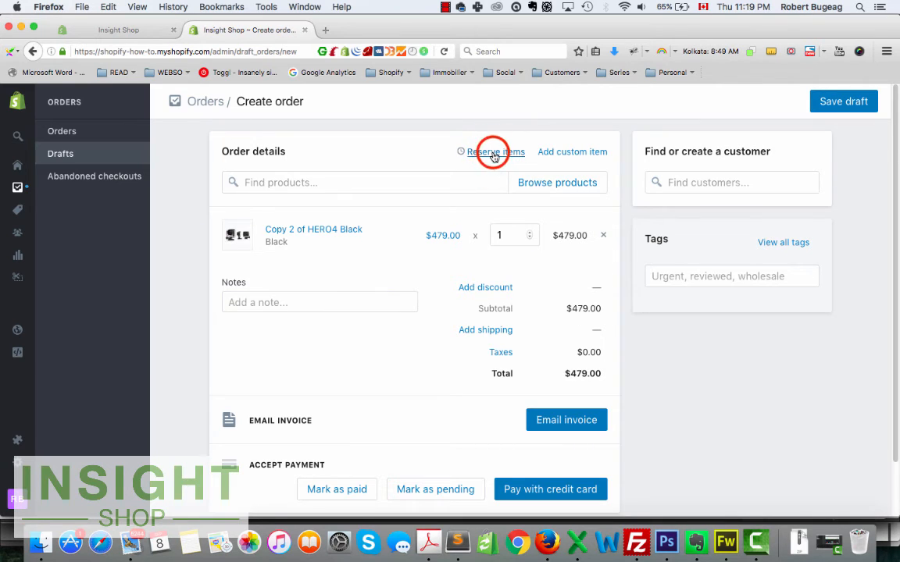
{"action": "left_click", "coordinate": [494, 151]}
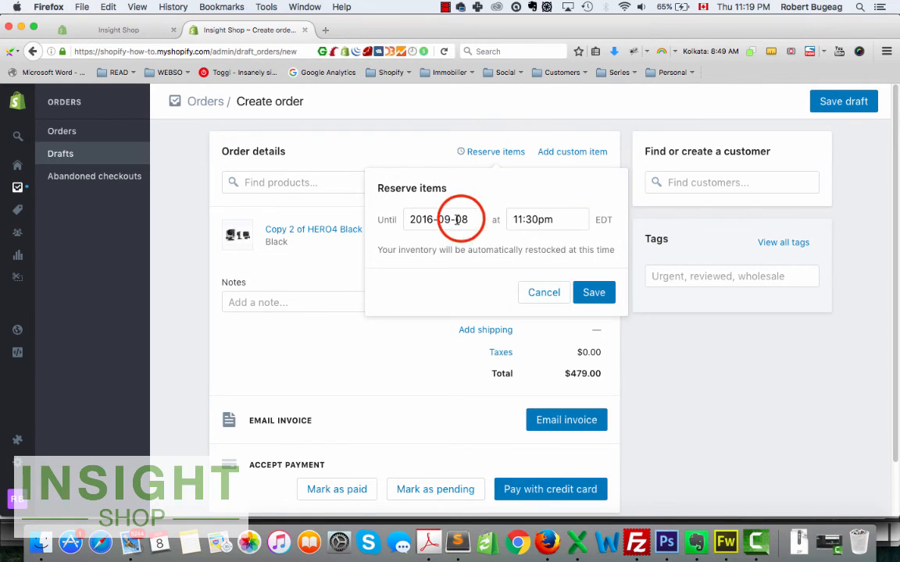
{"action": "left_click", "coordinate": [443, 219]}
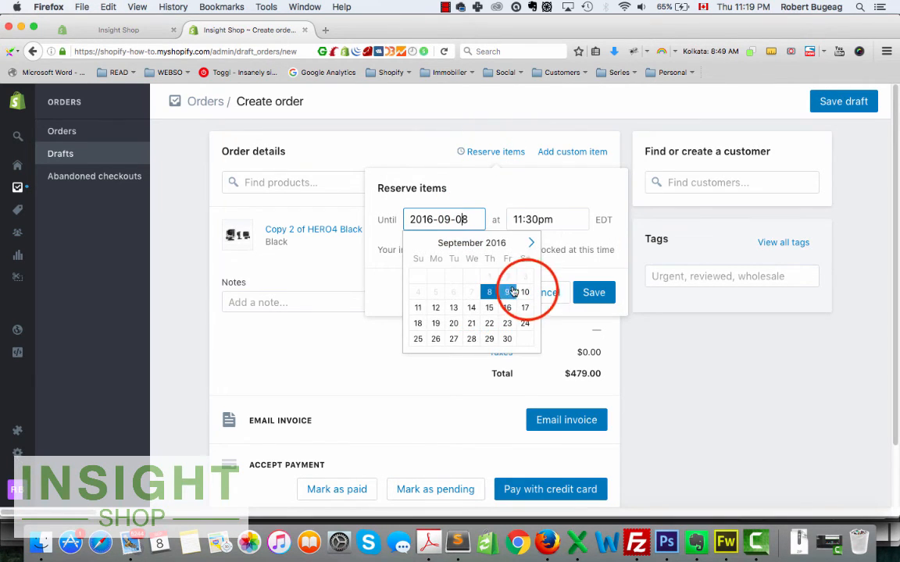
{"action": "left_click", "coordinate": [524, 291]}
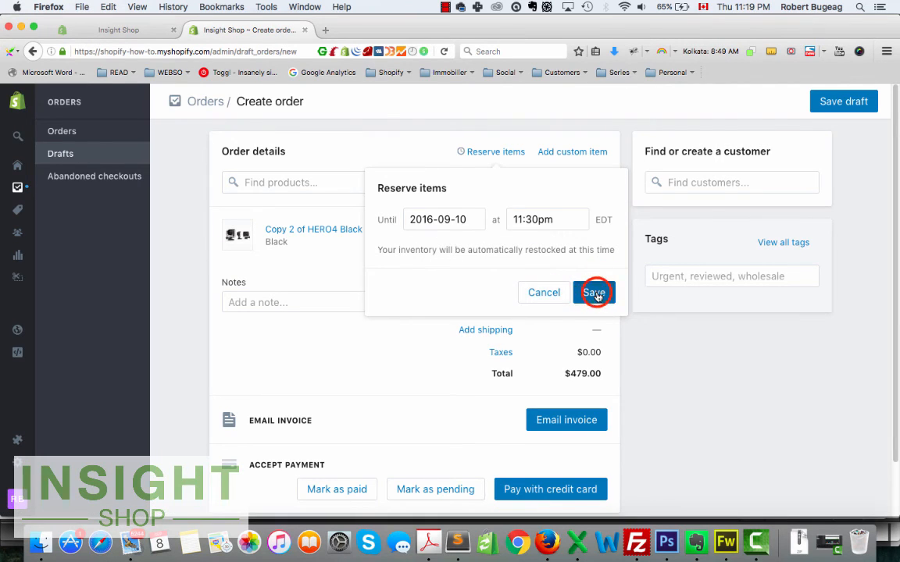
{"action": "left_click", "coordinate": [594, 292]}
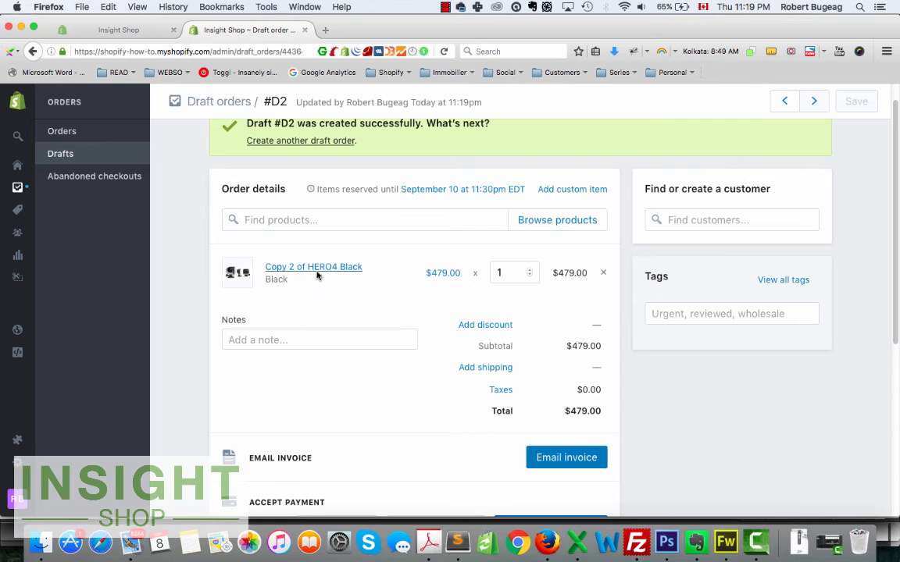
{"action": "mouse_move", "coordinate": [461, 288]}
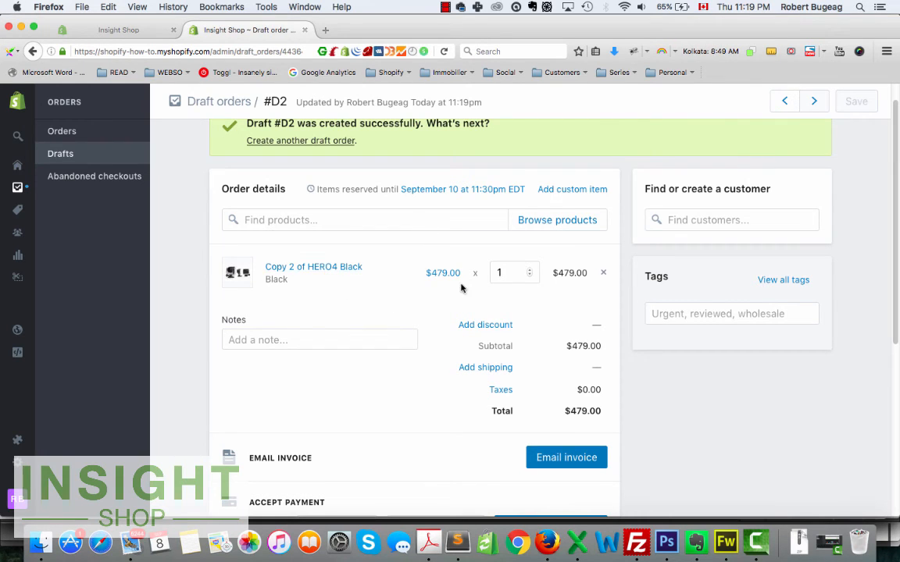
{"action": "mouse_move", "coordinate": [471, 281]}
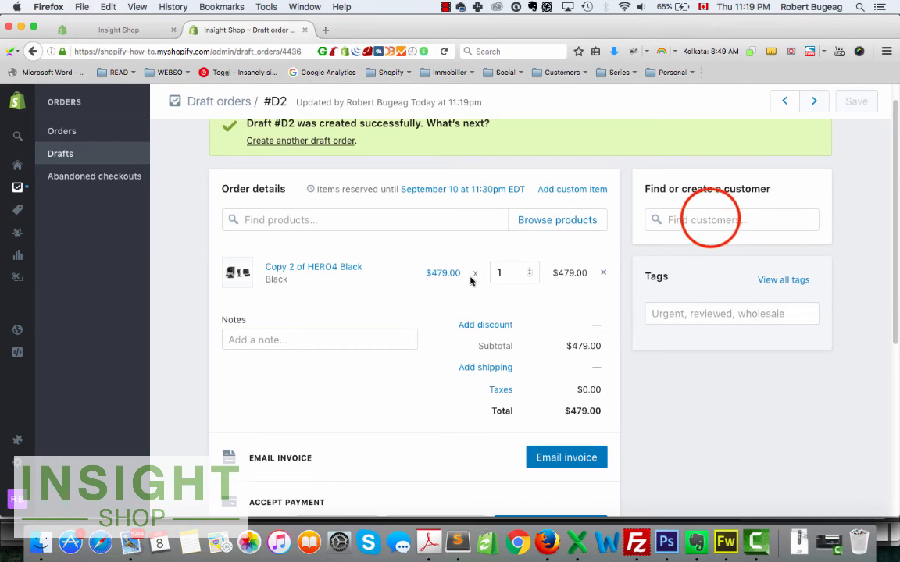
Step: Bring up the Create a new customer form from draft #D2's Find customers field
{"action": "left_click", "coordinate": [731, 220]}
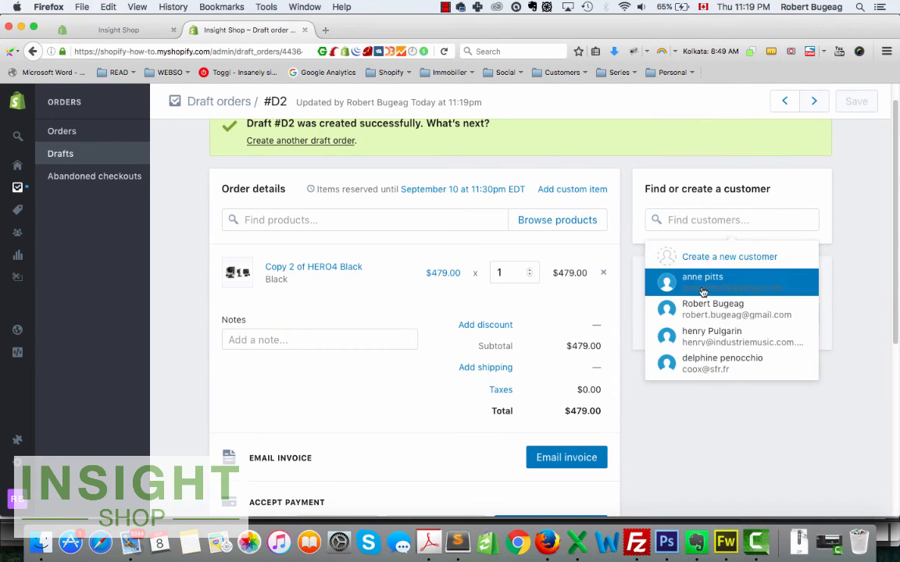
{"action": "mouse_move", "coordinate": [727, 256]}
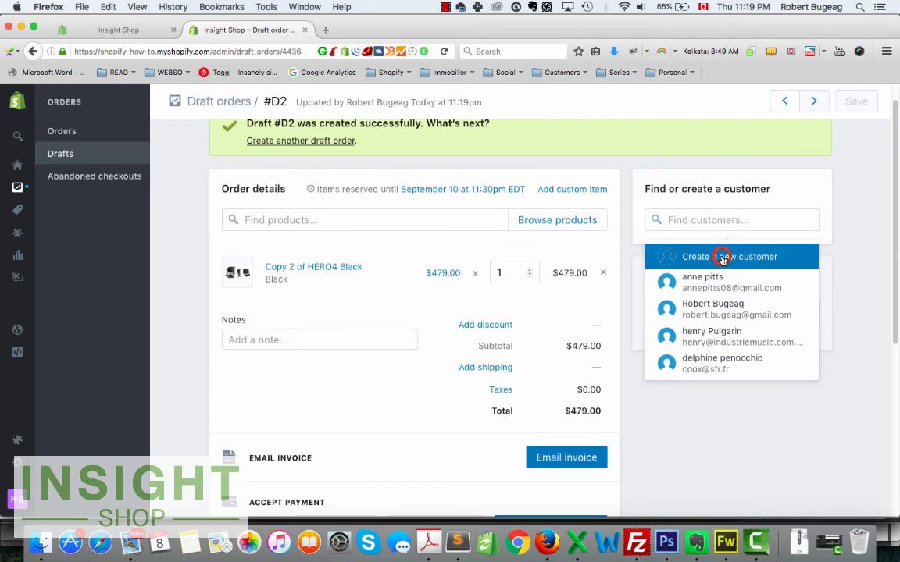
{"action": "left_click", "coordinate": [727, 256]}
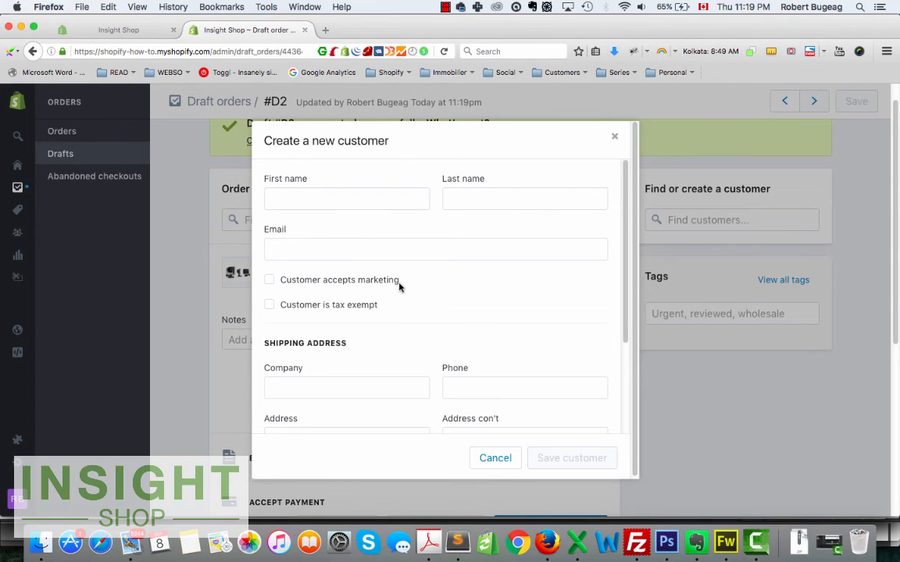
{"action": "scroll", "scroll_direction": "down", "scroll_amount": 3}
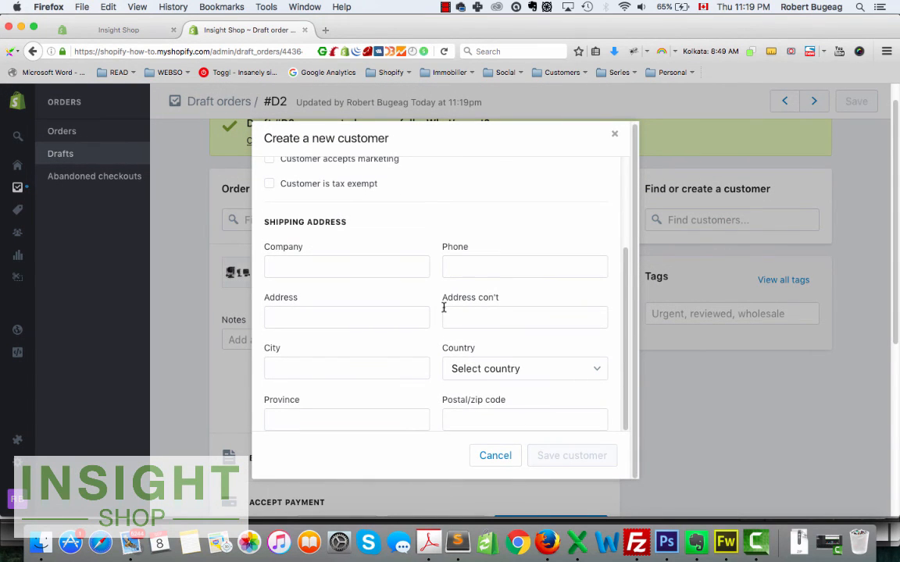
{"action": "left_click", "coordinate": [495, 455]}
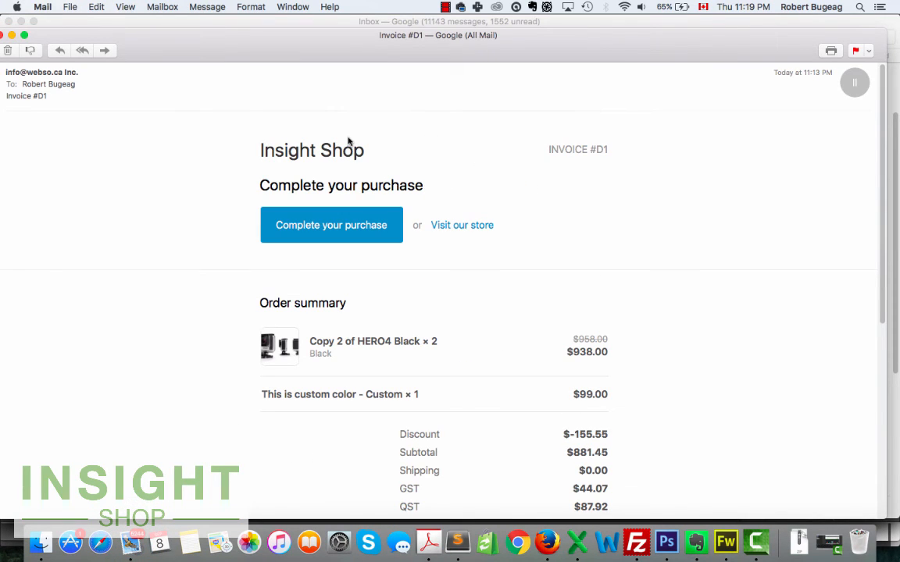
{"action": "mouse_move", "coordinate": [409, 236]}
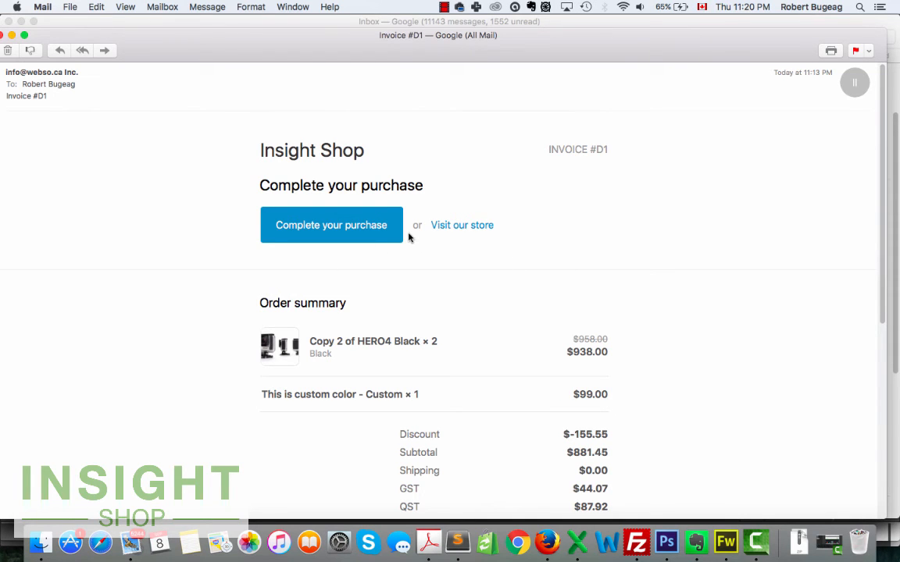
Step: Scroll the Invoice #D1 email to the $1,013.44 total and customer addresses
{"action": "scroll", "scroll_direction": "down", "scroll_amount": 3}
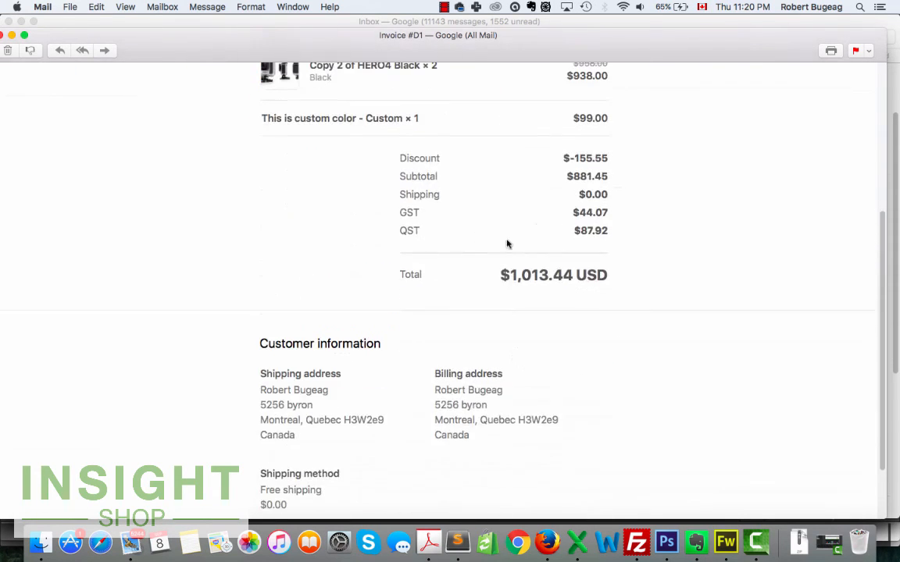
{"action": "scroll", "scroll_direction": "down", "scroll_amount": 3}
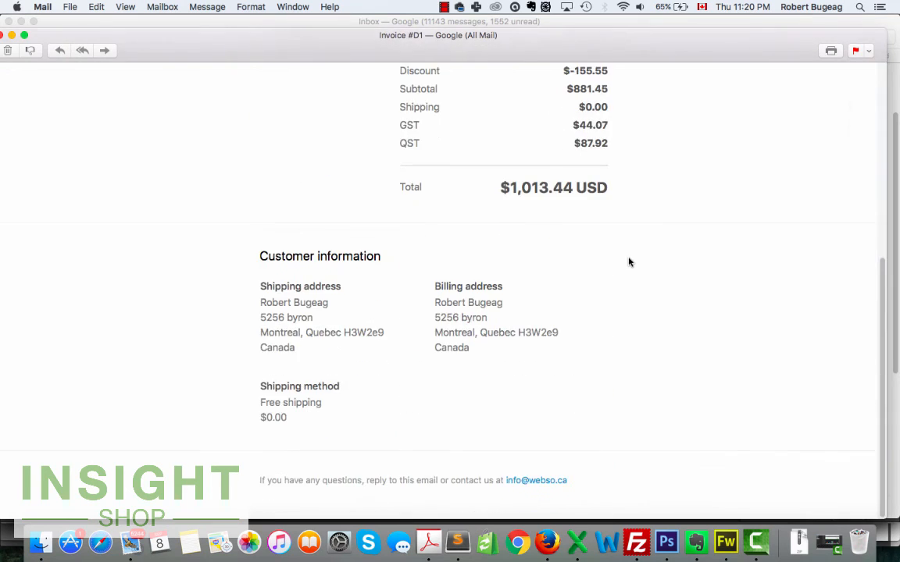